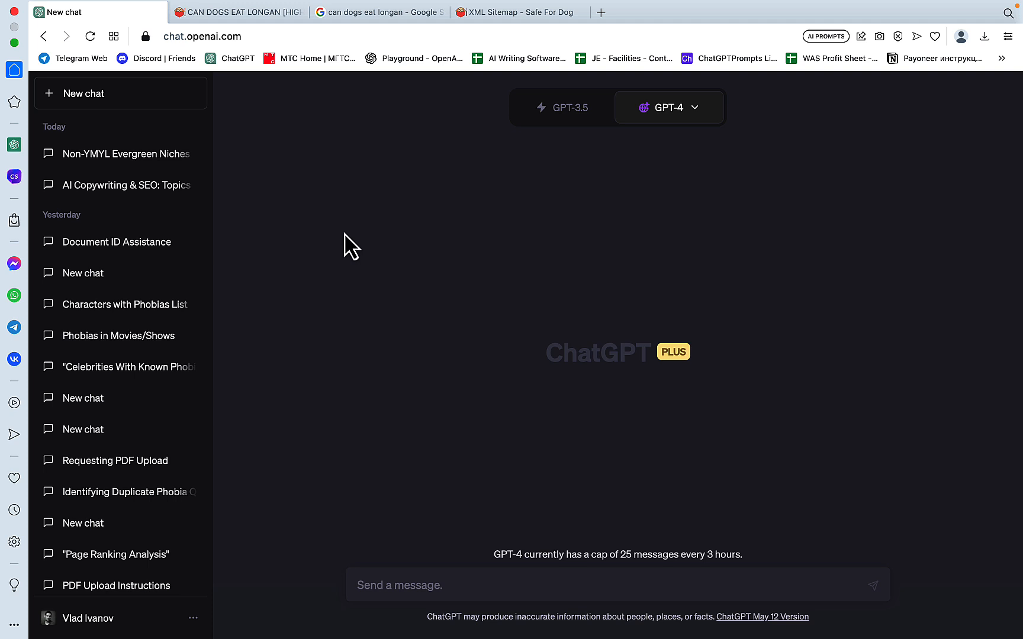
pyautogui.moveTo(687, 411)
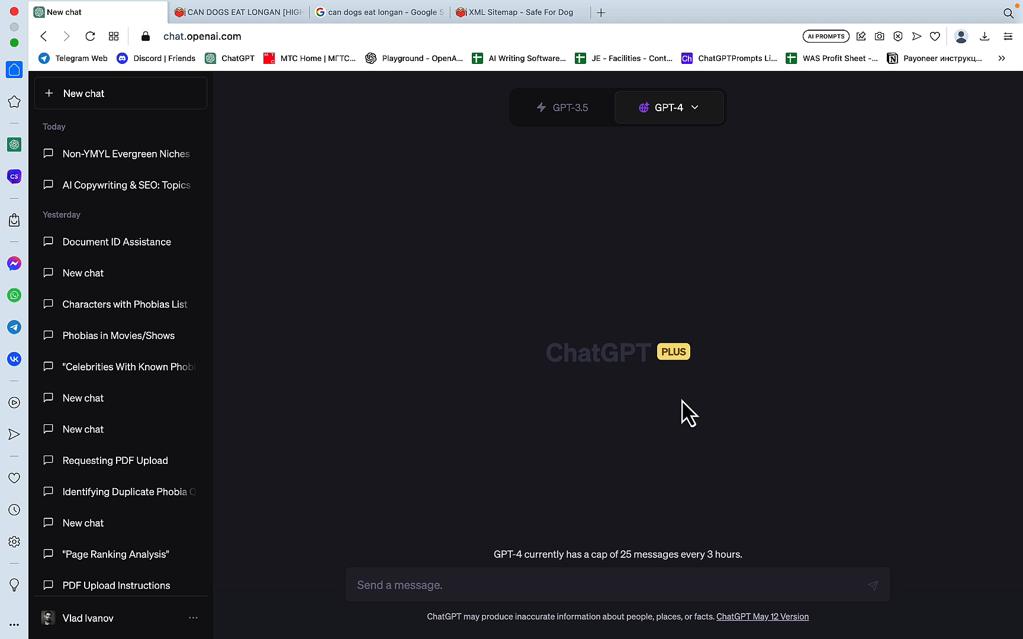
# Switch the new chat to GPT-4 with Plugins and confirm WebPilot is enabled
pyautogui.click(667, 106)
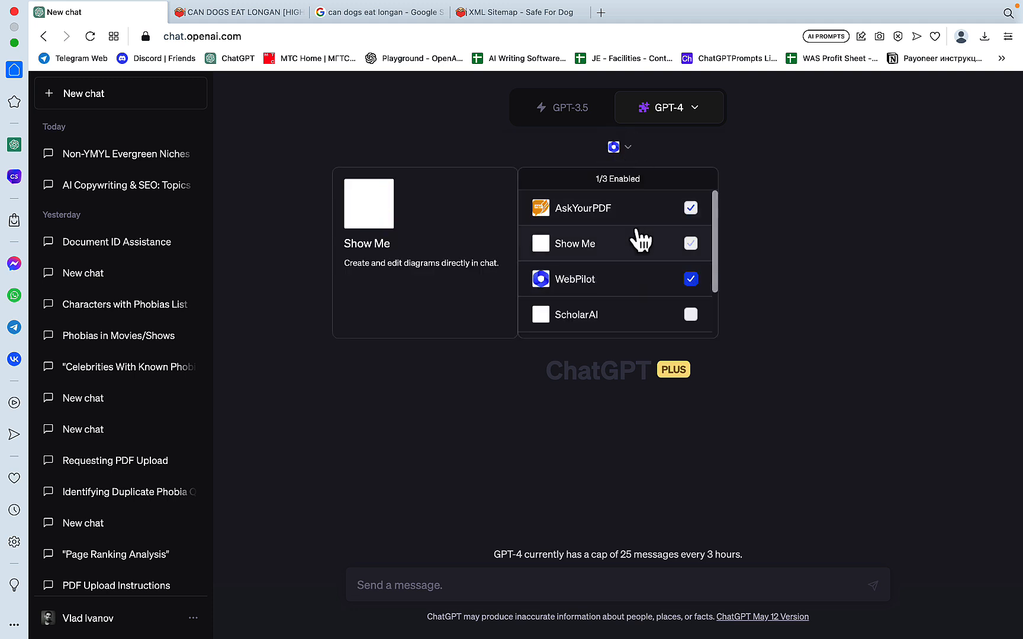
pyautogui.scroll(-3)
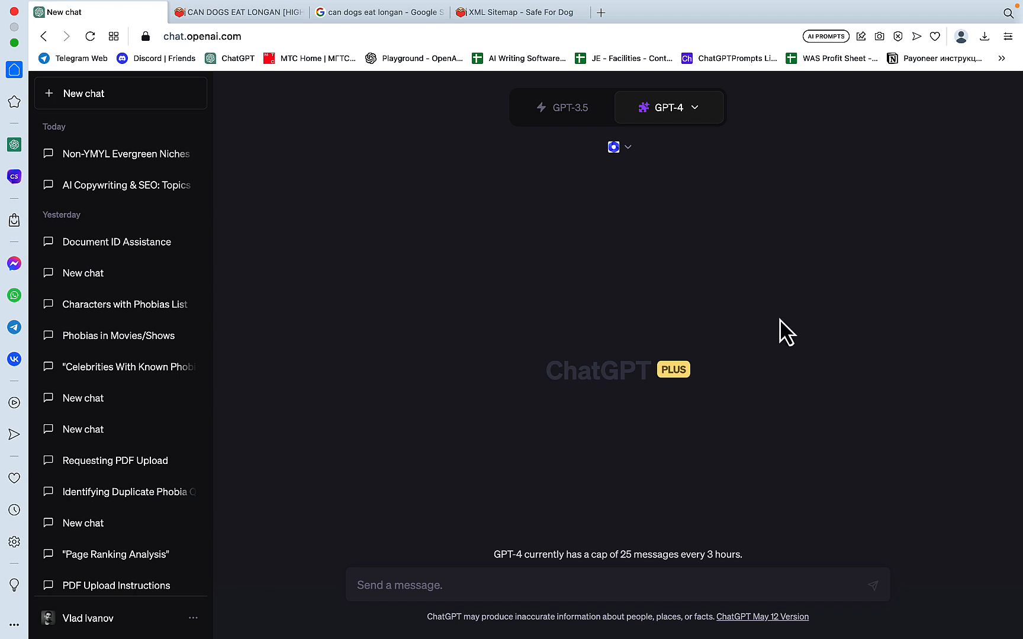
pyautogui.moveTo(646, 291)
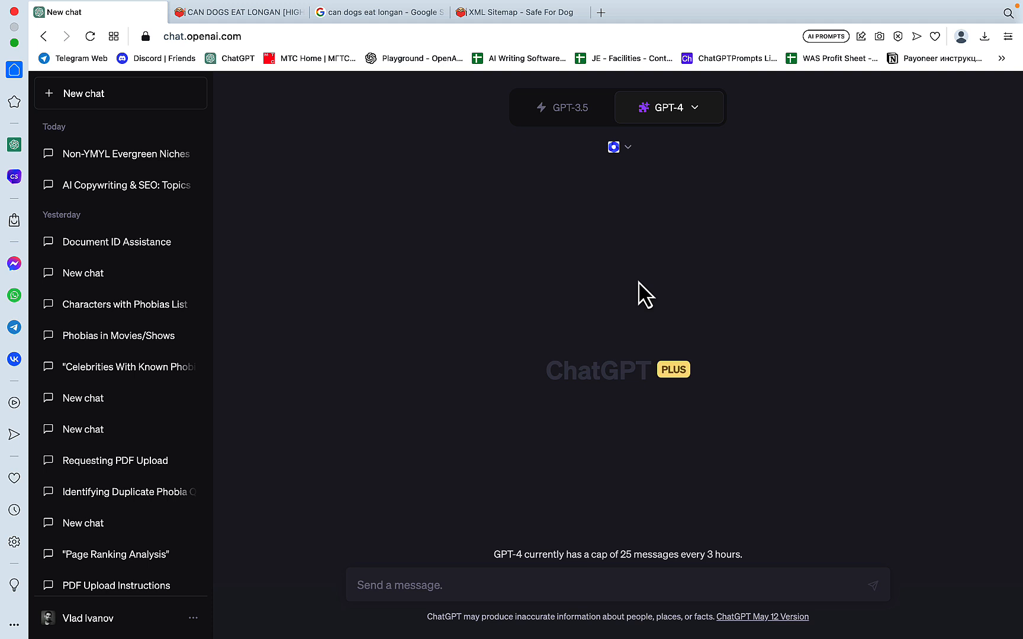
pyautogui.moveTo(277, 72)
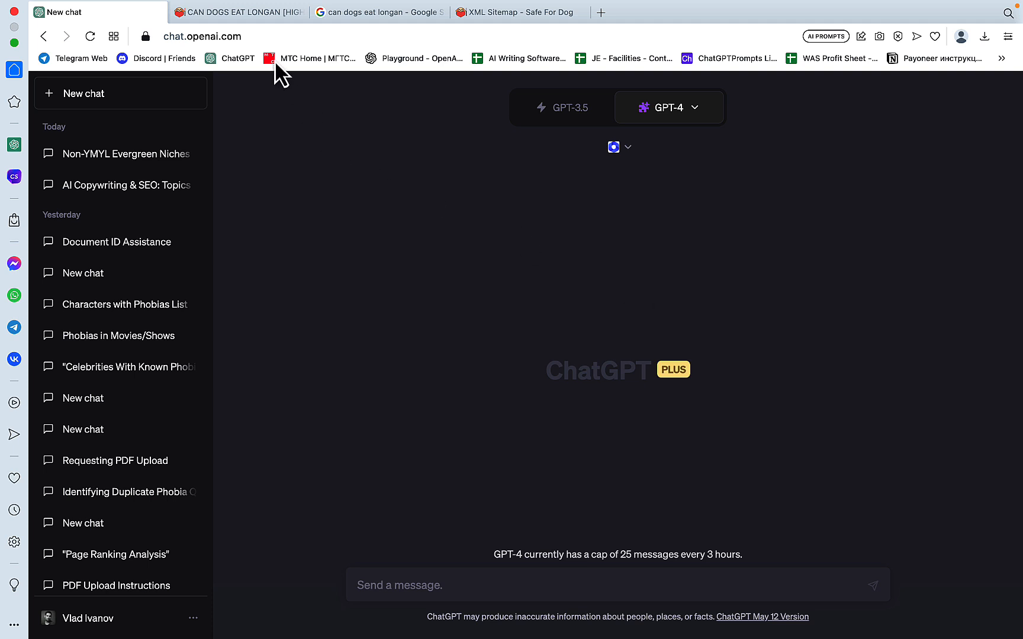
# Review the longan article, copy the post sitemap URL, and return to ChatGPT
pyautogui.click(238, 12)
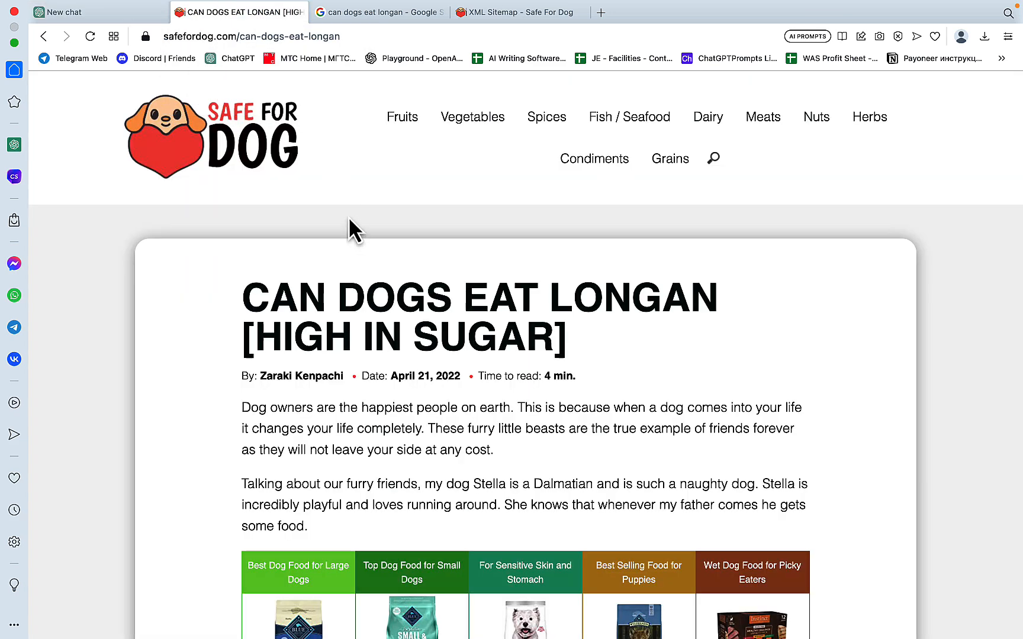
pyautogui.moveTo(301, 259)
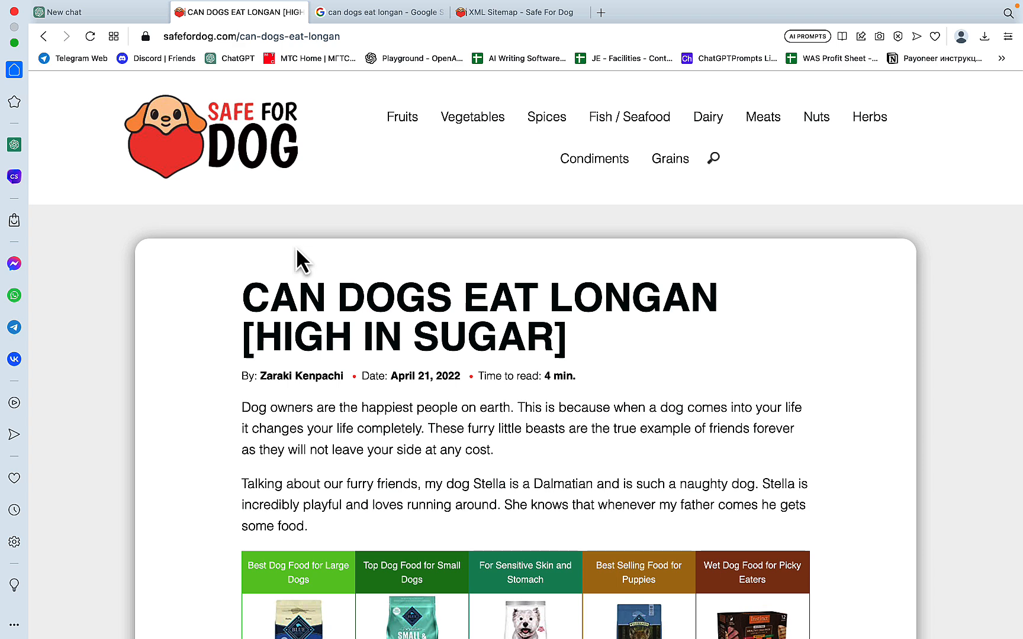
pyautogui.moveTo(98, 12)
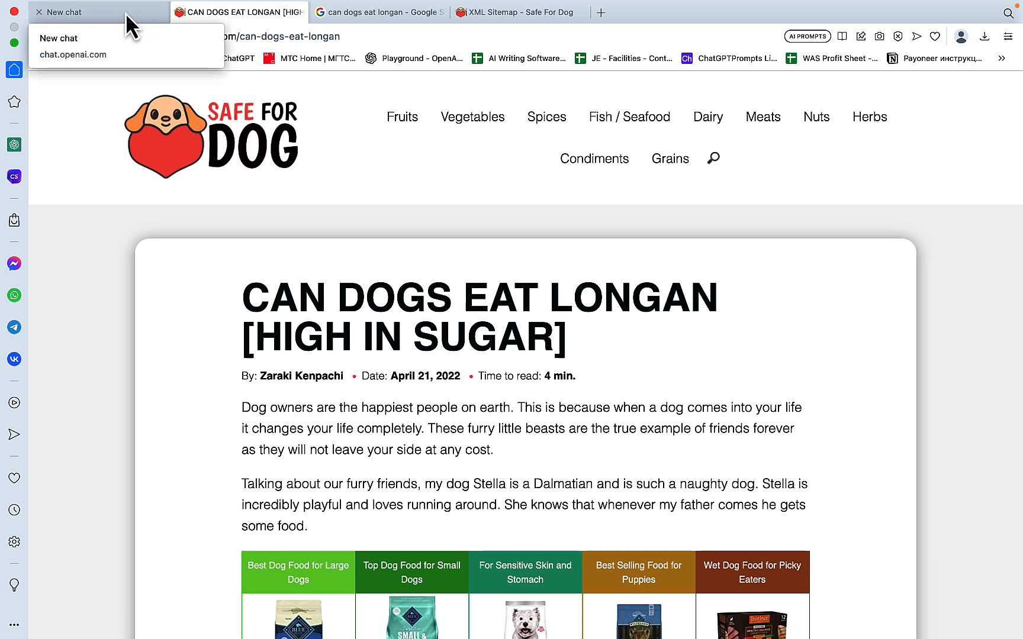
pyautogui.click(98, 12)
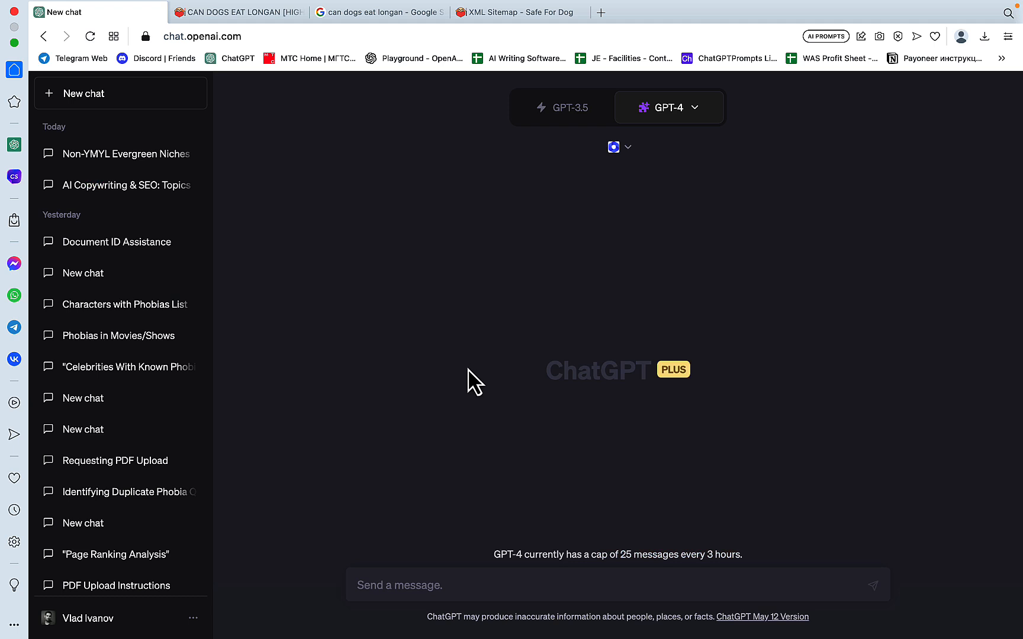
pyautogui.moveTo(519, 43)
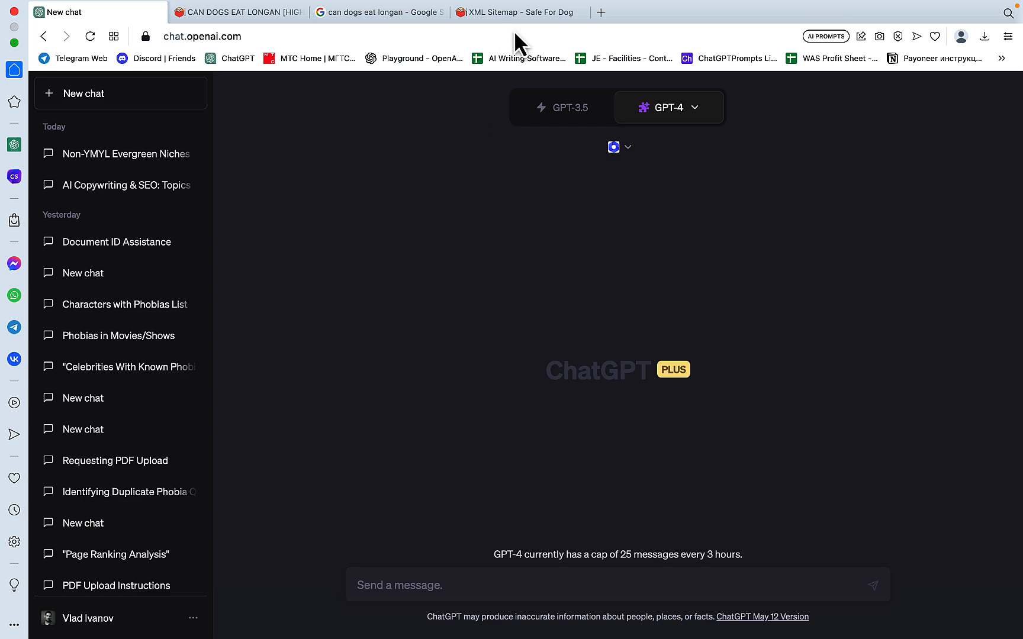
pyautogui.click(518, 12)
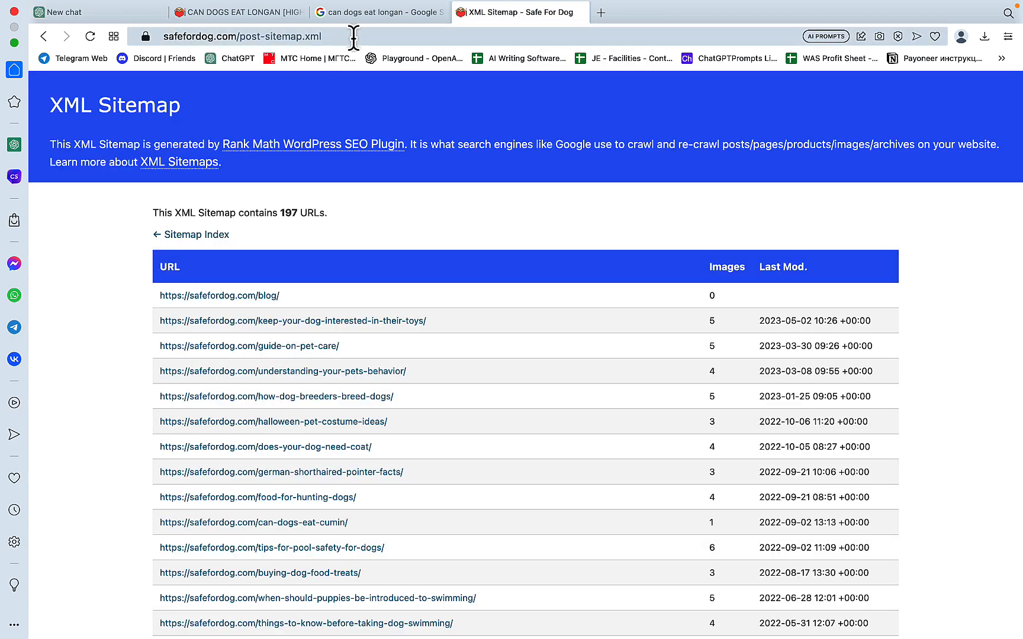
pyautogui.click(241, 36)
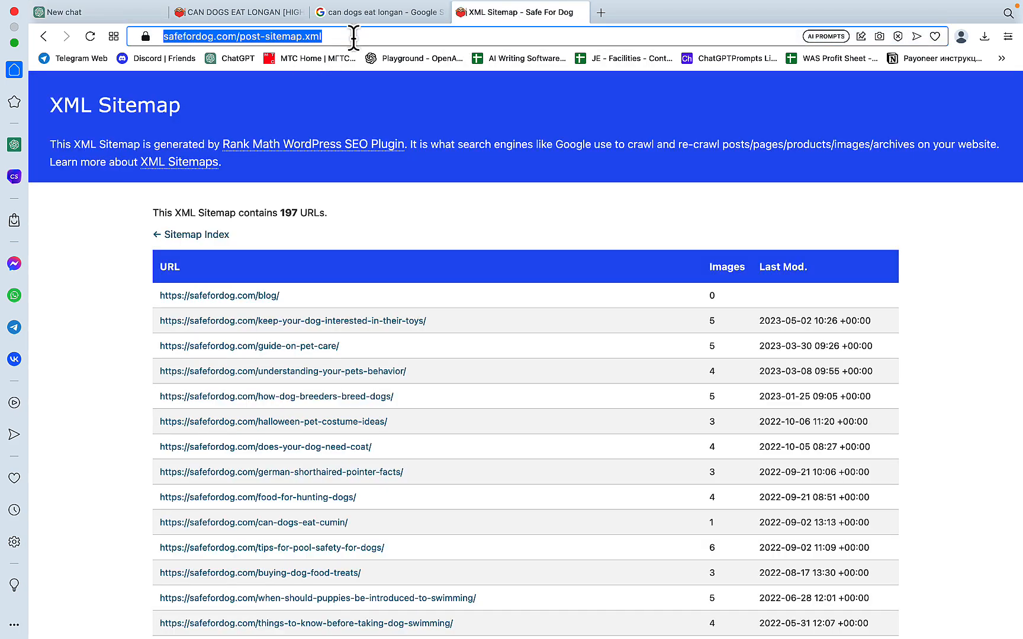
pyautogui.click(72, 11)
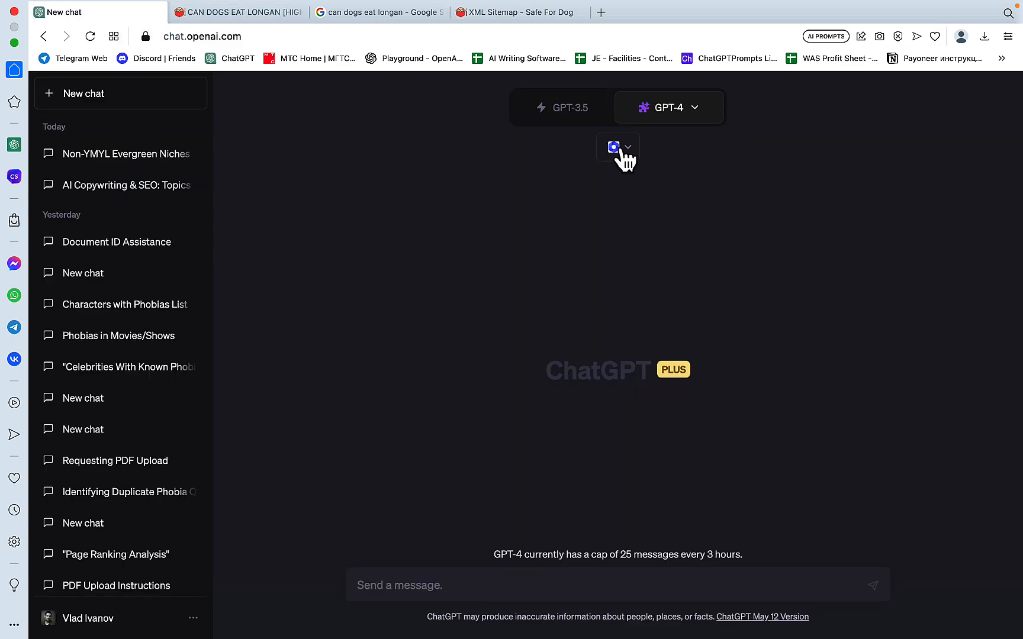
pyautogui.moveTo(429, 583)
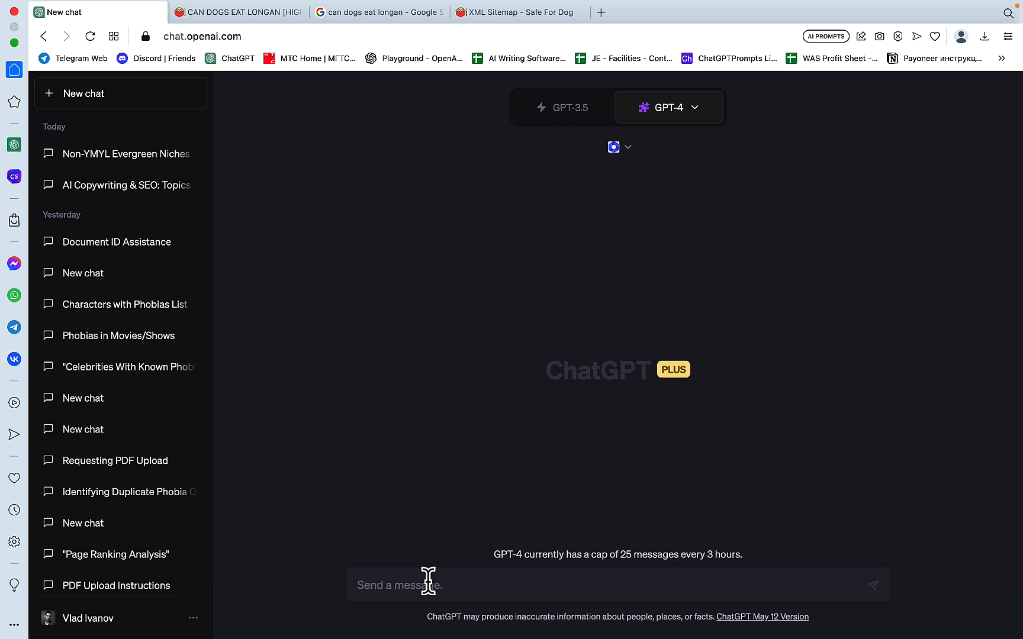
pyautogui.write('based on the')
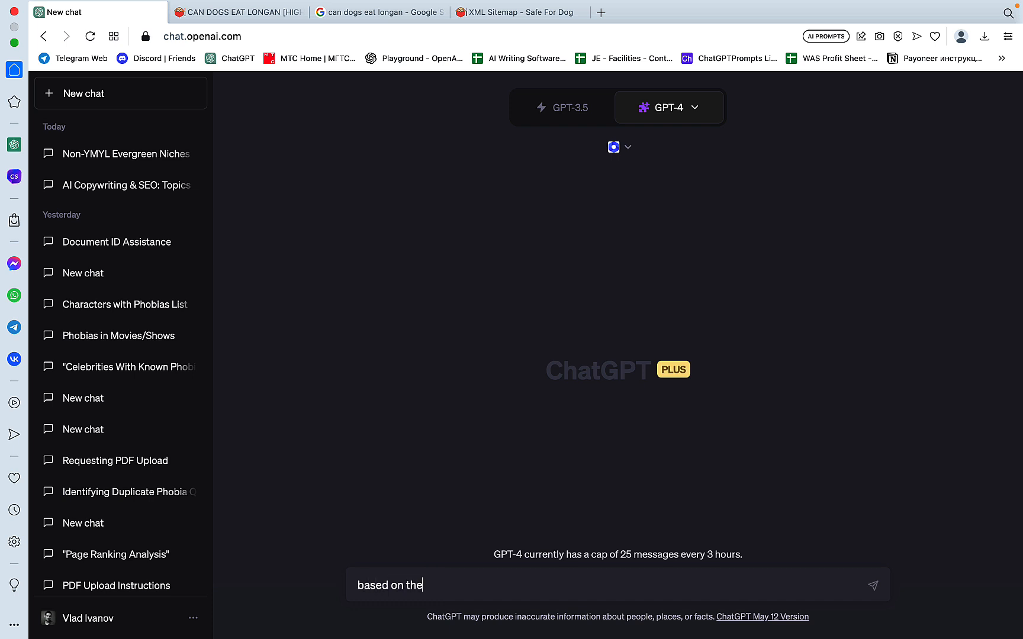
pyautogui.write('url')
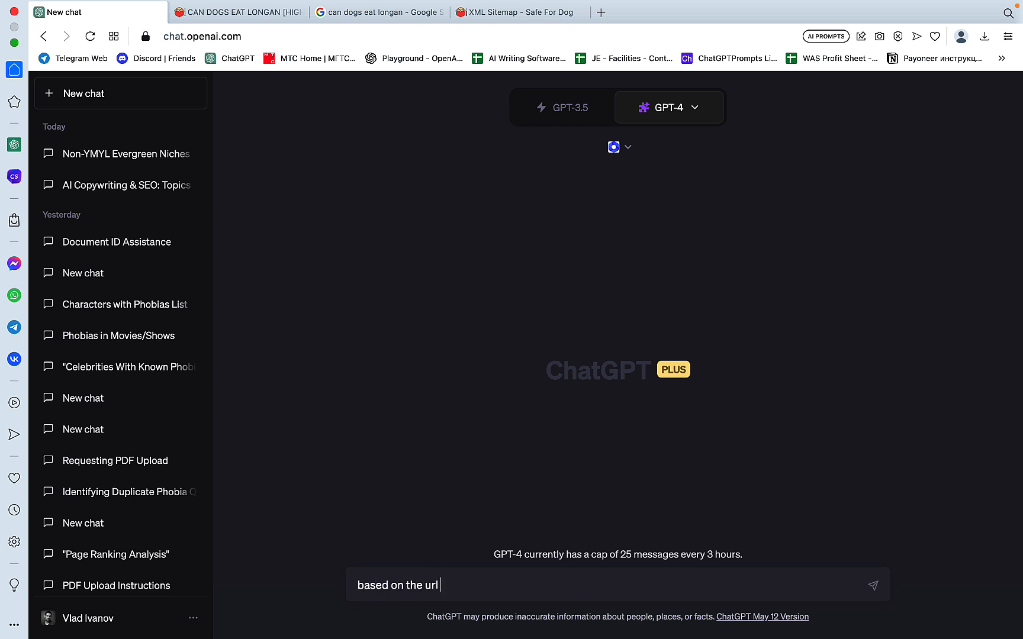
pyautogui.write('https://safefordog.com/post-sitemap.xml')
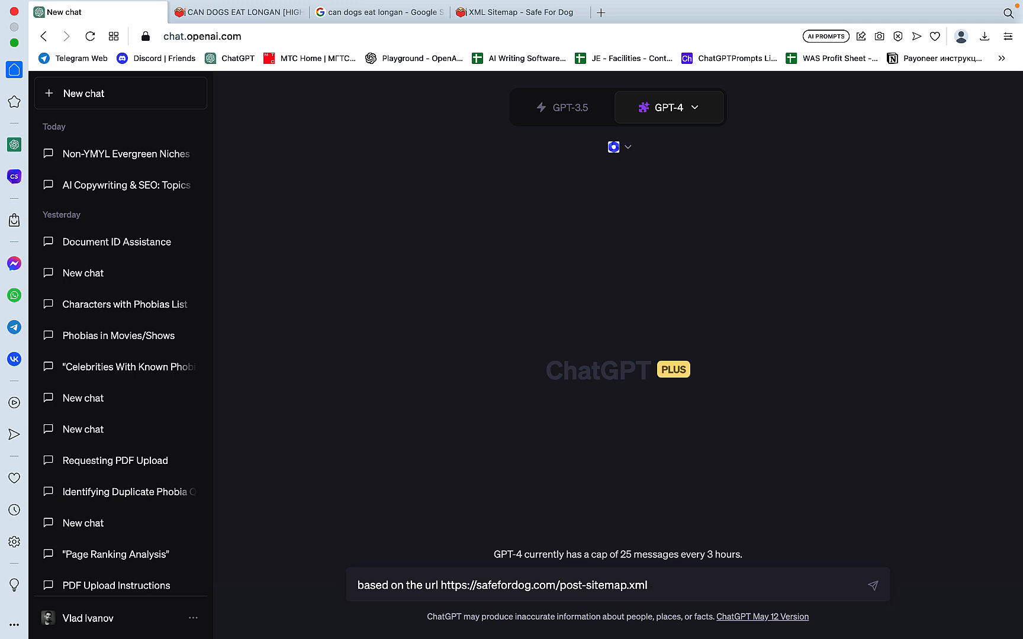
pyautogui.write('give me')
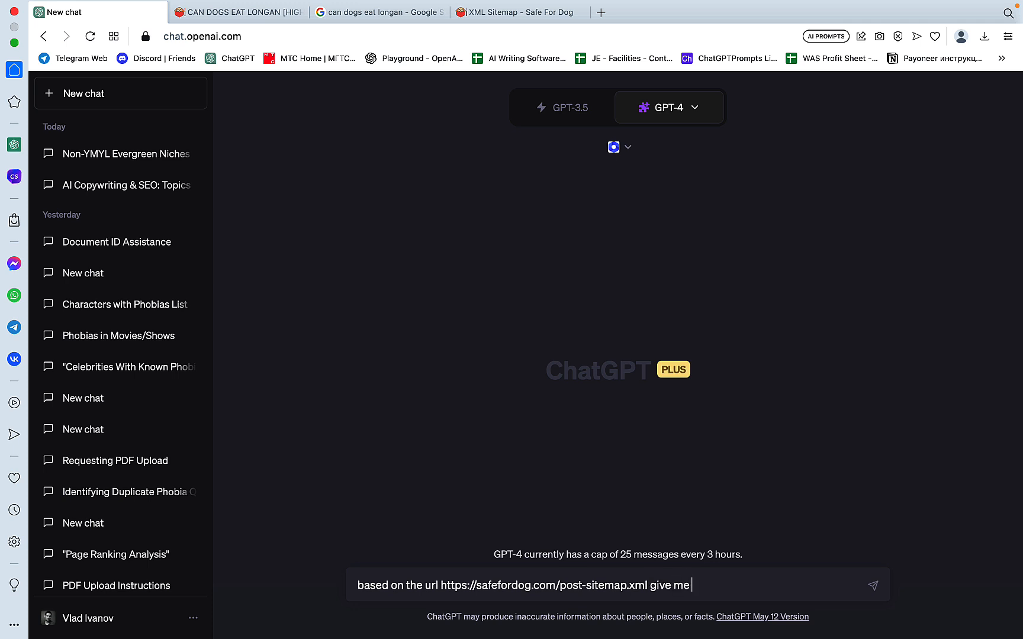
pyautogui.write('20 blog post ideas to')
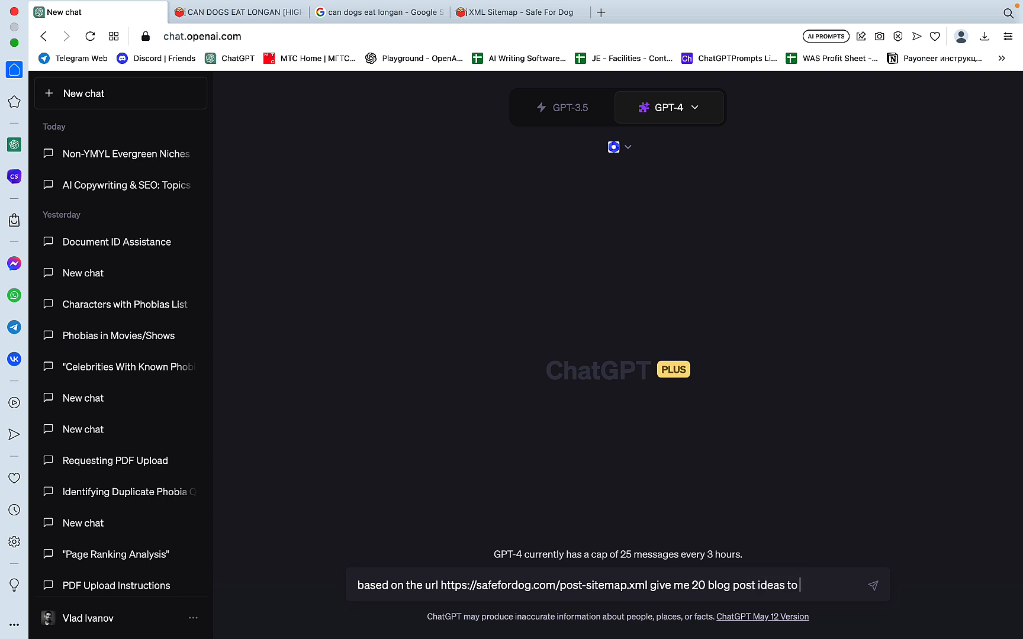
pyautogui.write('get')
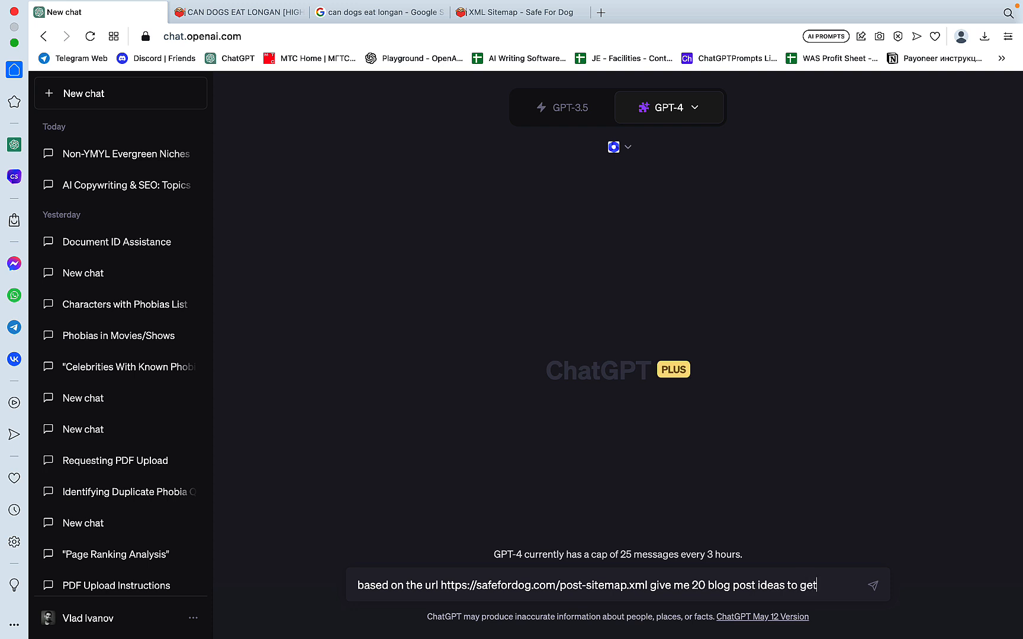
pyautogui.write('topical a')
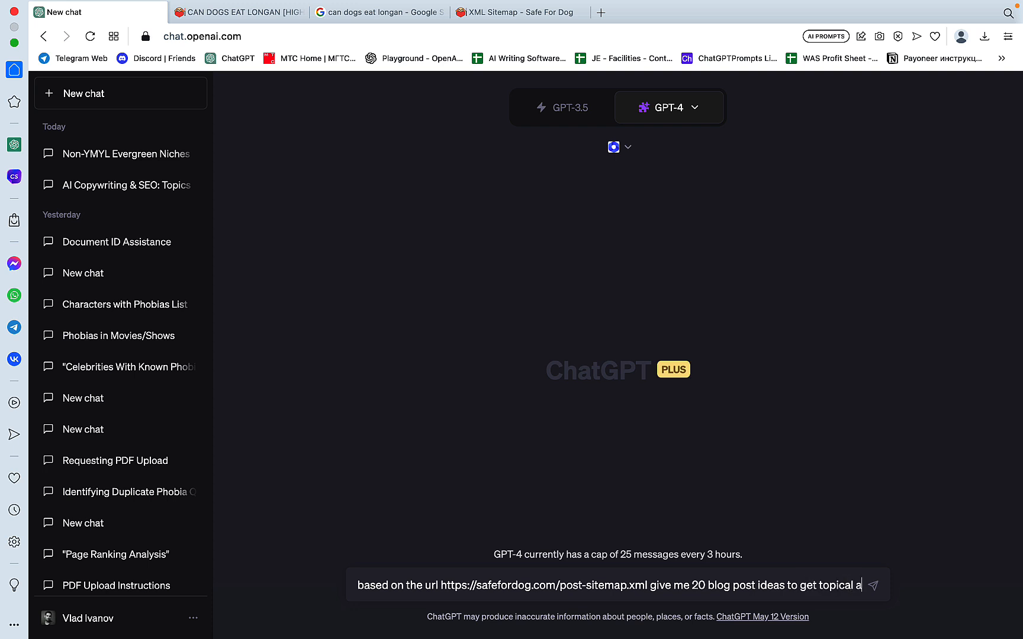
pyautogui.write('uthority in')
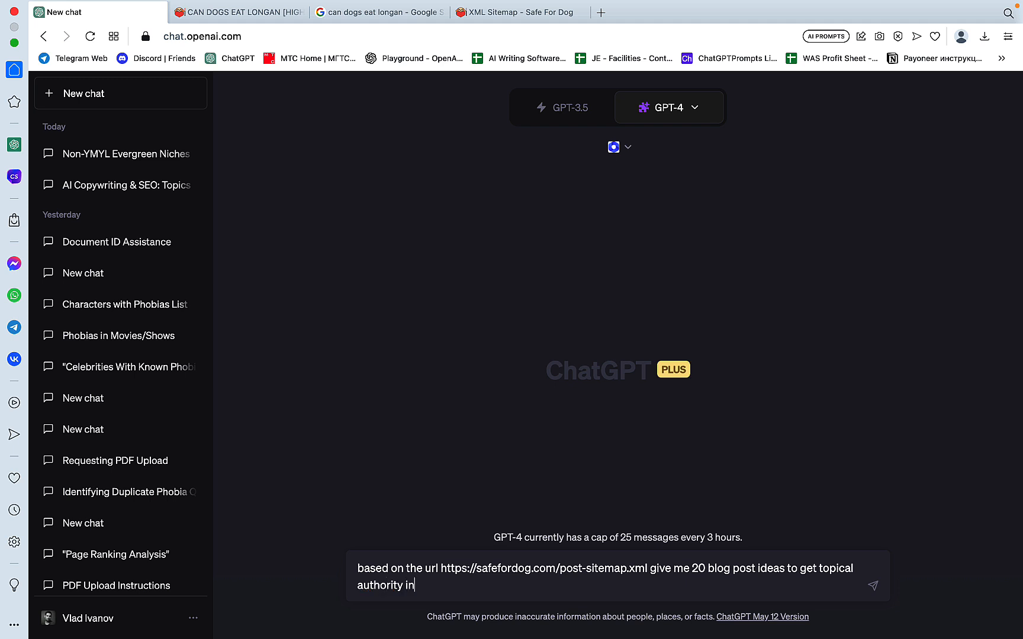
pyautogui.write('the')
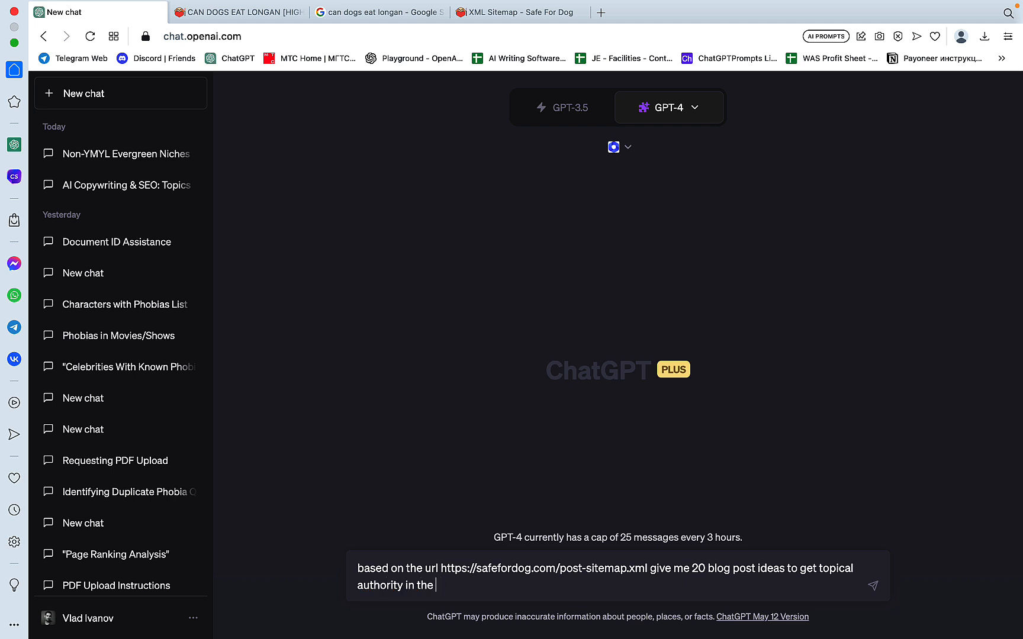
pyautogui.write('dog care')
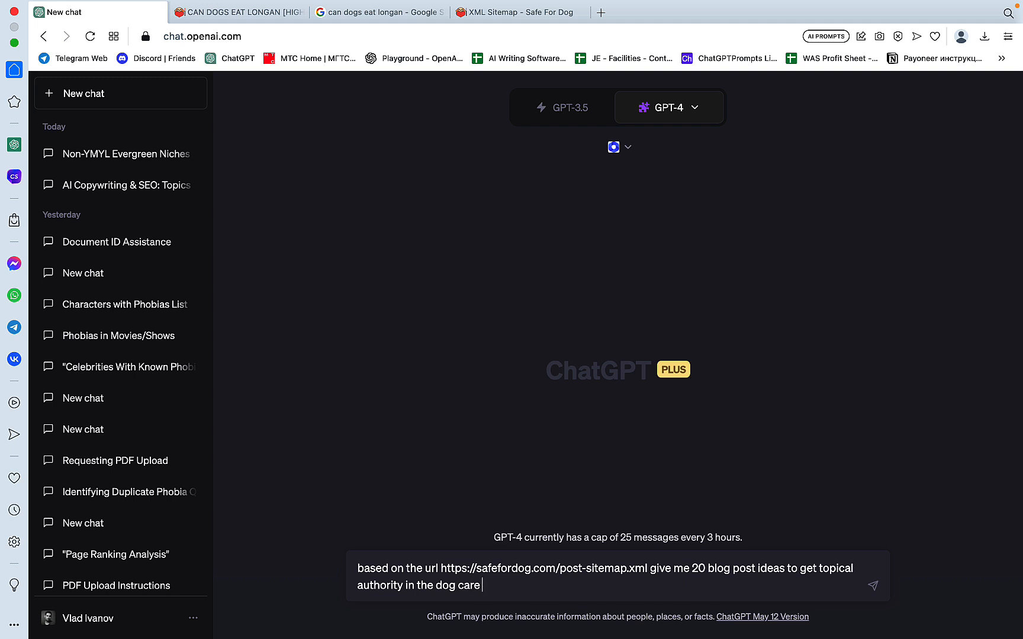
pyautogui.write('niche')
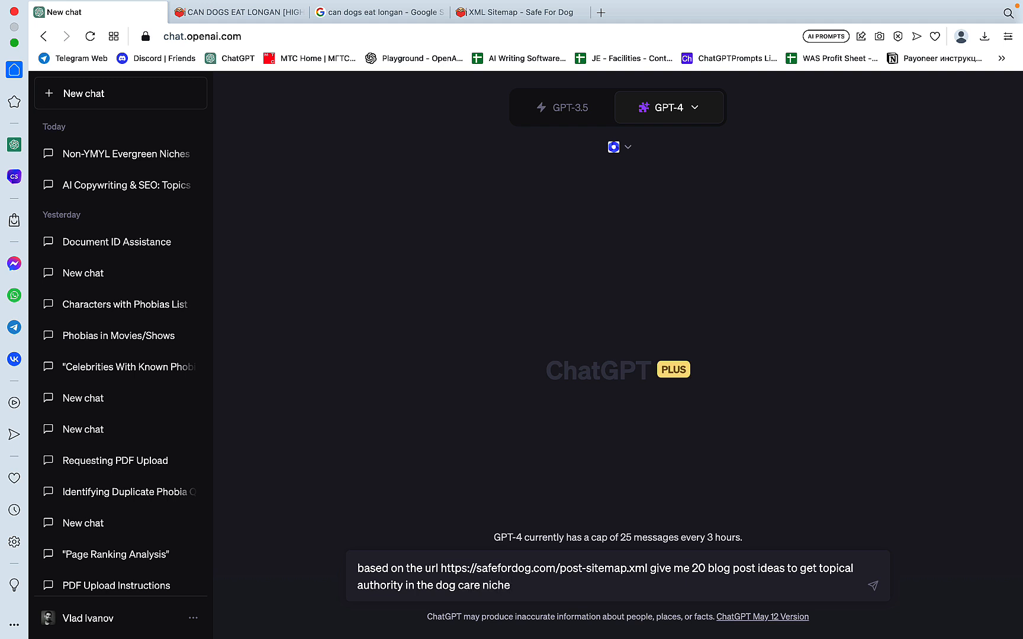
# Send the prompt and review WebPilot's sitemap fetch and the 20 blog post ideas
pyautogui.click(872, 576)
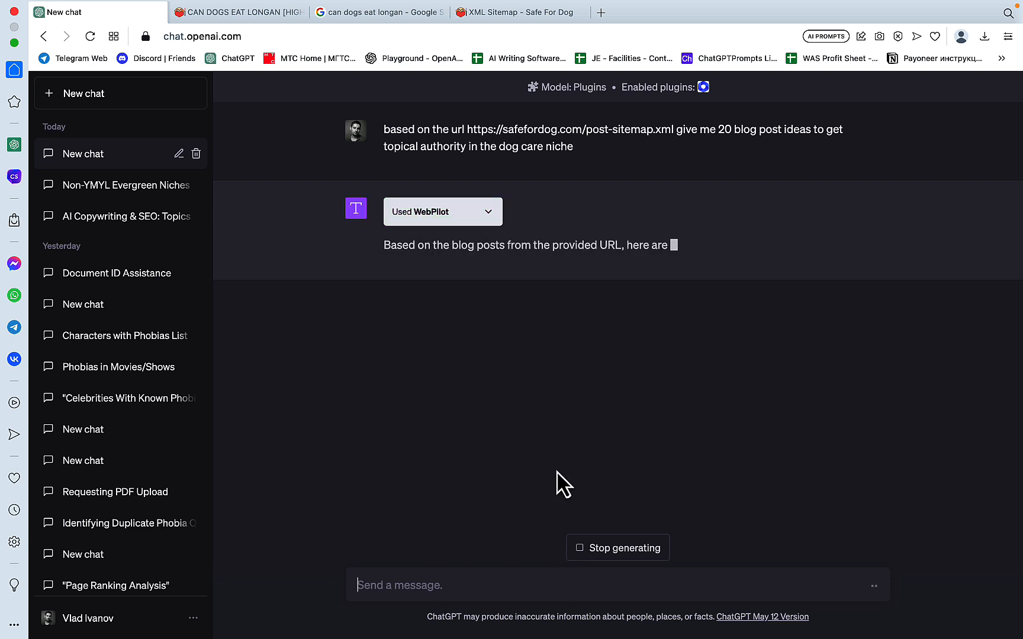
pyautogui.click(440, 212)
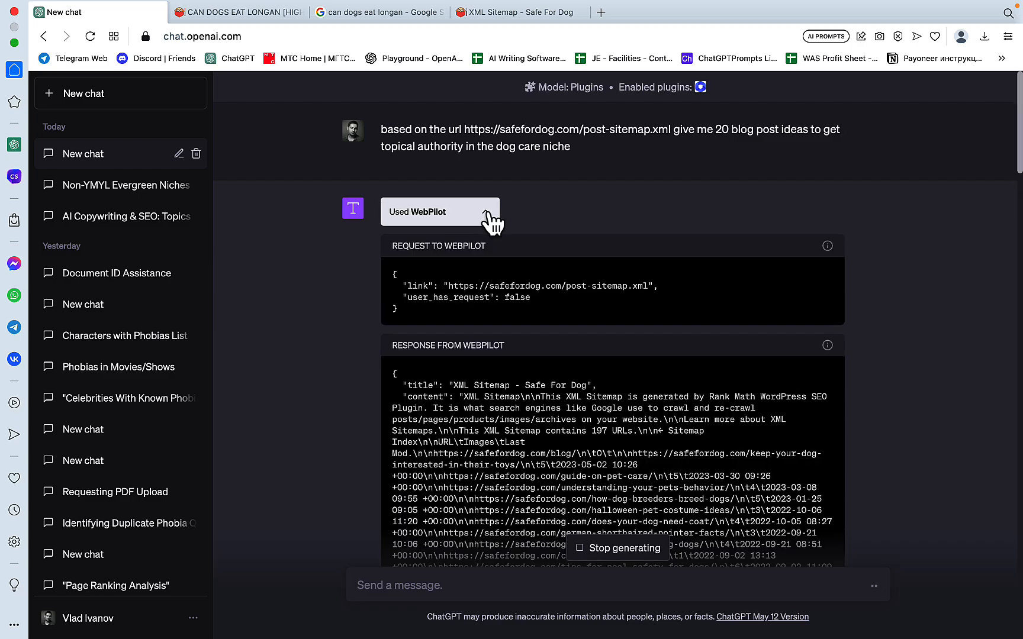
pyautogui.scroll(-3)
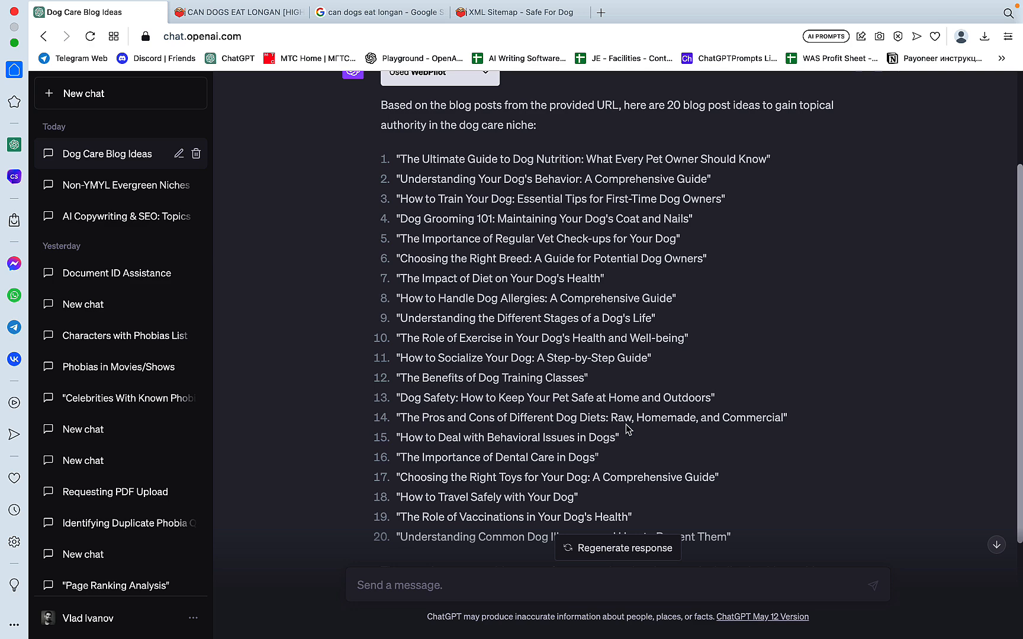
pyautogui.moveTo(665, 471)
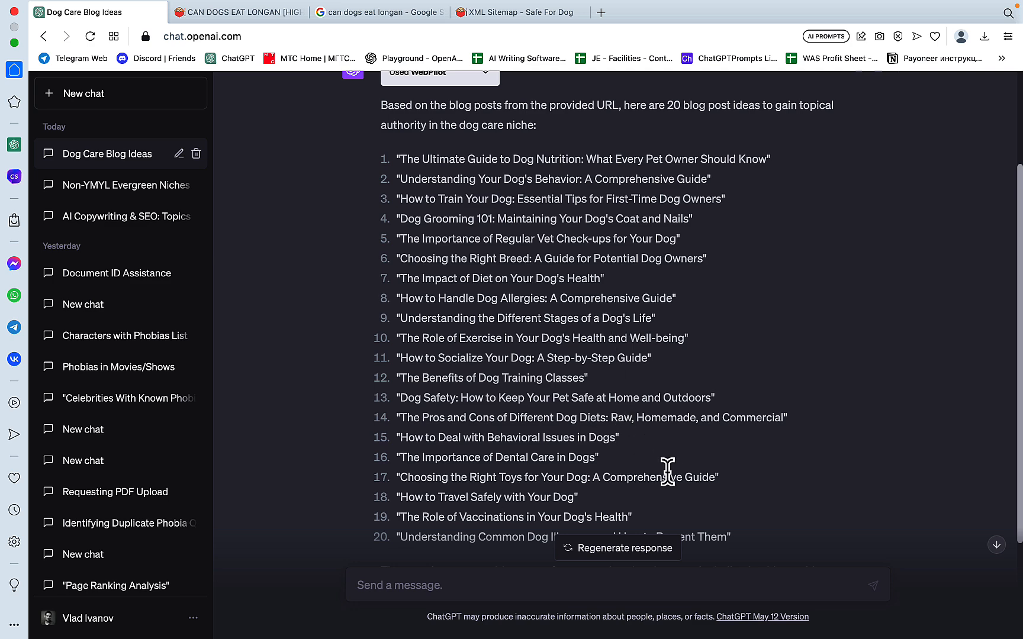
pyautogui.scroll(3)
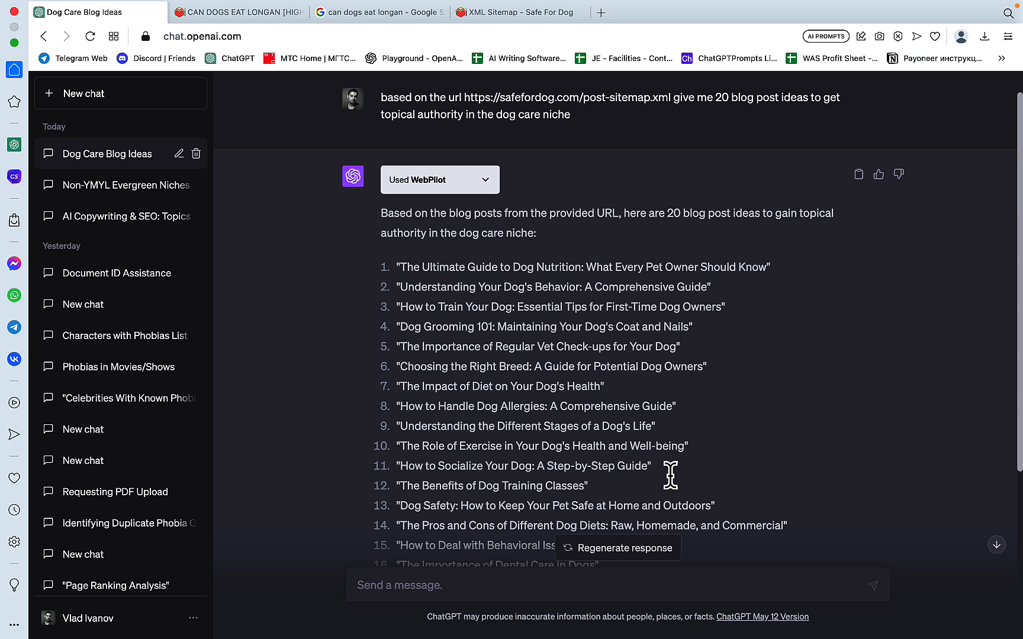
pyautogui.moveTo(672, 481)
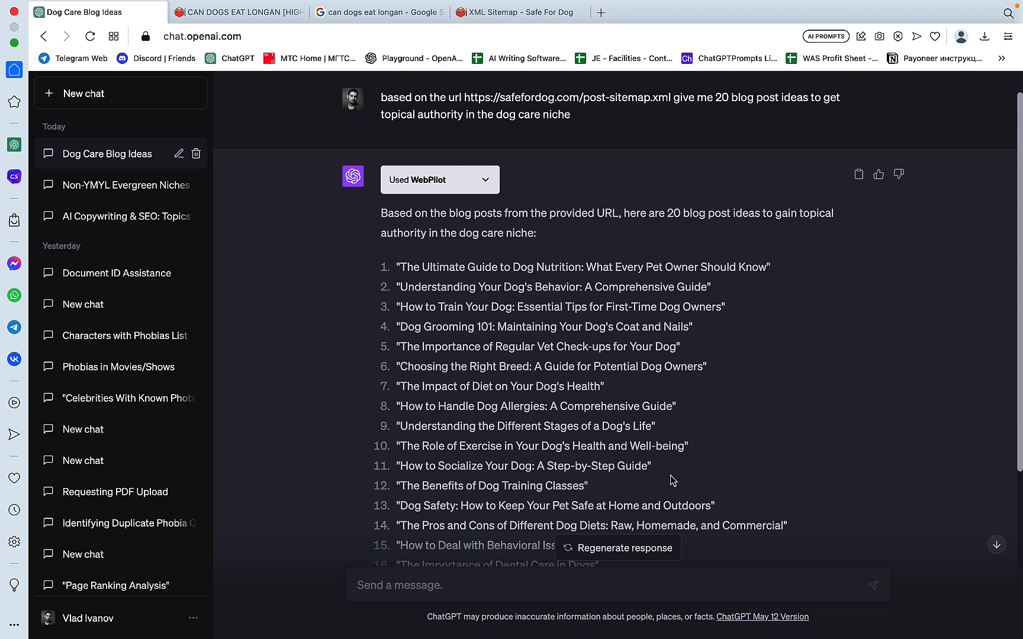
pyautogui.moveTo(553, 251)
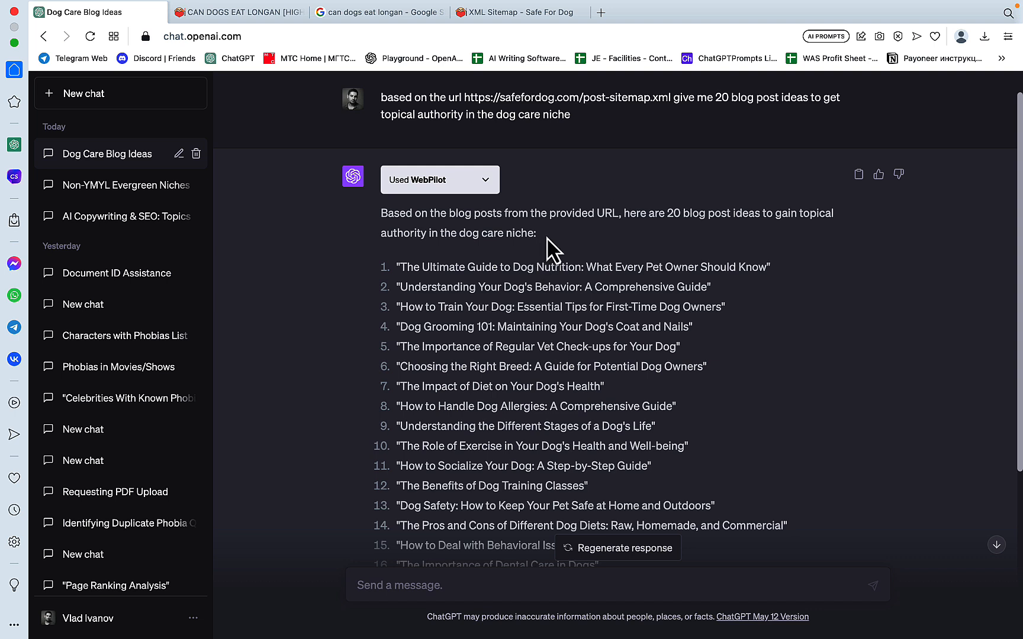
pyautogui.moveTo(381, 213); pyautogui.dragTo(535, 234)
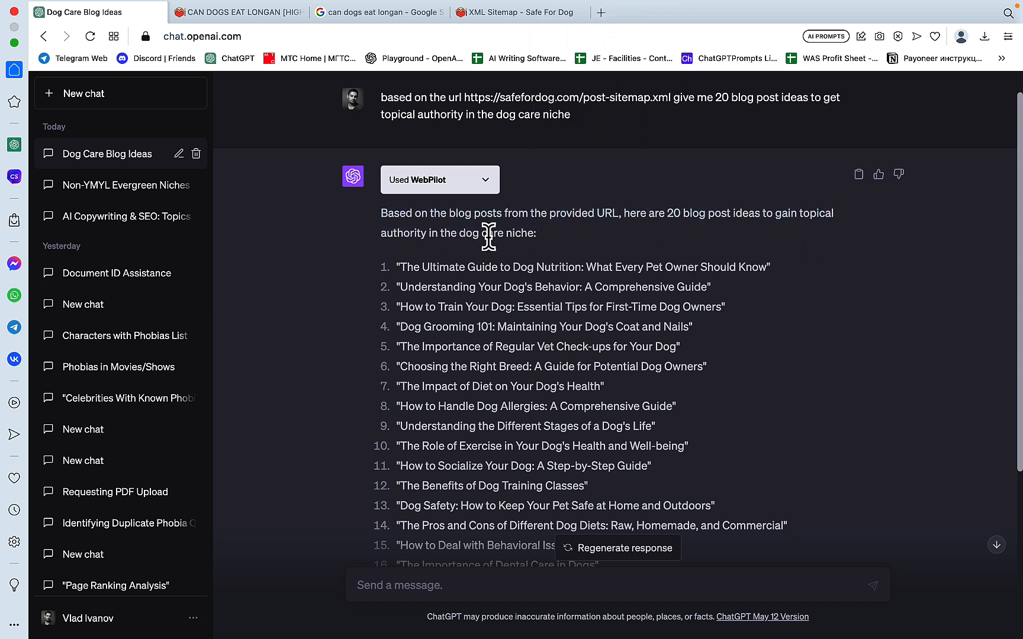
pyautogui.moveTo(531, 234)
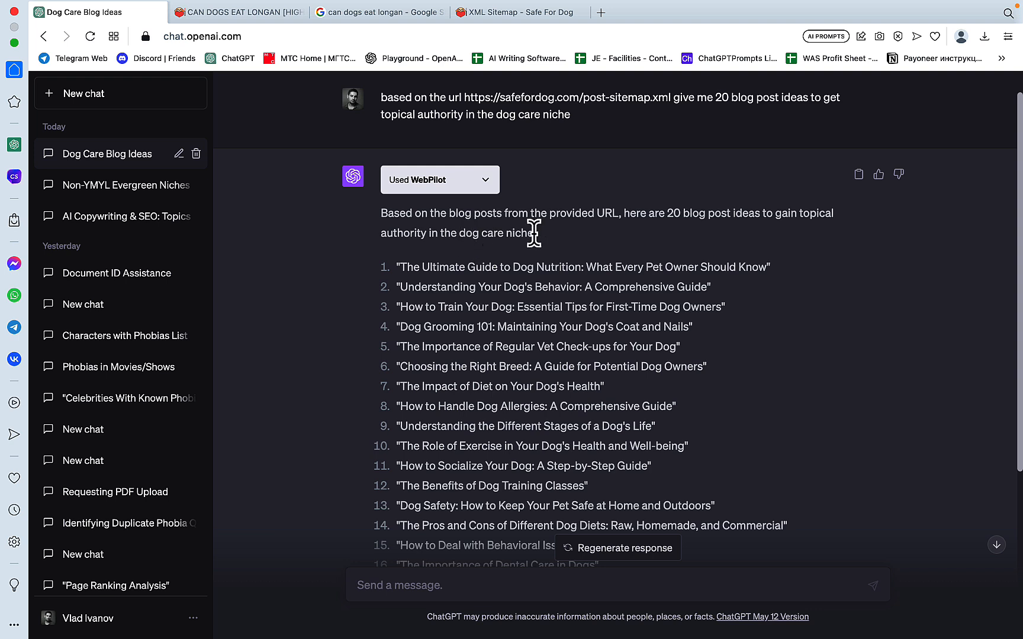
pyautogui.moveTo(553, 251)
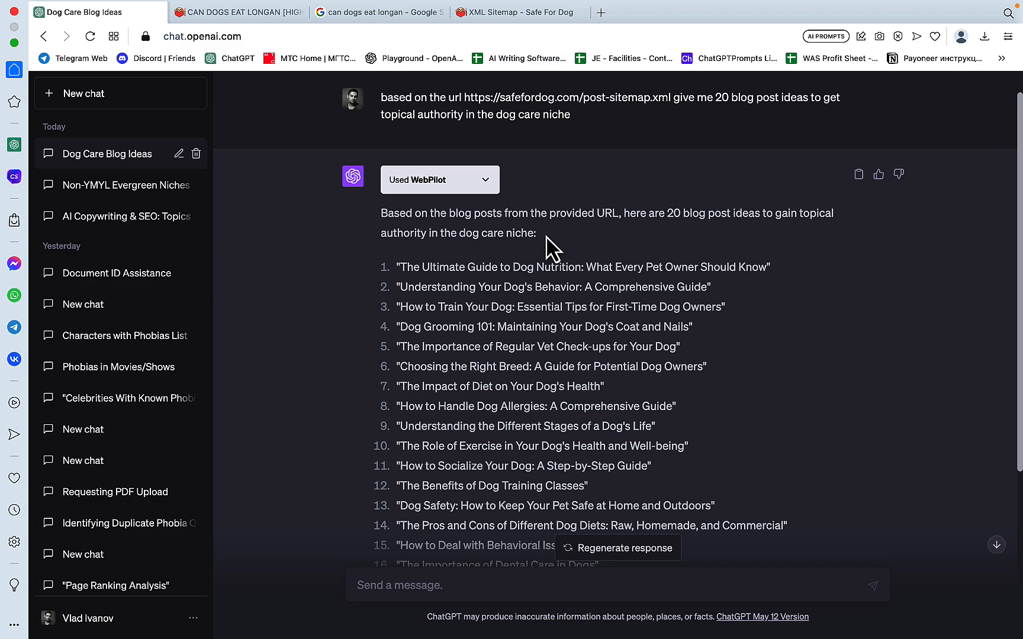
pyautogui.scroll(-3)
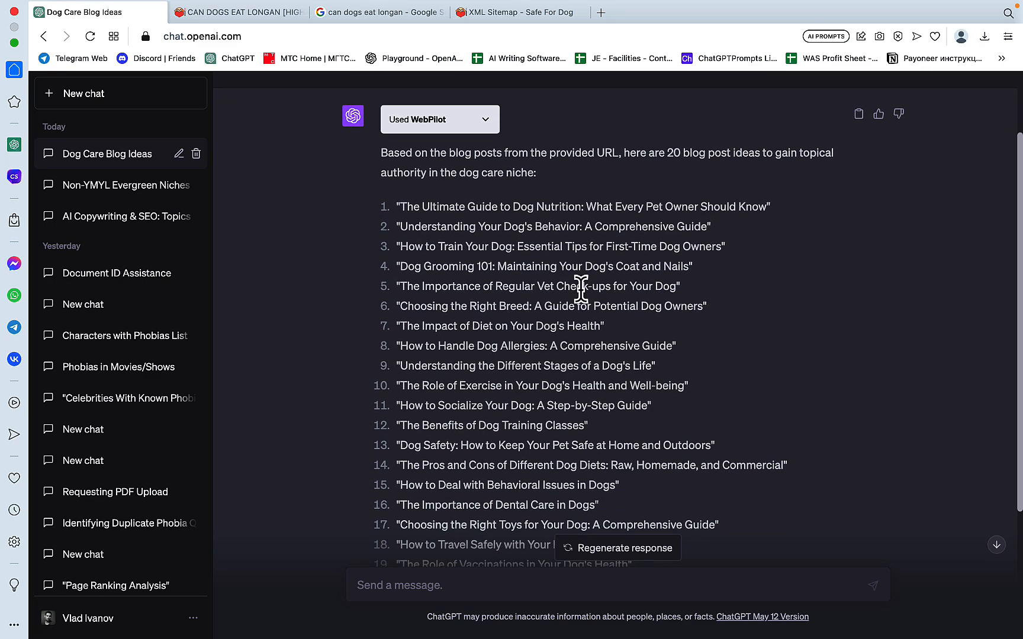
pyautogui.moveTo(526, 329)
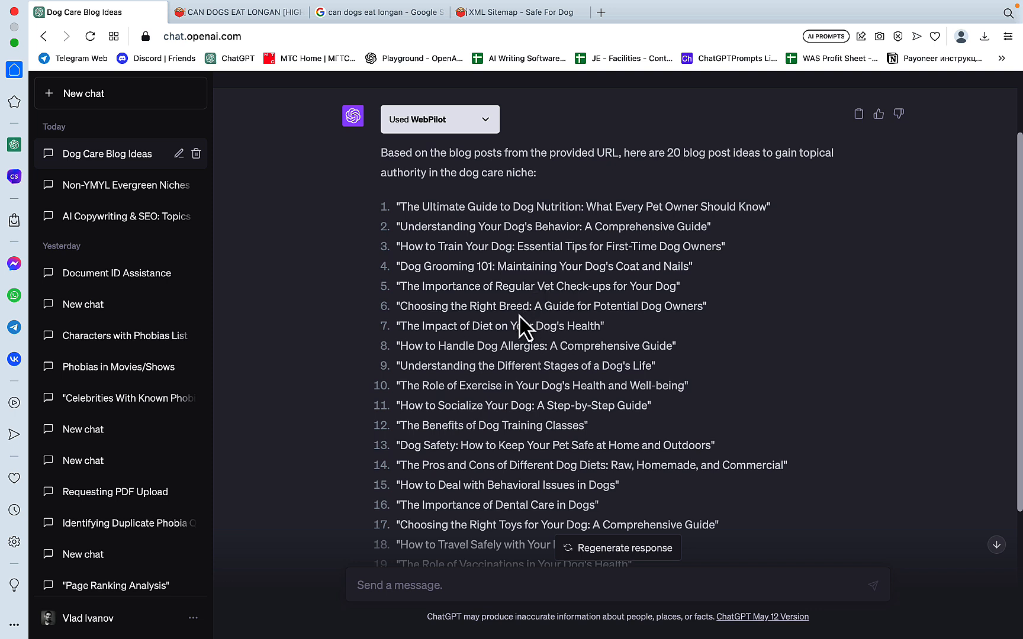
pyautogui.moveTo(496, 216)
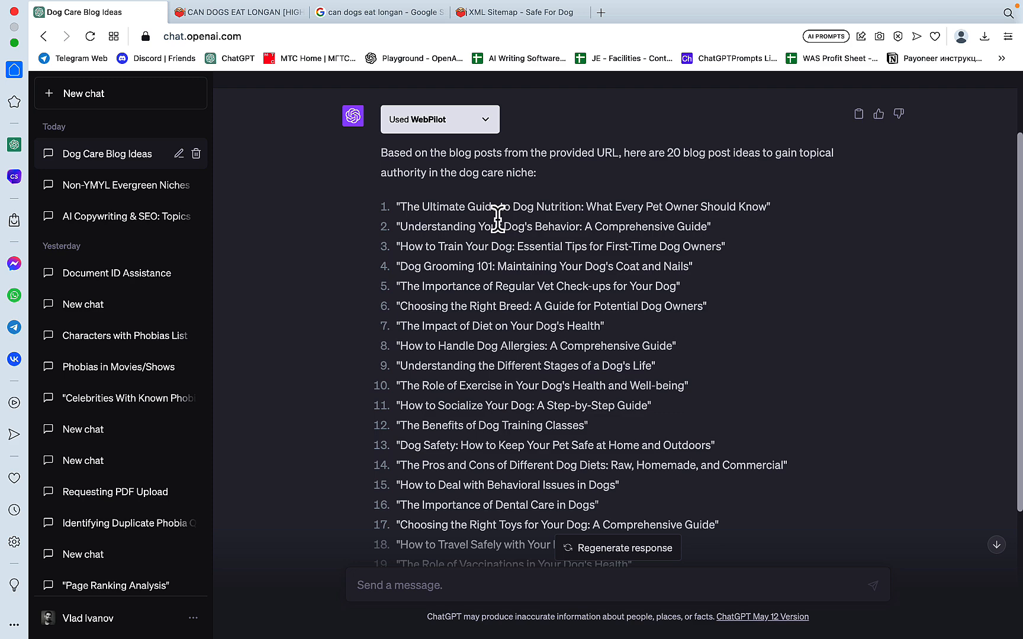
pyautogui.moveTo(392, 69)
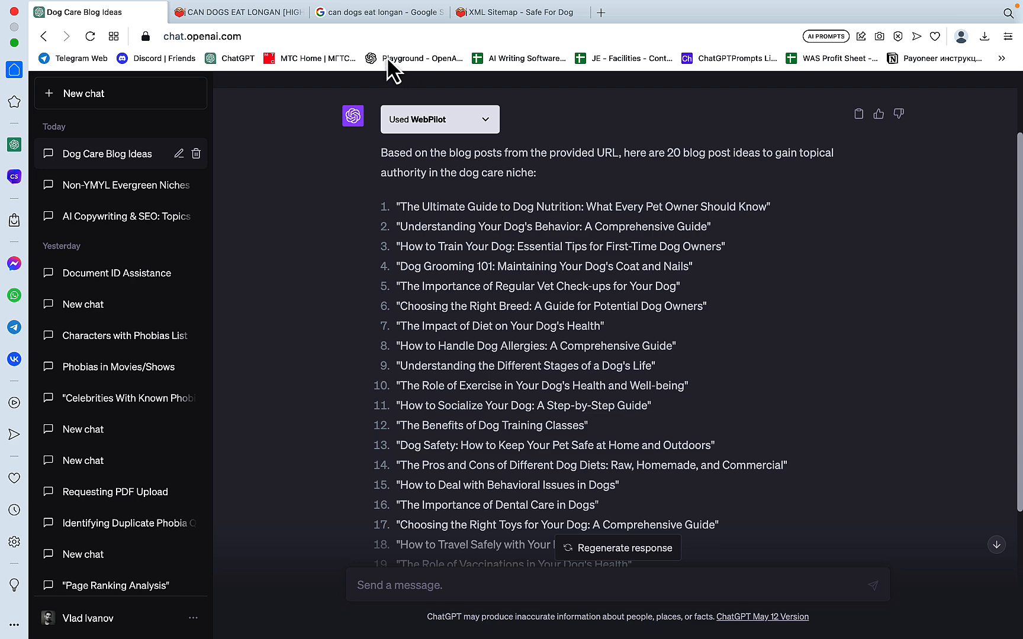
pyautogui.click(238, 12)
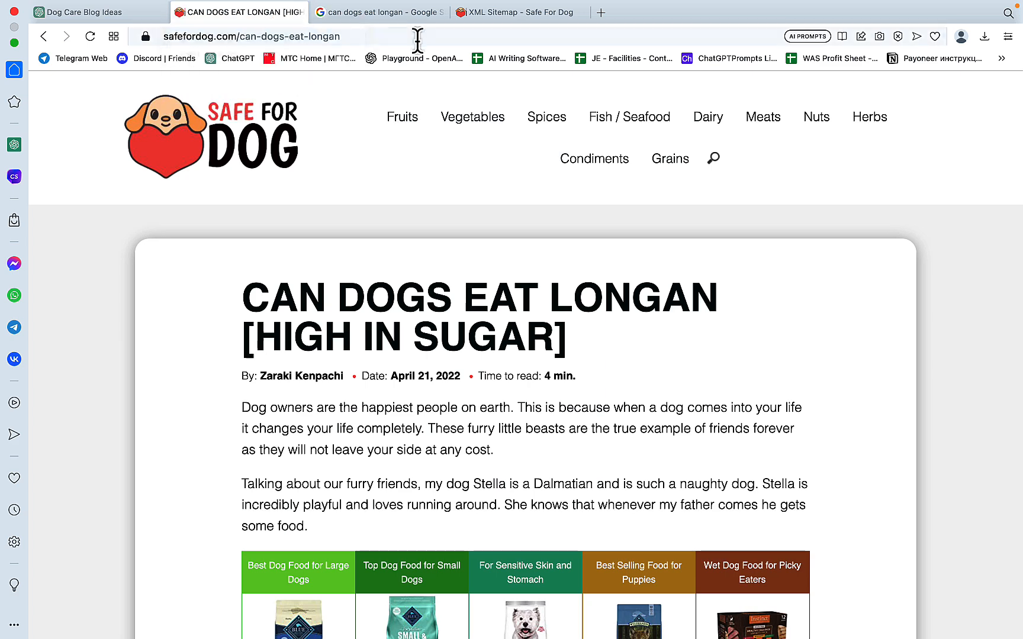
pyautogui.click(91, 12)
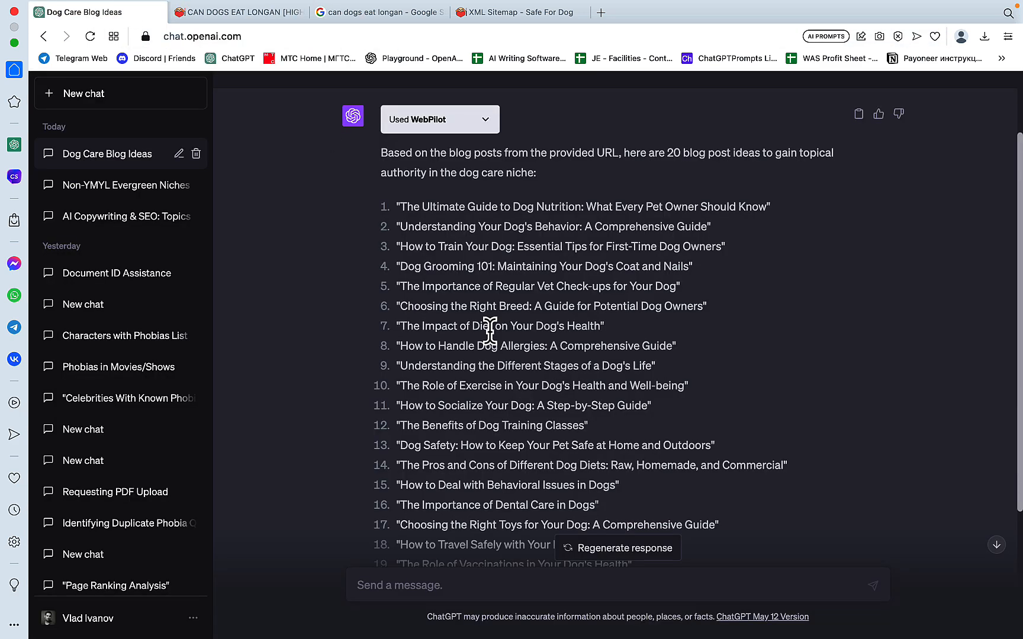
pyautogui.scroll(-3)
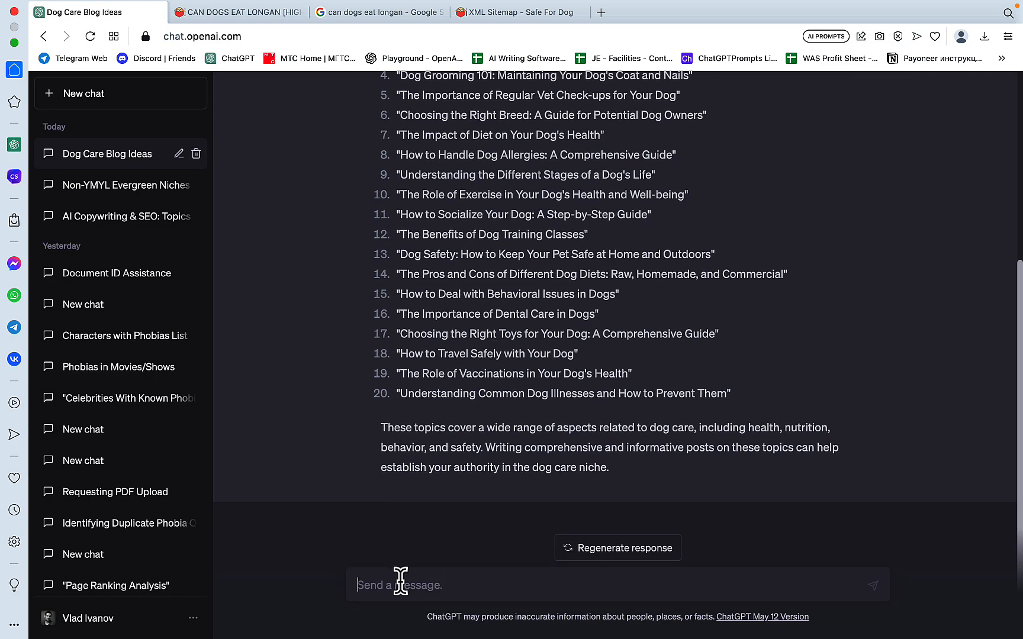
pyautogui.write('ex')
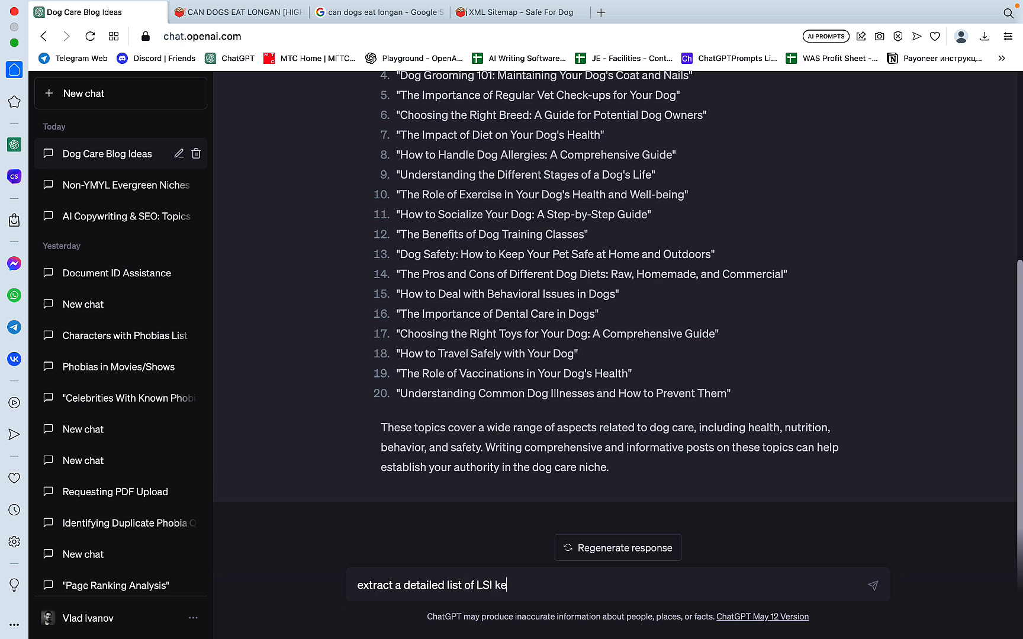
# Ask for LSI keywords from the can-dogs-eat-longan URL and review WebPilot's numbered list
pyautogui.write('ywords from')
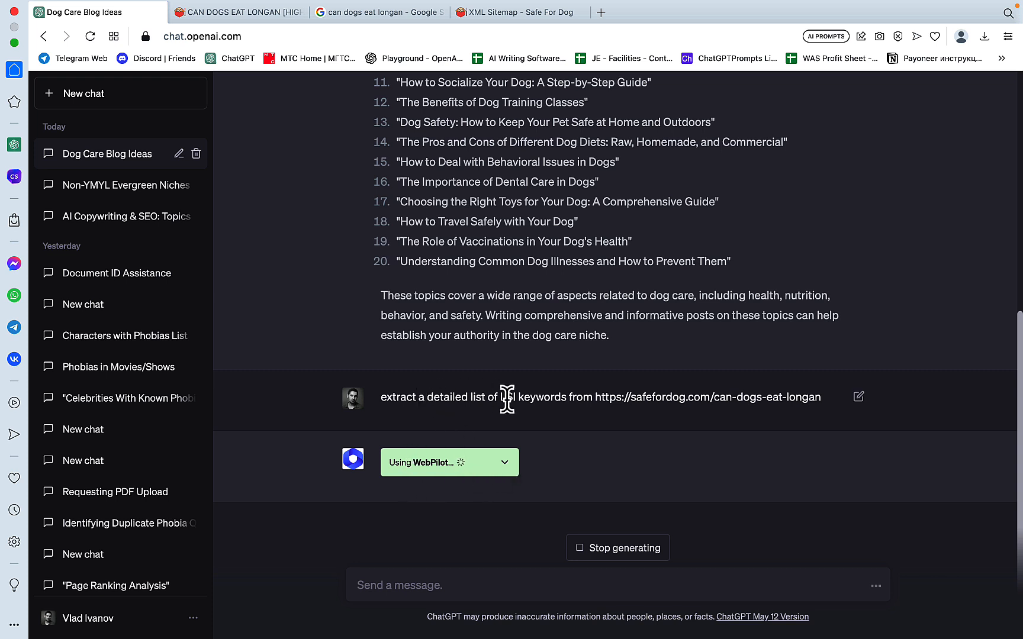
pyautogui.moveTo(582, 480)
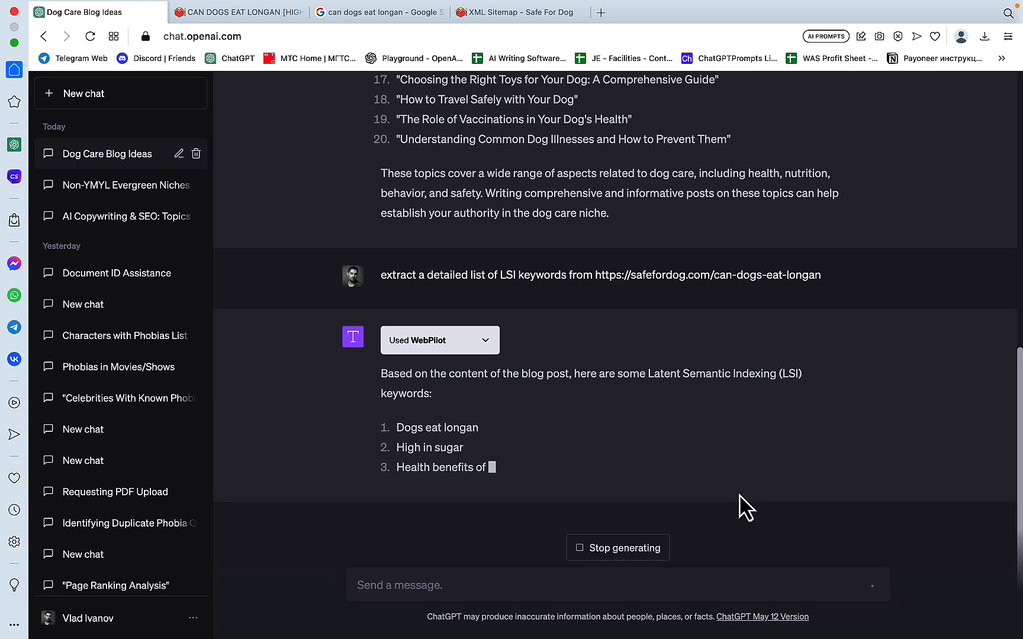
pyautogui.scroll(-3)
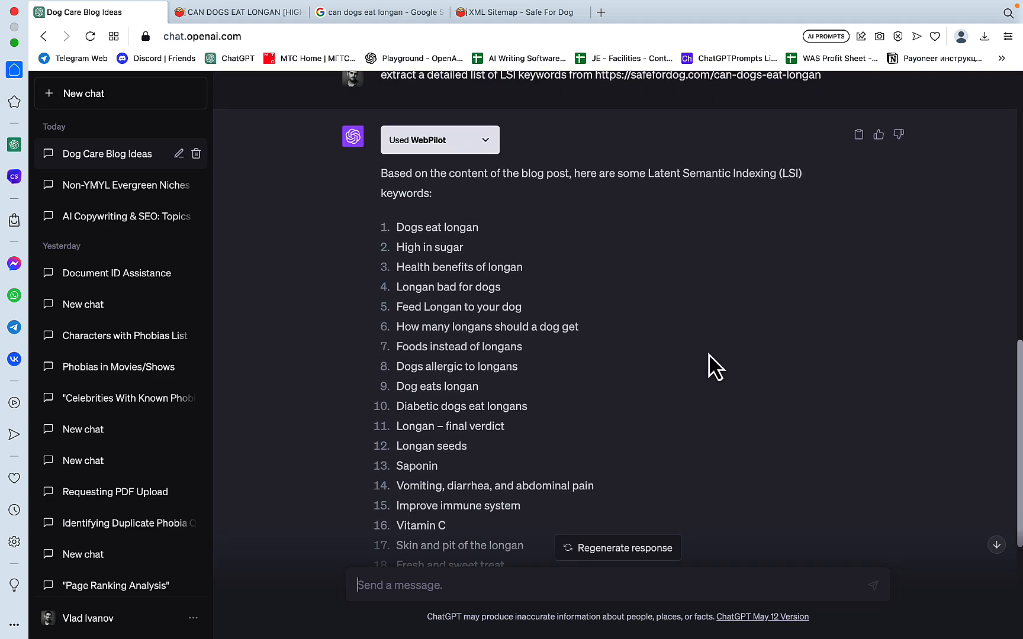
pyautogui.scroll(-3)
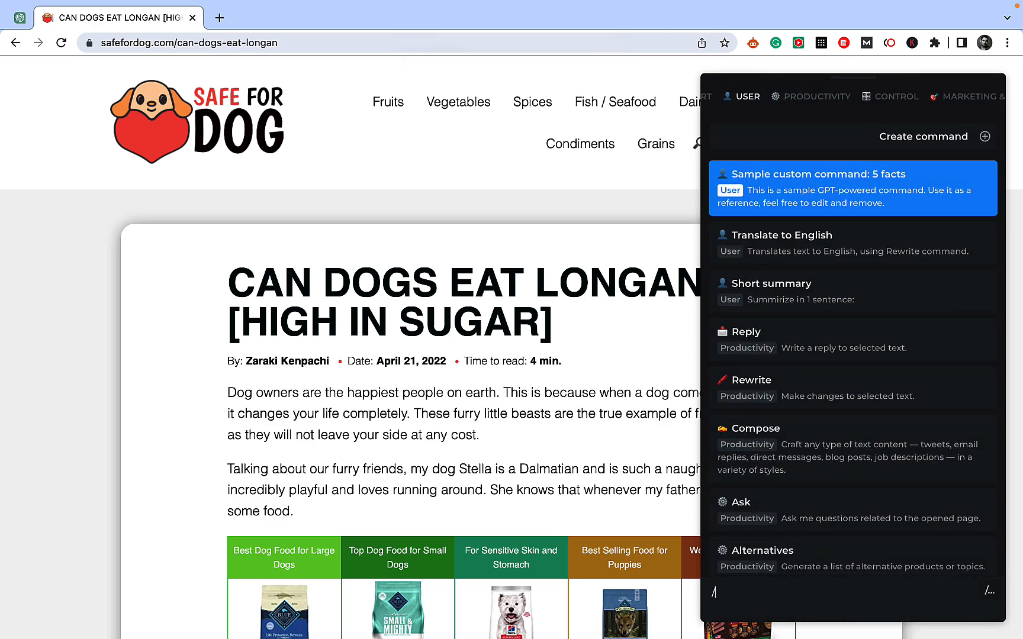
# Run HARPA AI's Extract and research SEO keywords command and review the keyword density table
pyautogui.write('ц')
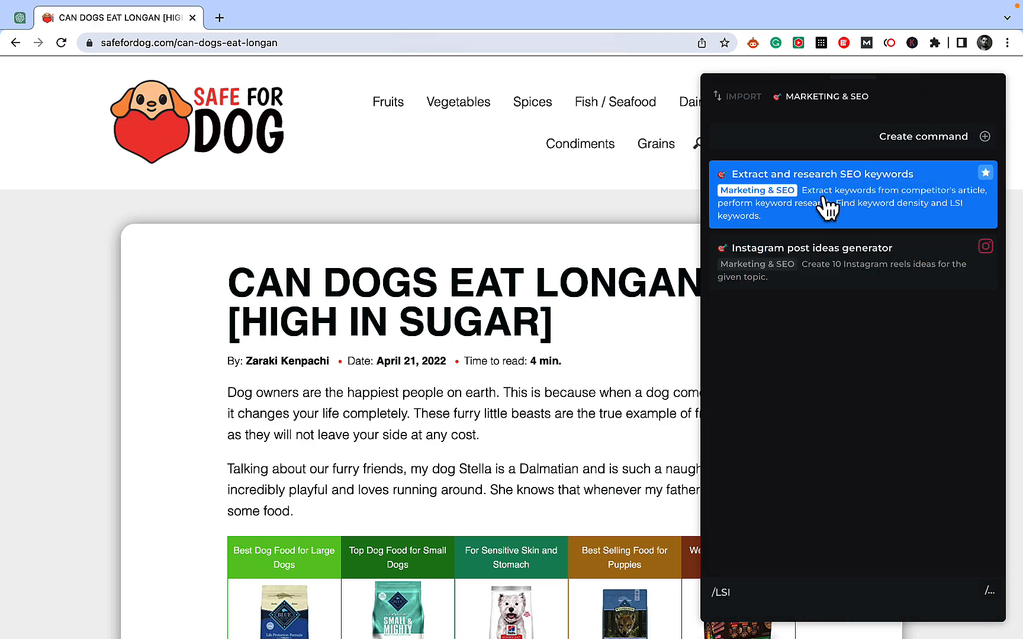
pyautogui.click(823, 174)
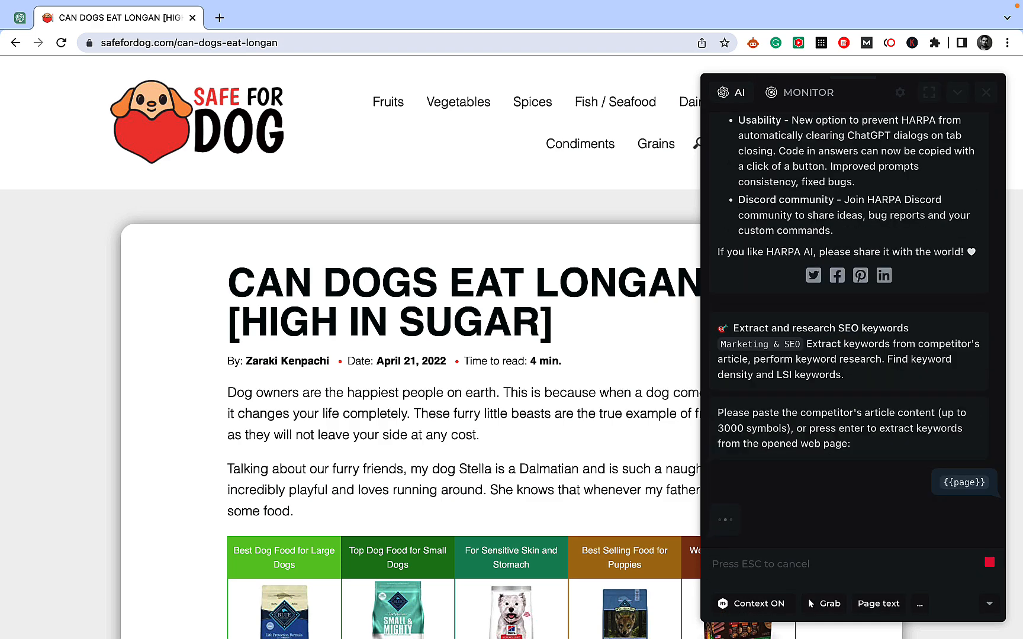
pyautogui.scroll(-3)
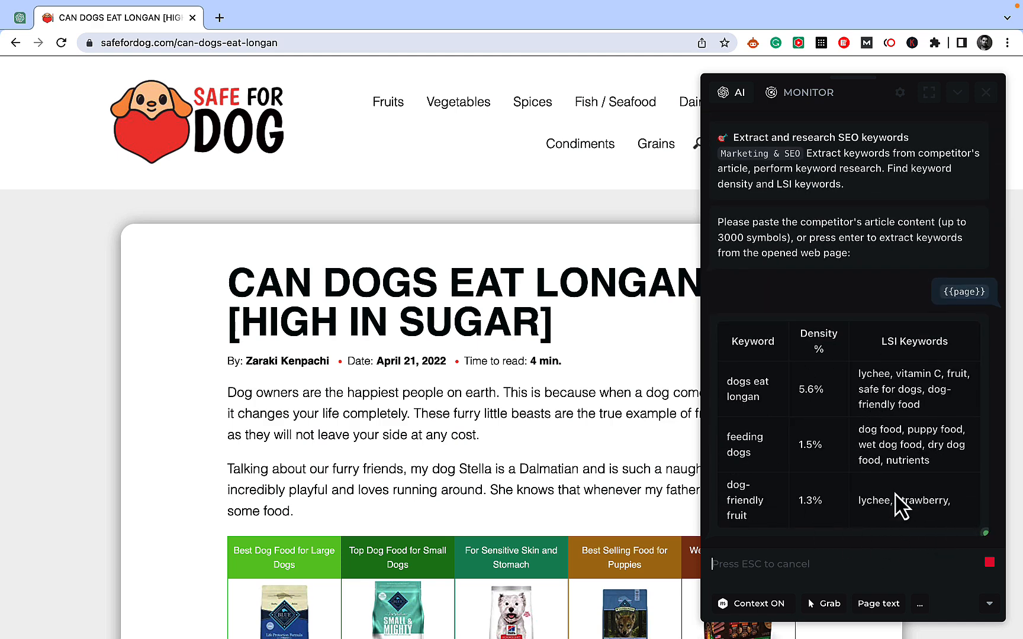
pyautogui.scroll(-3)
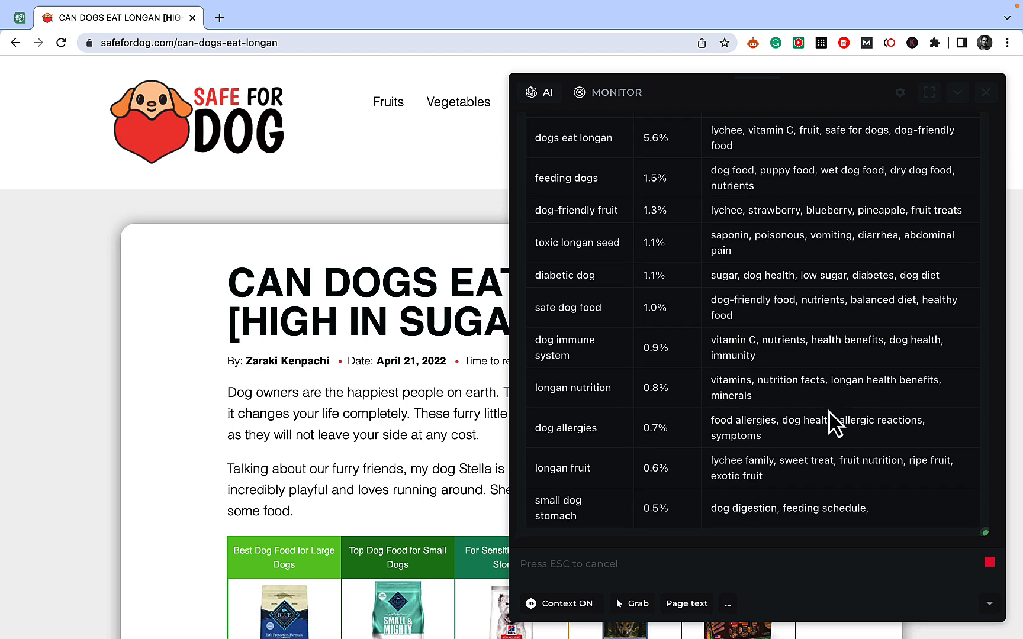
pyautogui.scroll(-3)
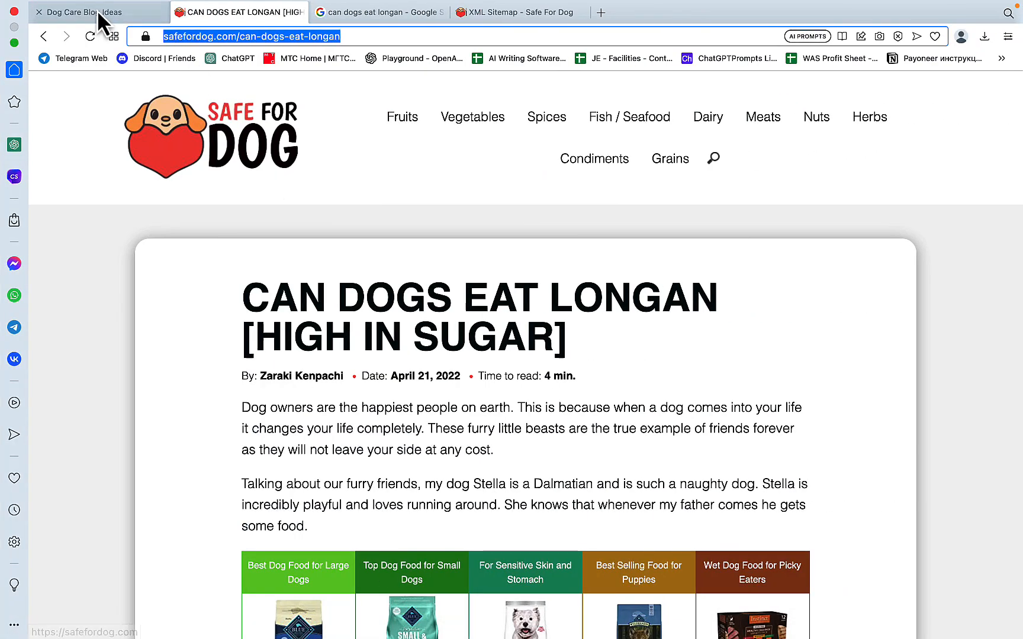
# Return to the ChatGPT chat and review the 23-item LSI keyword list for comparison
pyautogui.click(85, 12)
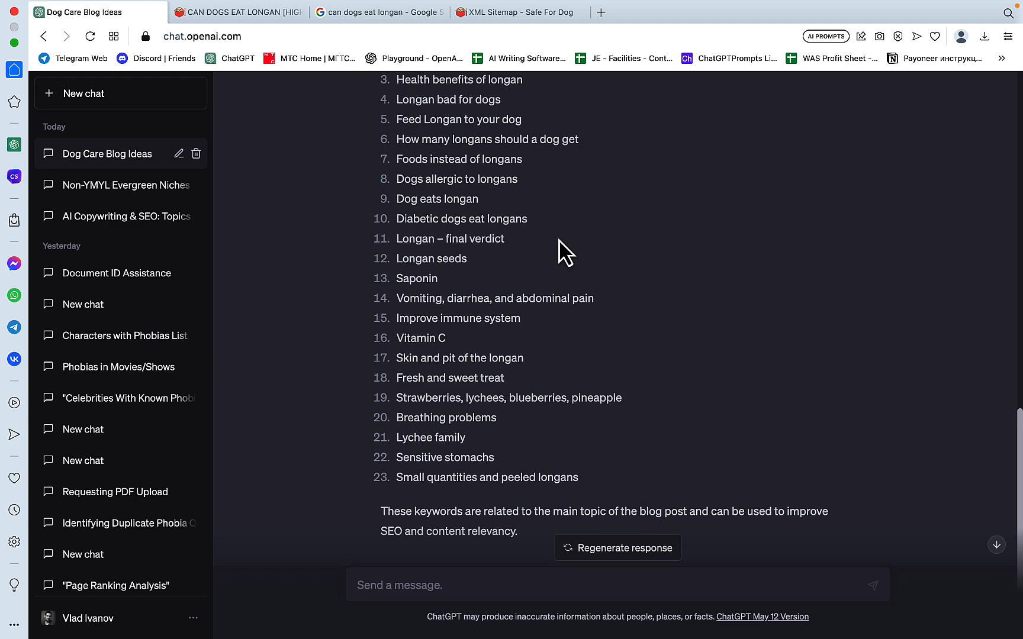
pyautogui.scroll(-3)
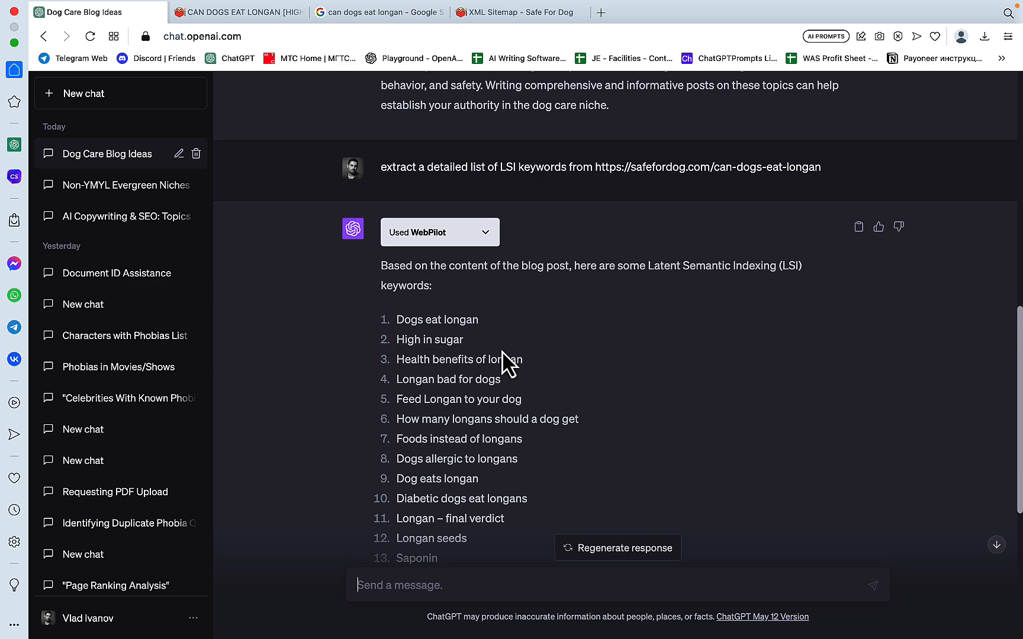
pyautogui.moveTo(555, 389)
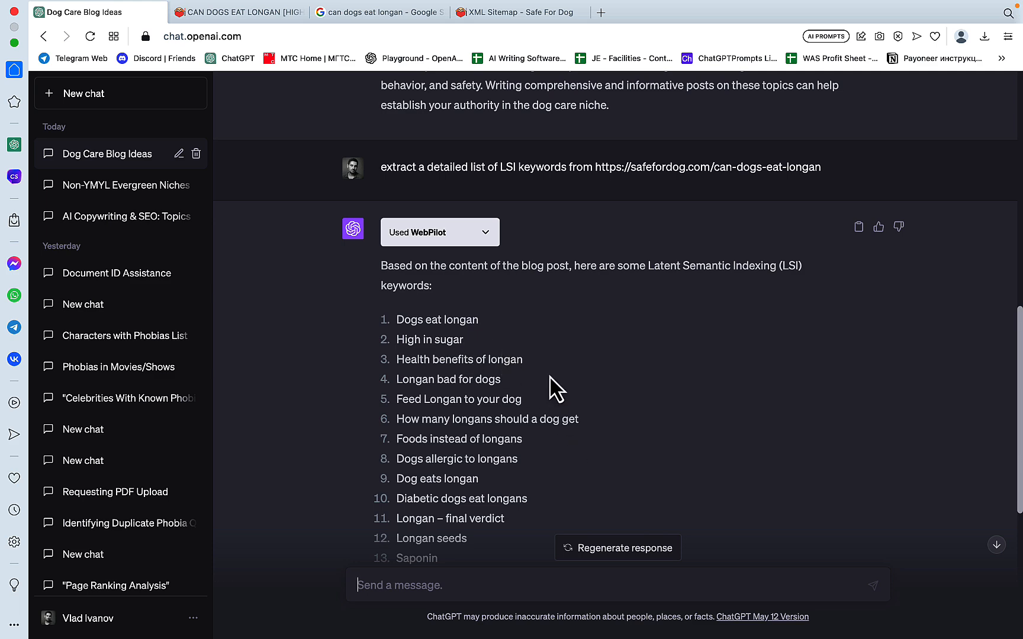
pyautogui.scroll(-3)
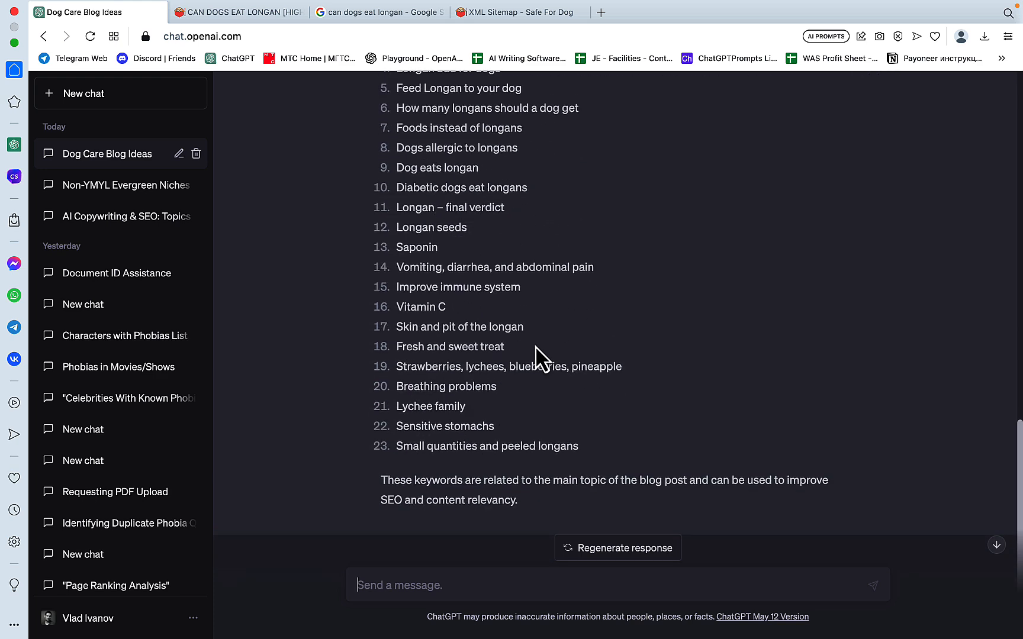
pyautogui.scroll(3)
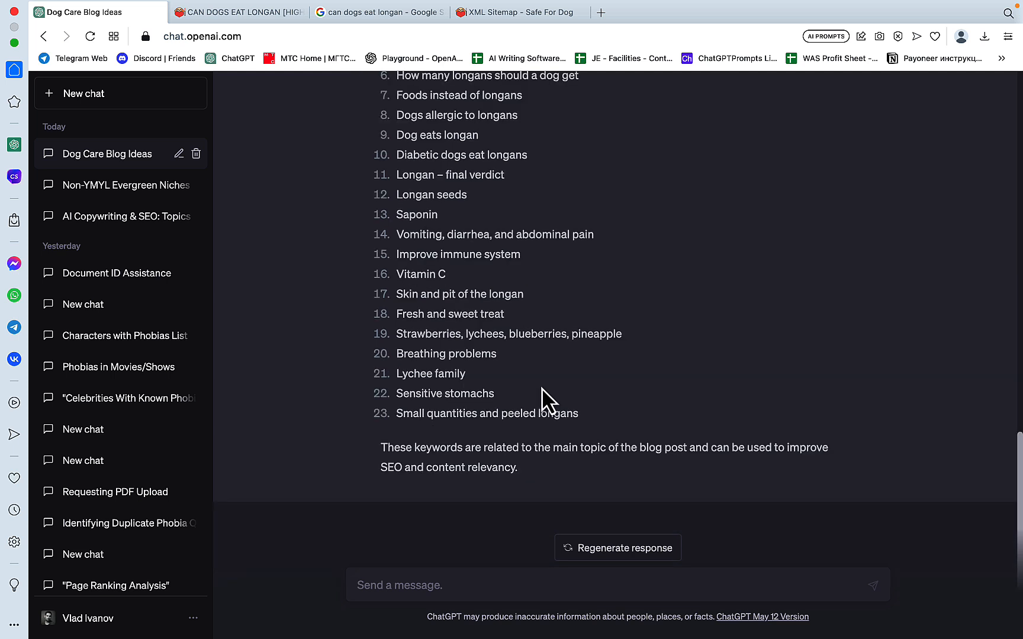
pyautogui.moveTo(391, 585)
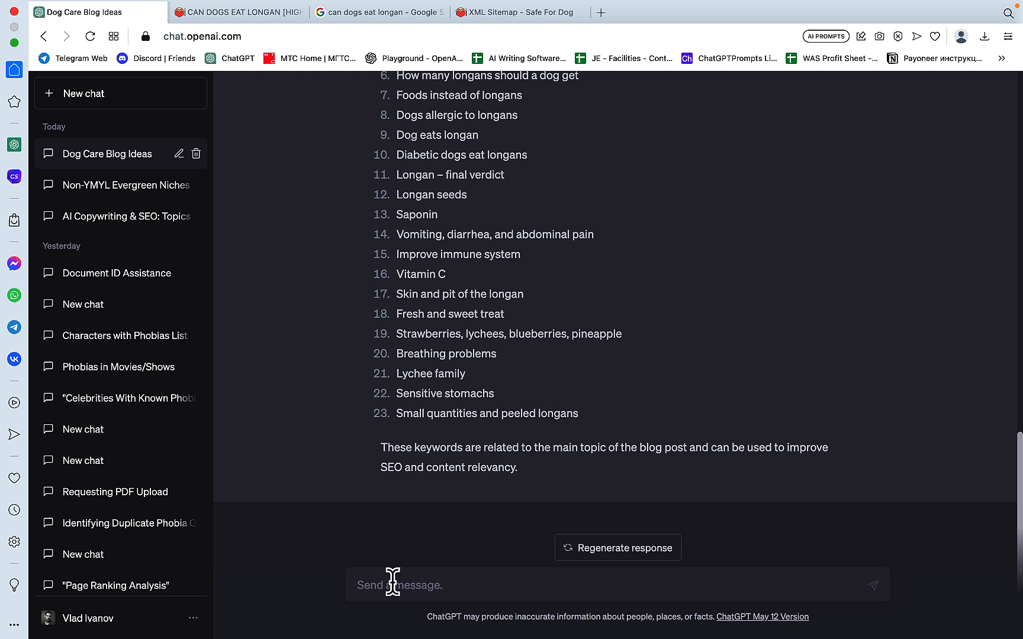
pyautogui.moveTo(392, 585)
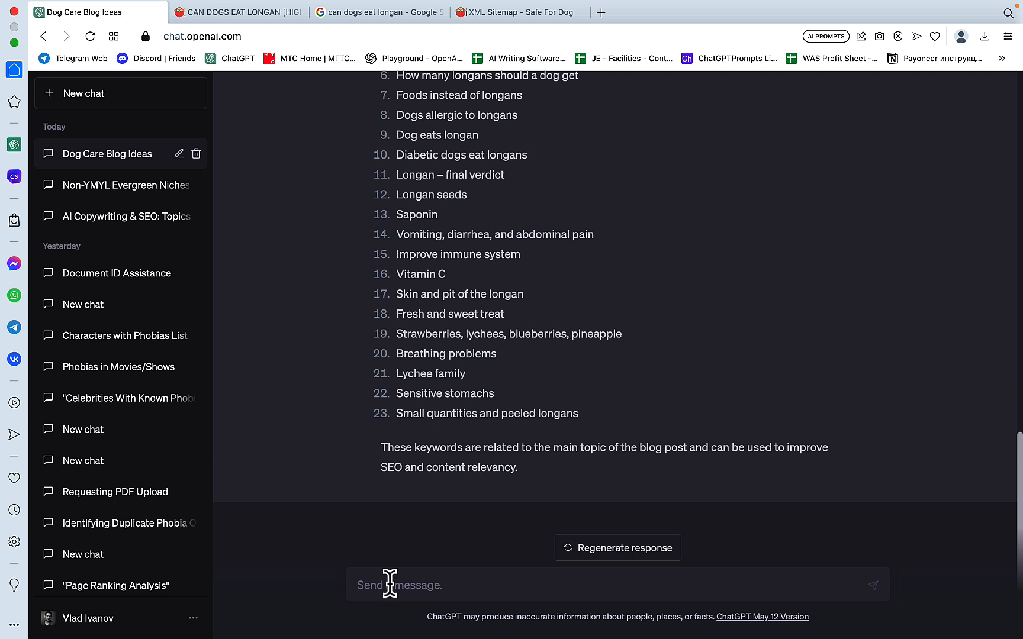
# Draft a prompt to define the longan article's search intent, check it answers it, and give 5 recommendations
pyautogui.write('look')
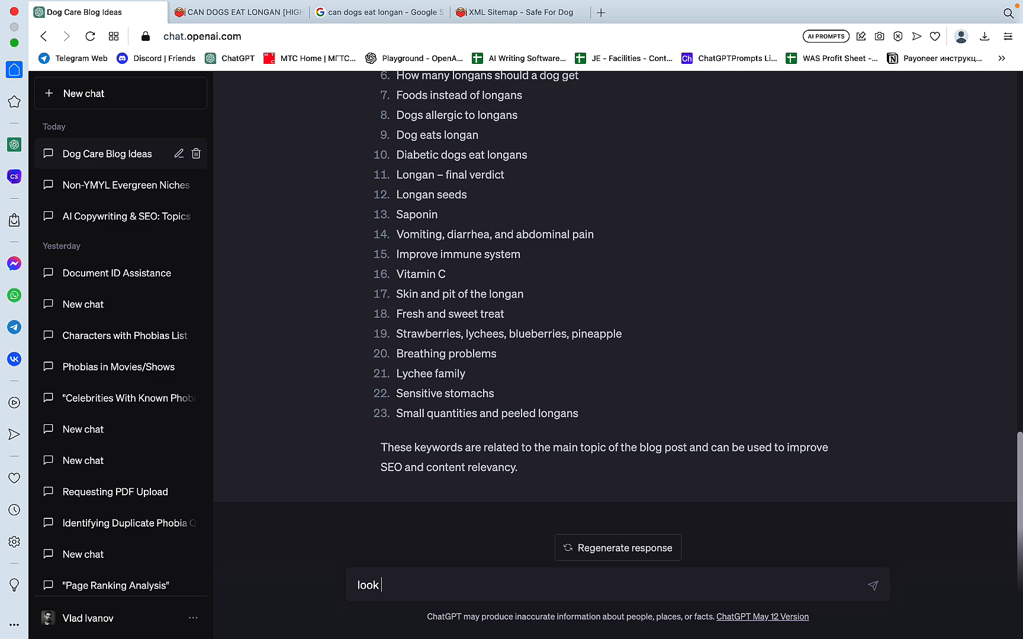
pyautogui.write('at define search intent')
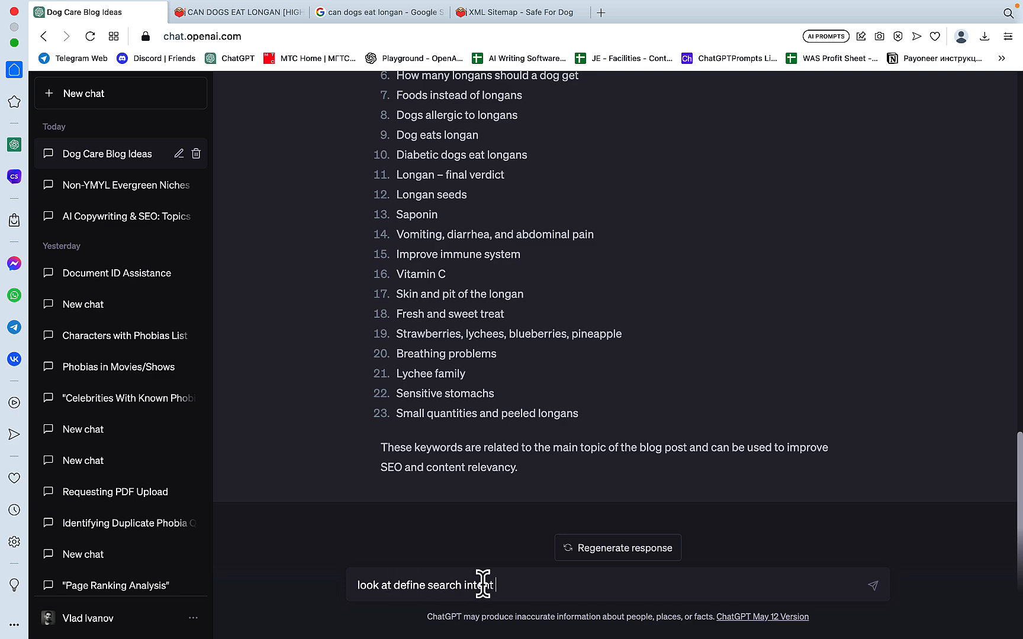
pyautogui.write('look at https://safefordog.com/can-dogs-eat-longan')
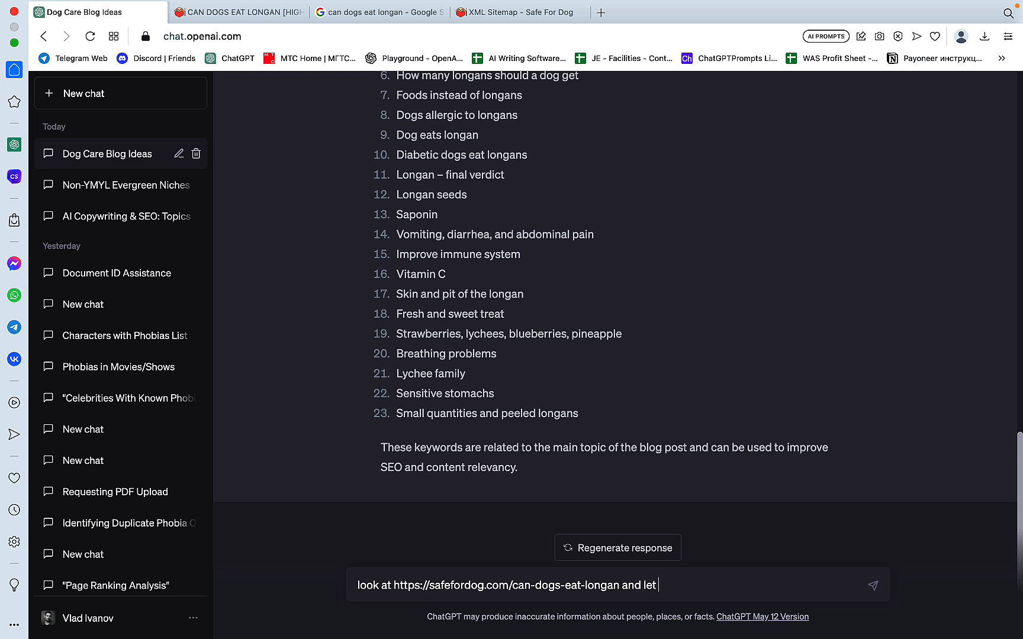
pyautogui.write('me know of t')
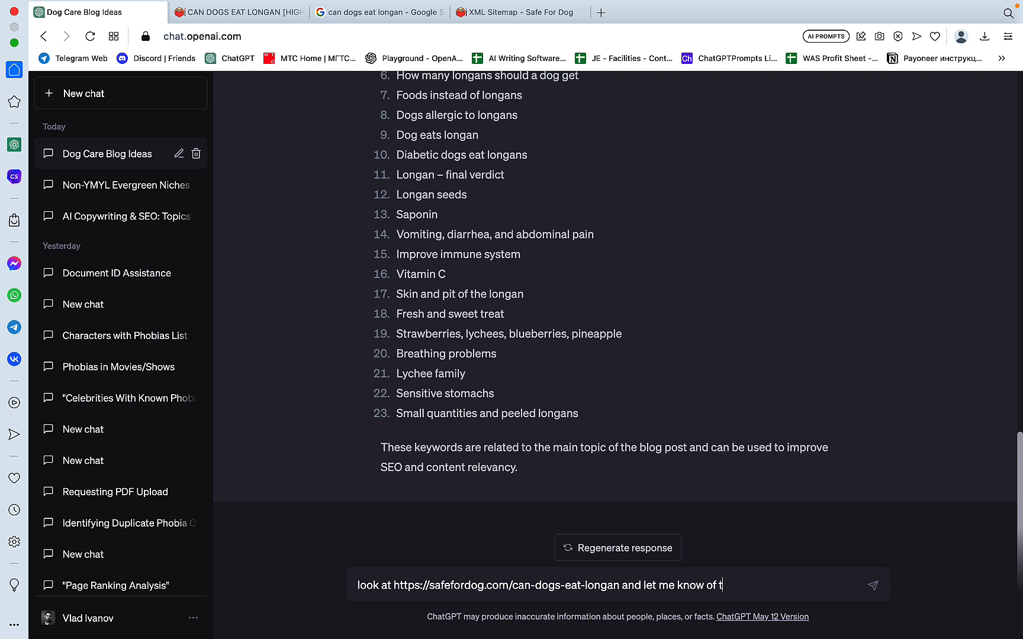
pyautogui.write('he search intent behind the')
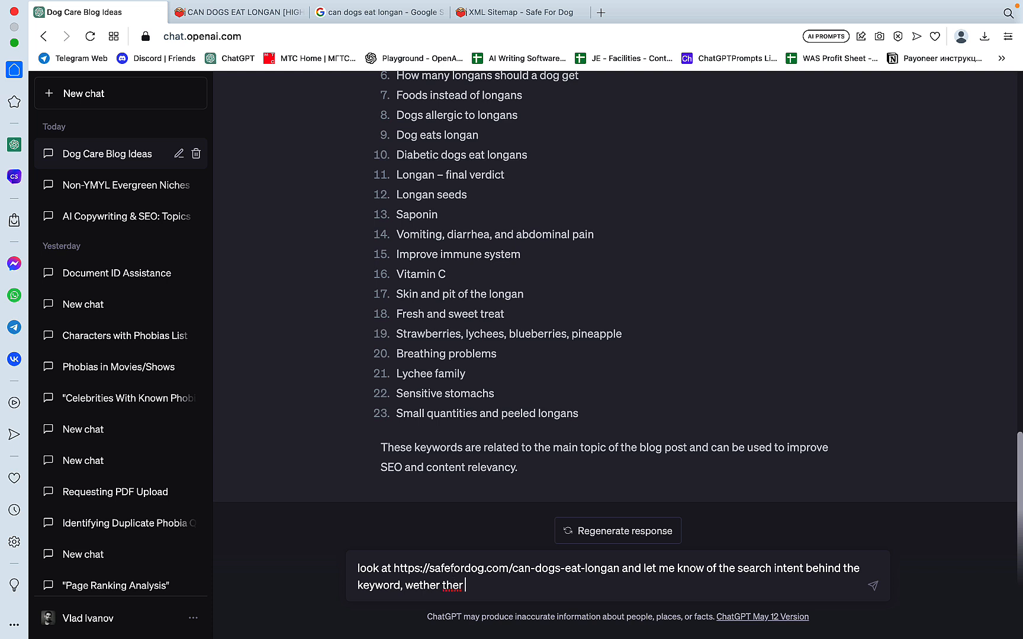
pyautogui.write('article')
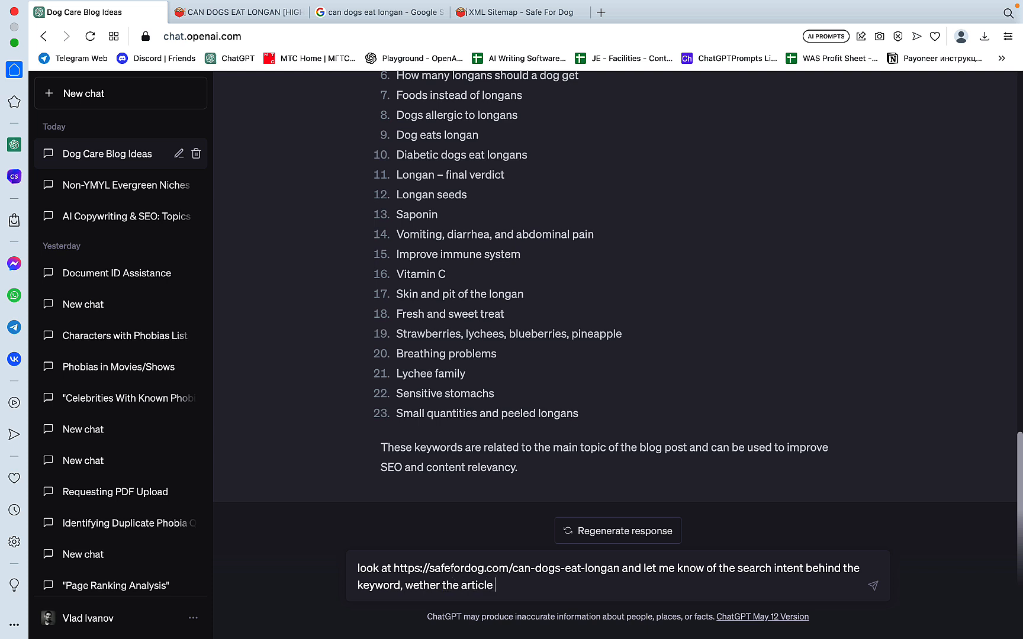
pyautogui.write('answers')
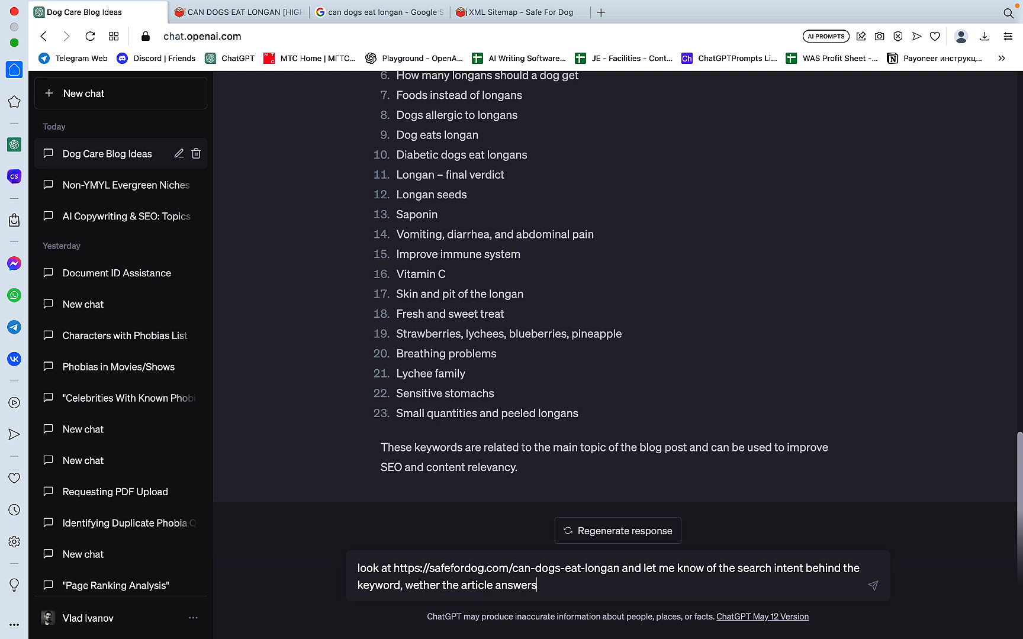
pyautogui.write('the intent')
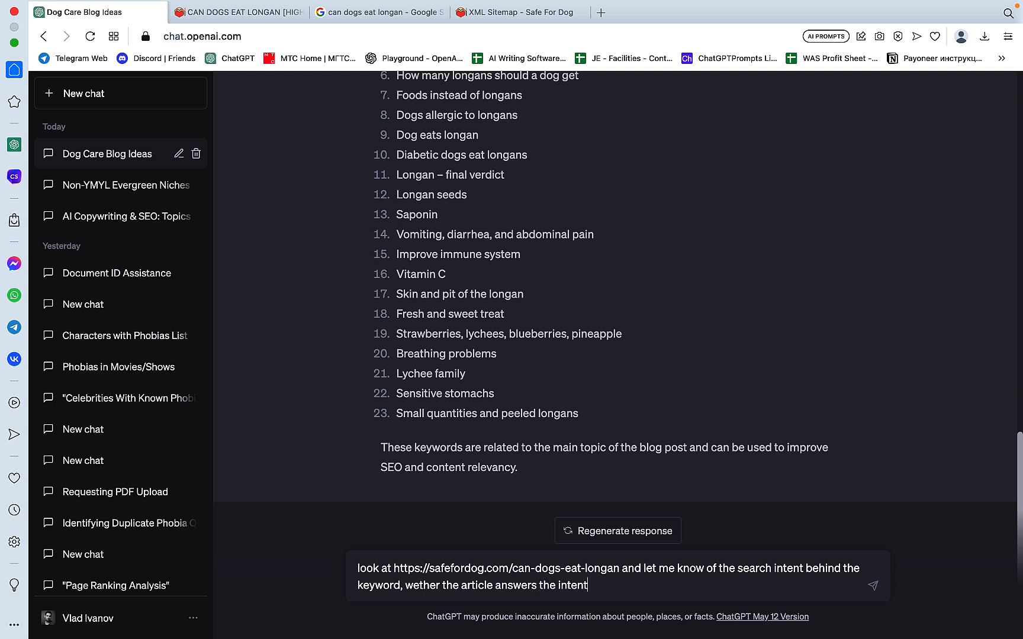
pyautogui.write('and also give me')
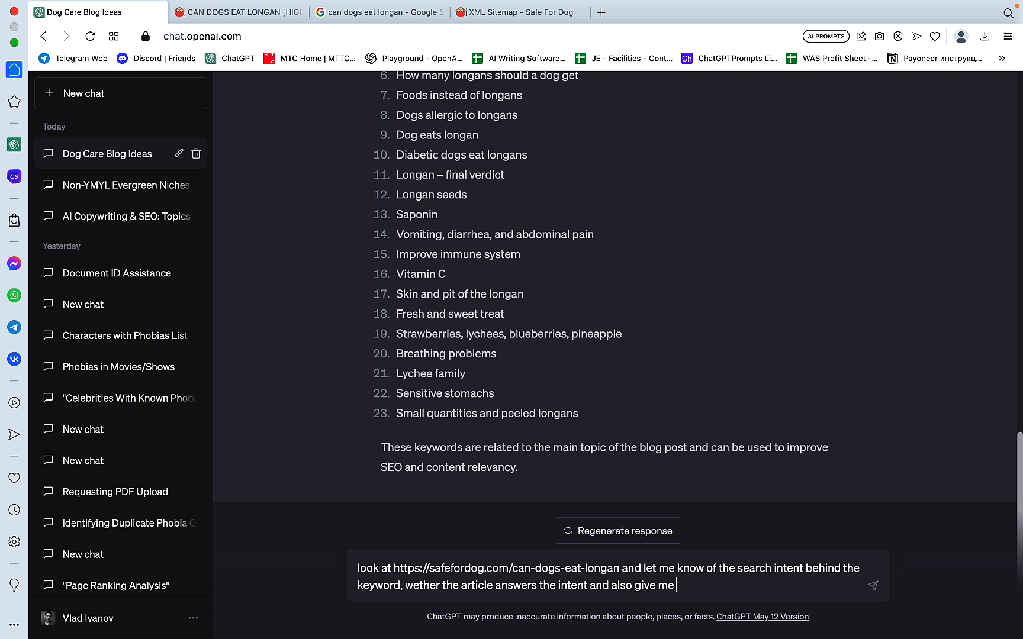
pyautogui.write('5 recomendations to i')
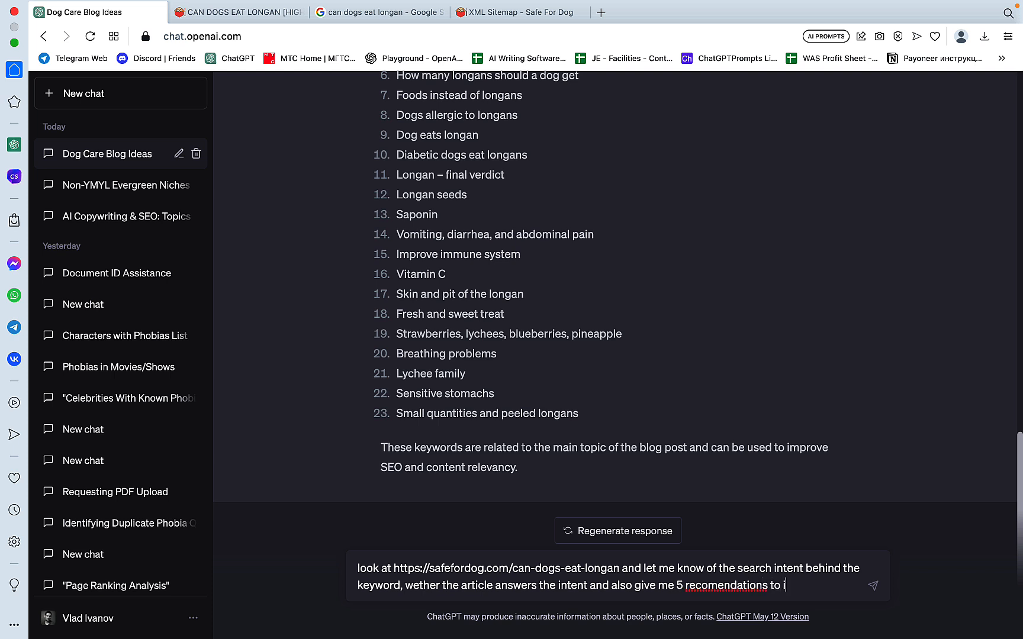
pyautogui.write('mprove')
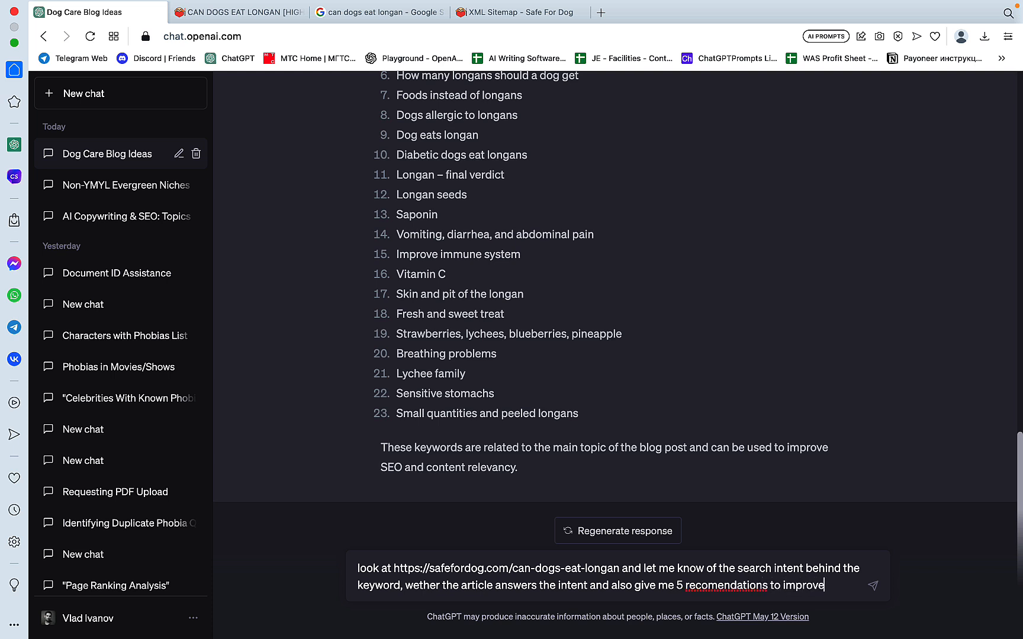
pyautogui.write('search intent')
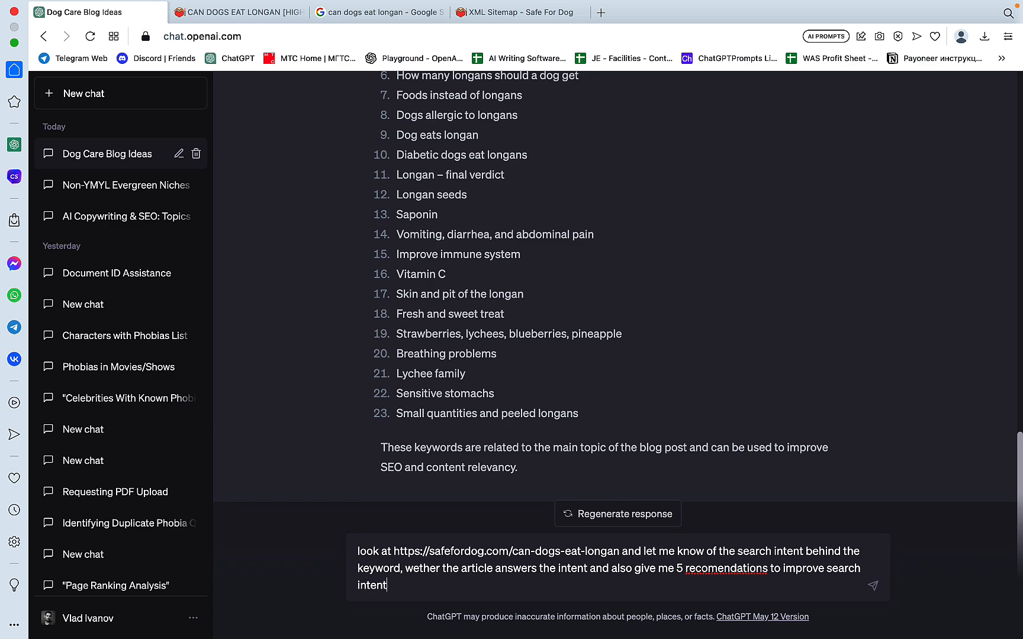
pyautogui.write('if neede')
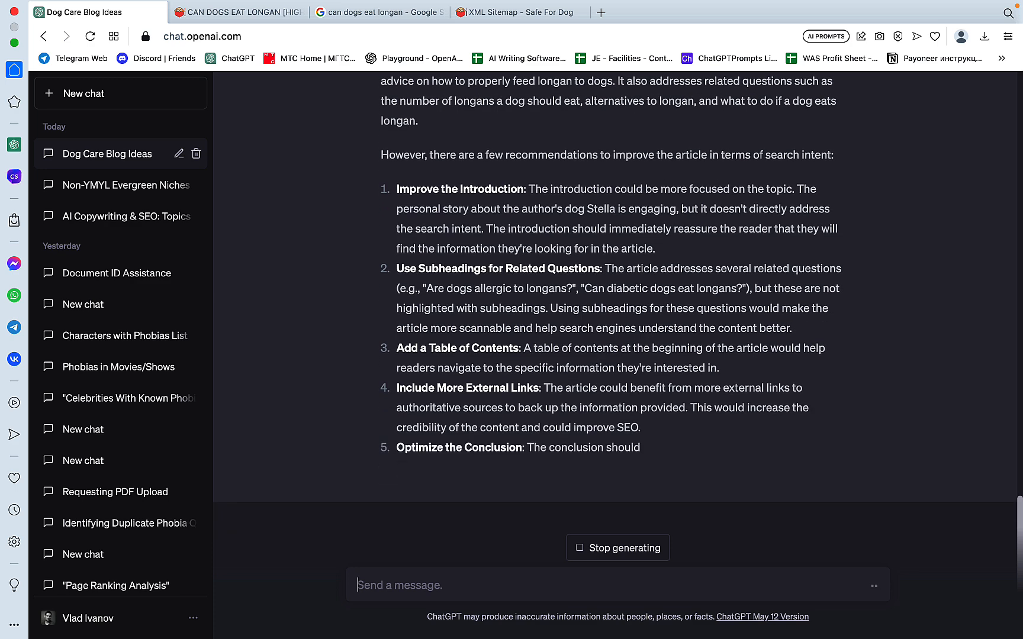
# Read the search-intent reply, comparing its five recommendations against the live longan article
pyautogui.scroll(-3)
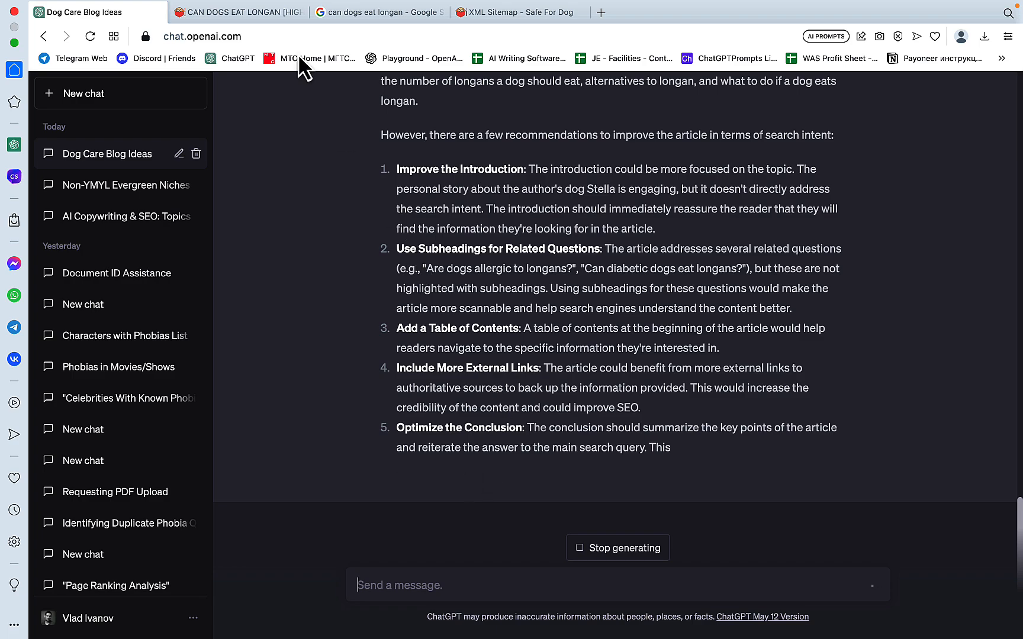
pyautogui.click(240, 12)
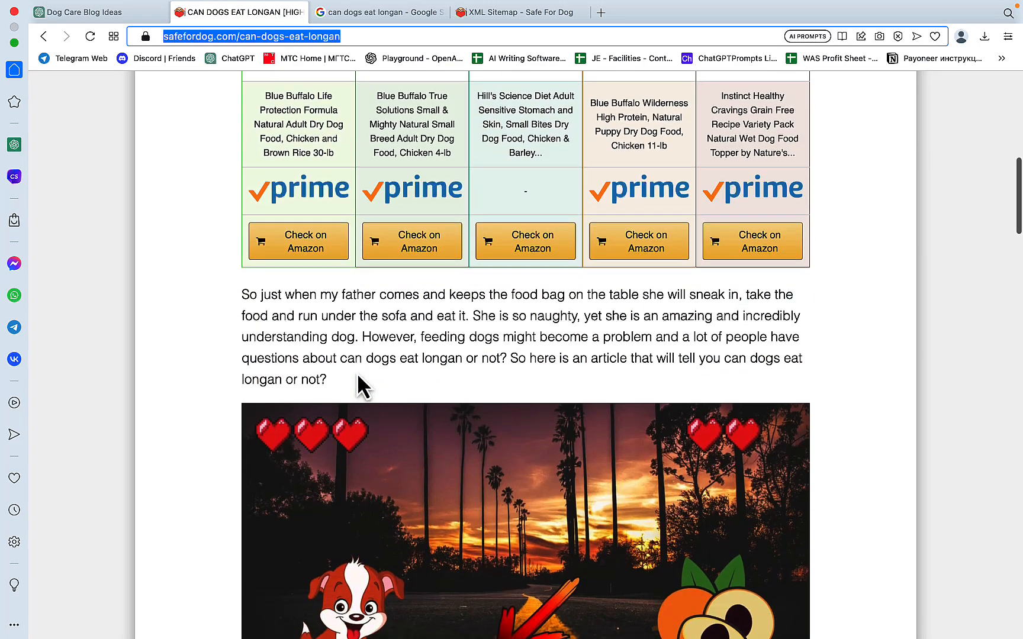
pyautogui.scroll(-3)
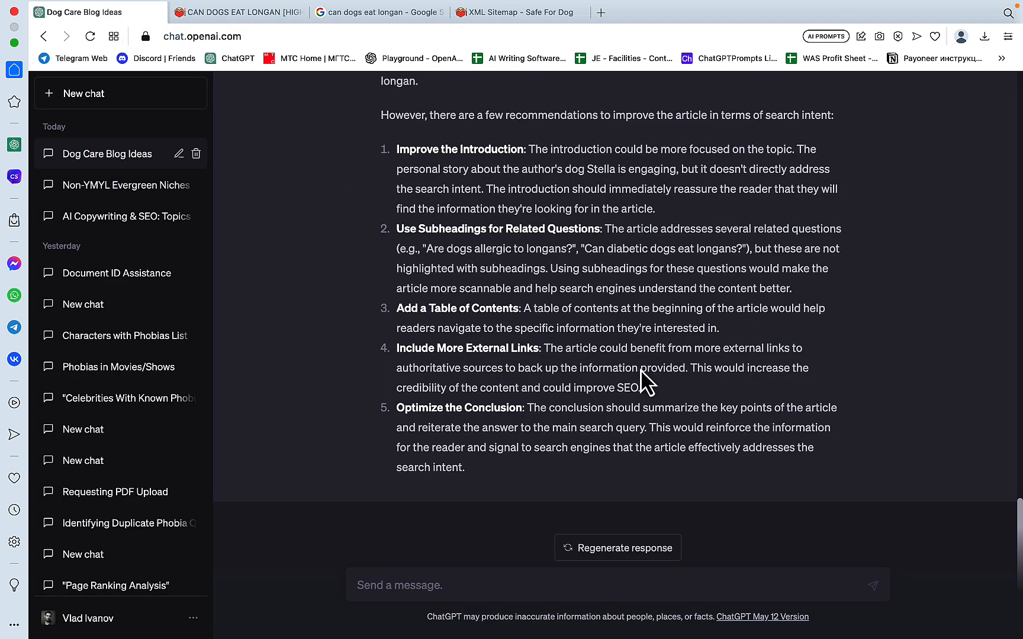
pyautogui.moveTo(687, 424)
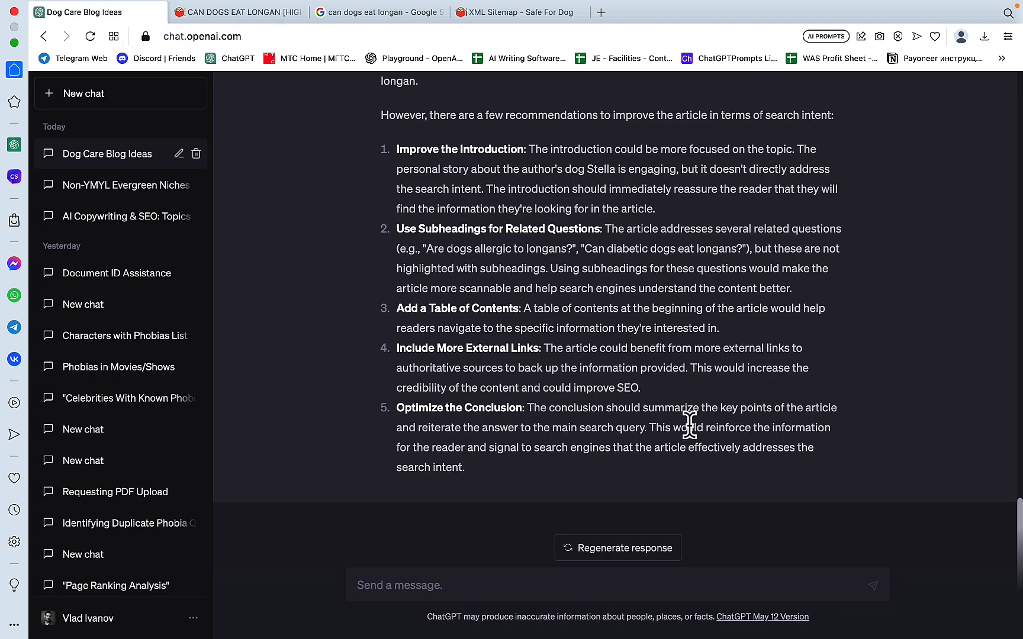
pyautogui.moveTo(605, 473)
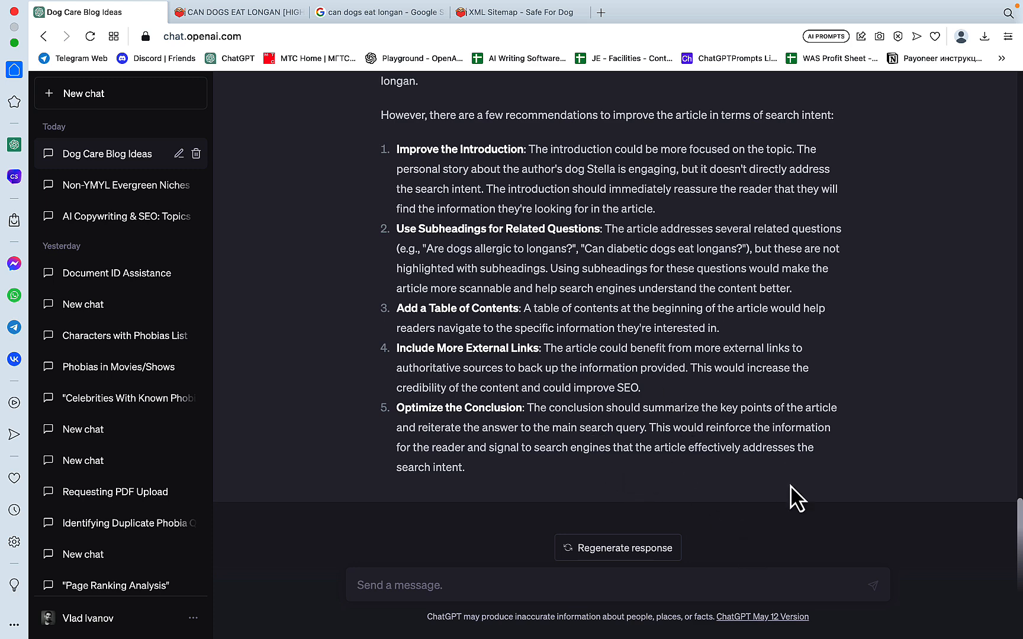
pyautogui.moveTo(557, 410)
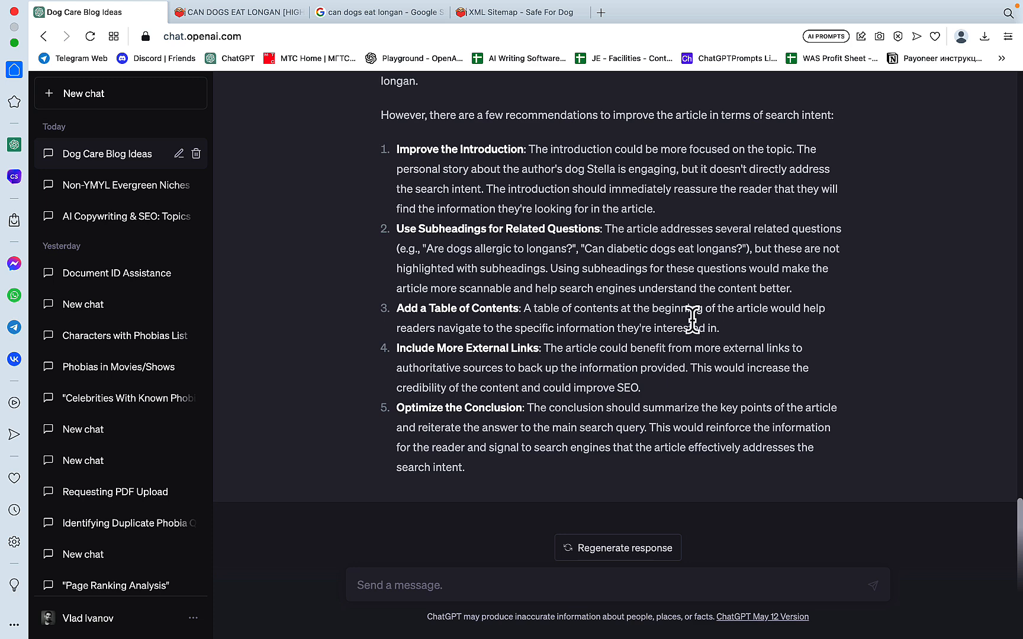
pyautogui.moveTo(395, 308); pyautogui.dragTo(719, 328)
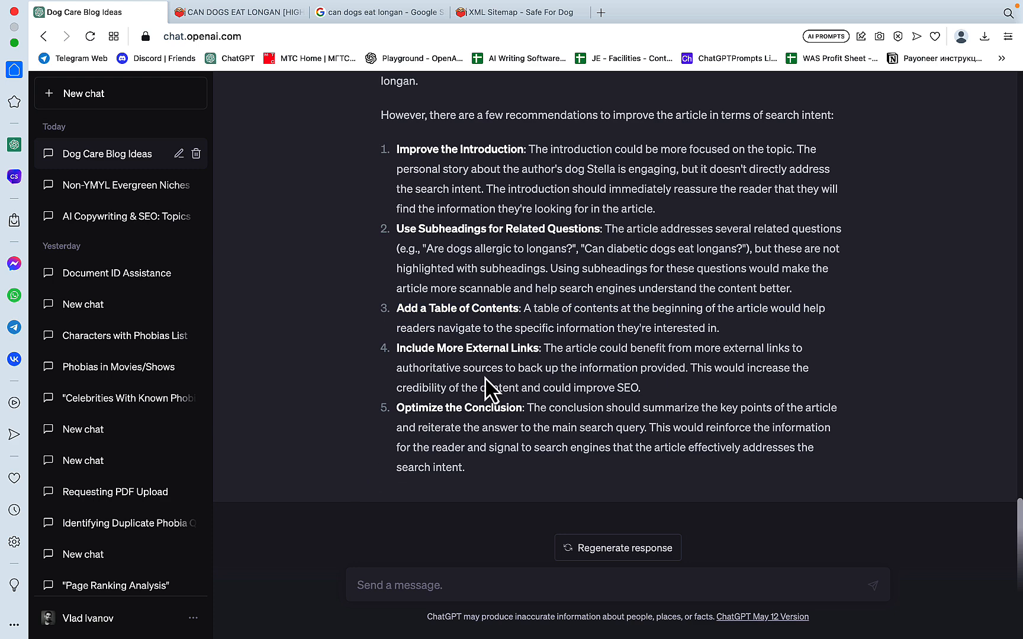
pyautogui.moveTo(436, 554)
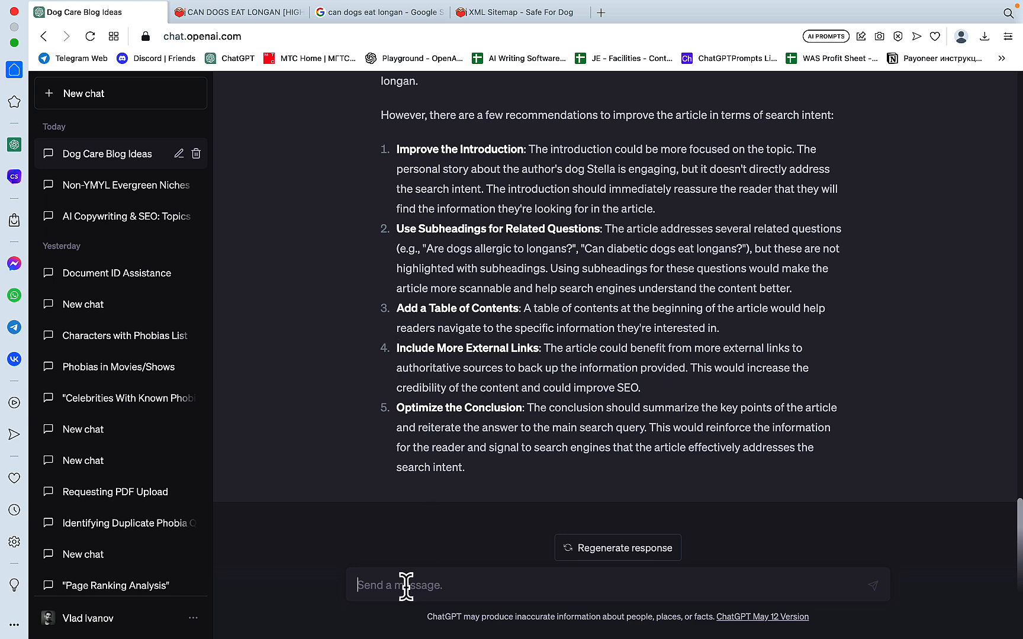
# Ask ChatGPT to check the on-page SEO of the longan article and provide recommendations
pyautogui.write('check the')
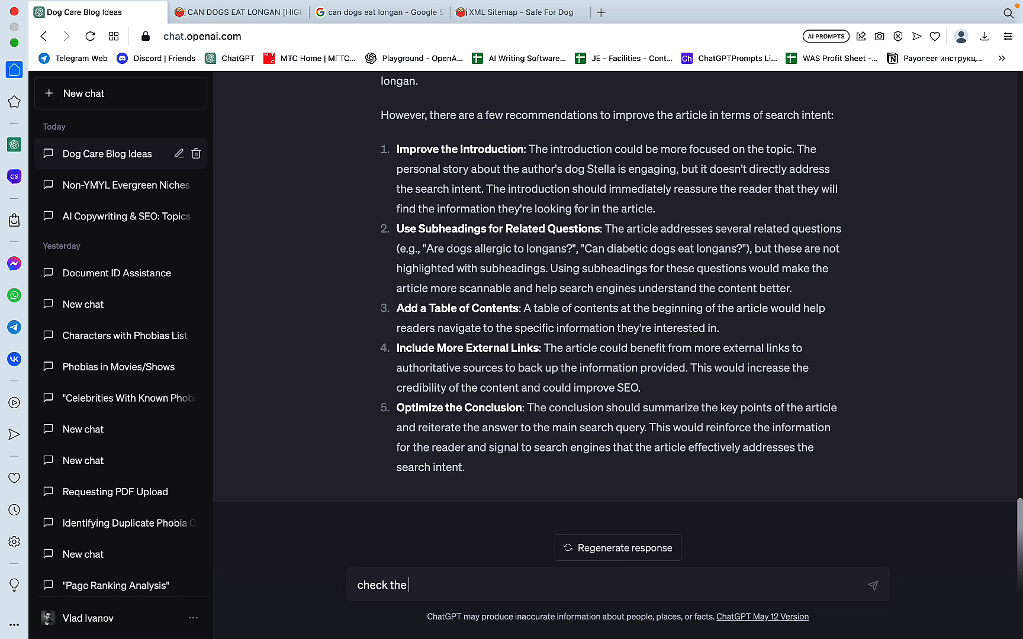
pyautogui.write('on page')
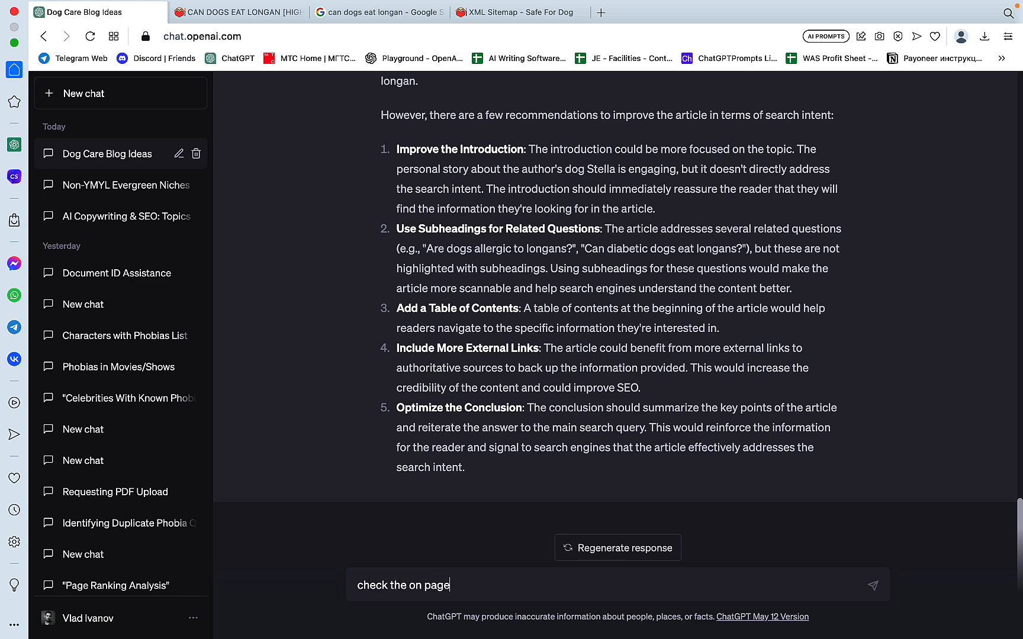
pyautogui.write('SEO of')
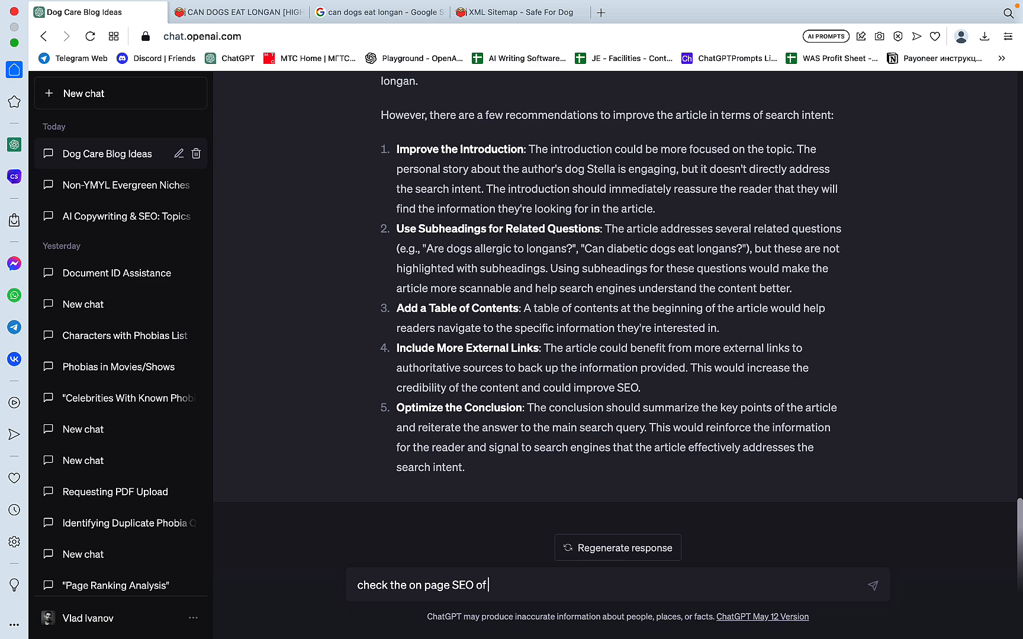
pyautogui.click(238, 12)
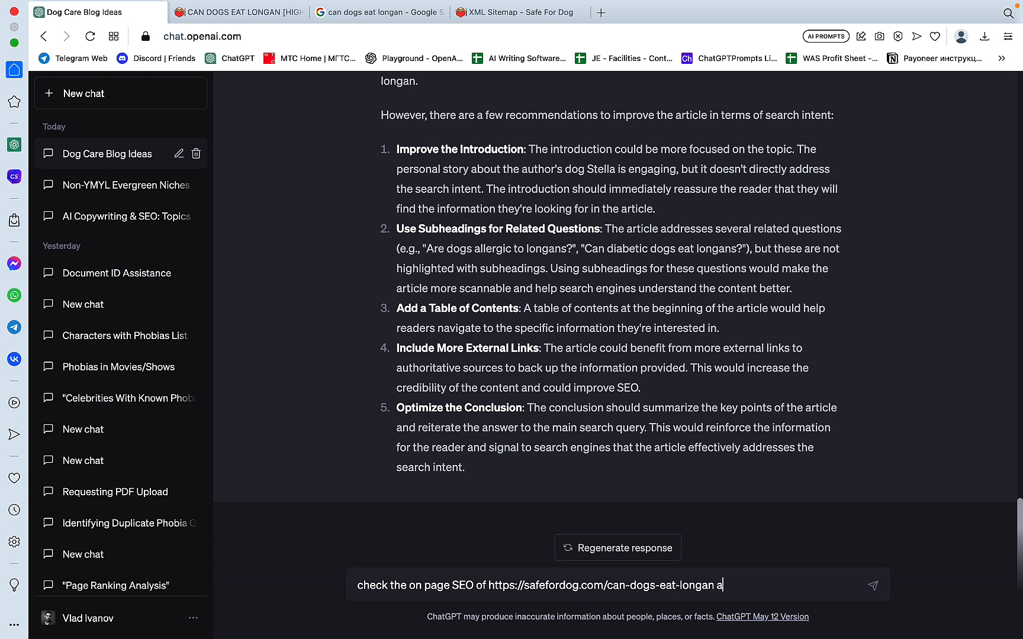
pyautogui.write('nd provi')
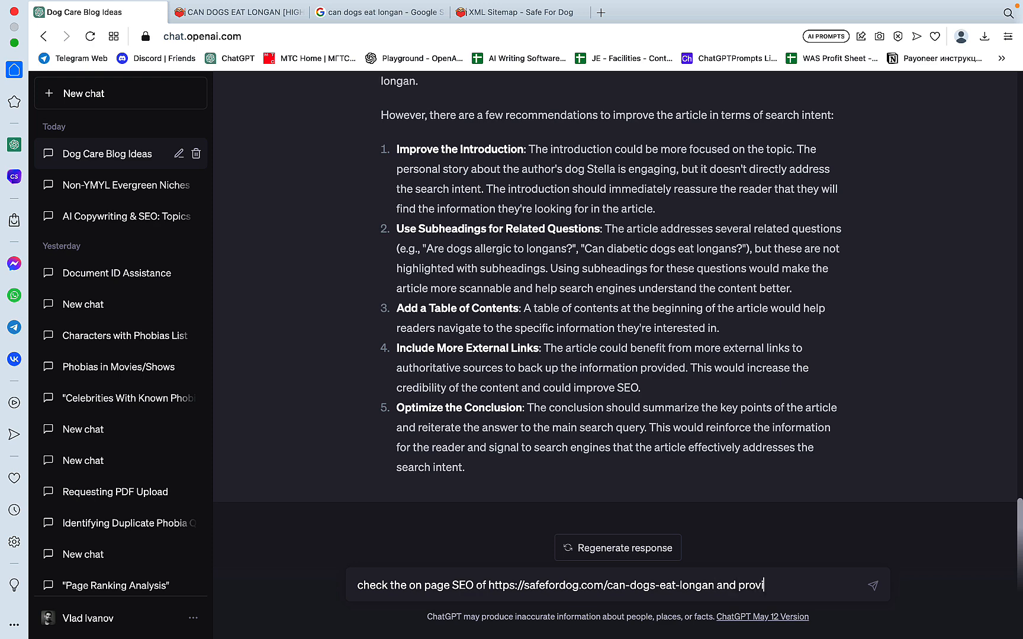
pyautogui.write('de recomend')
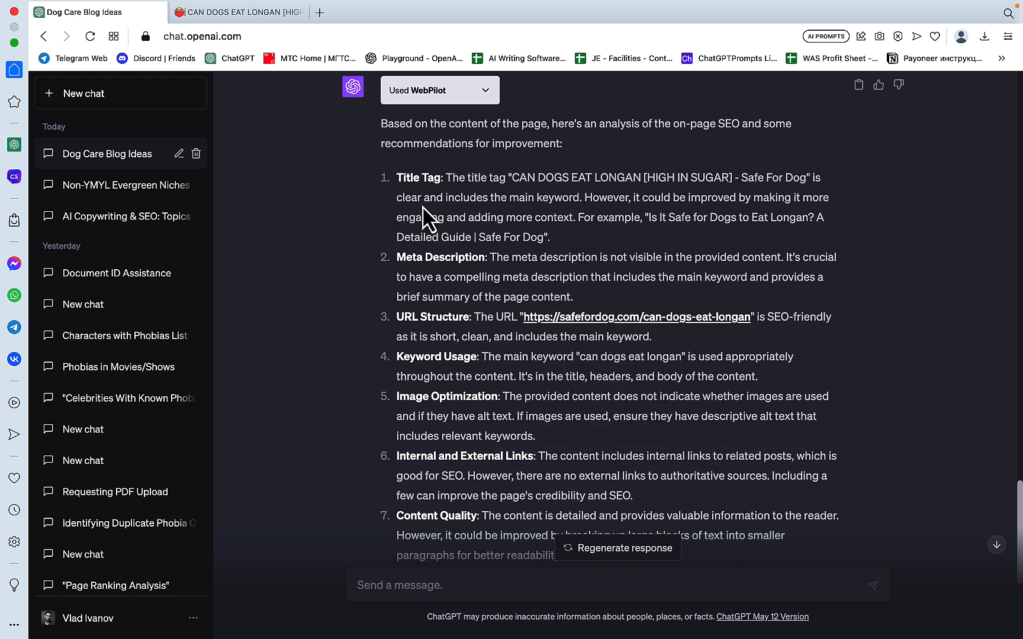
pyautogui.moveTo(439, 328)
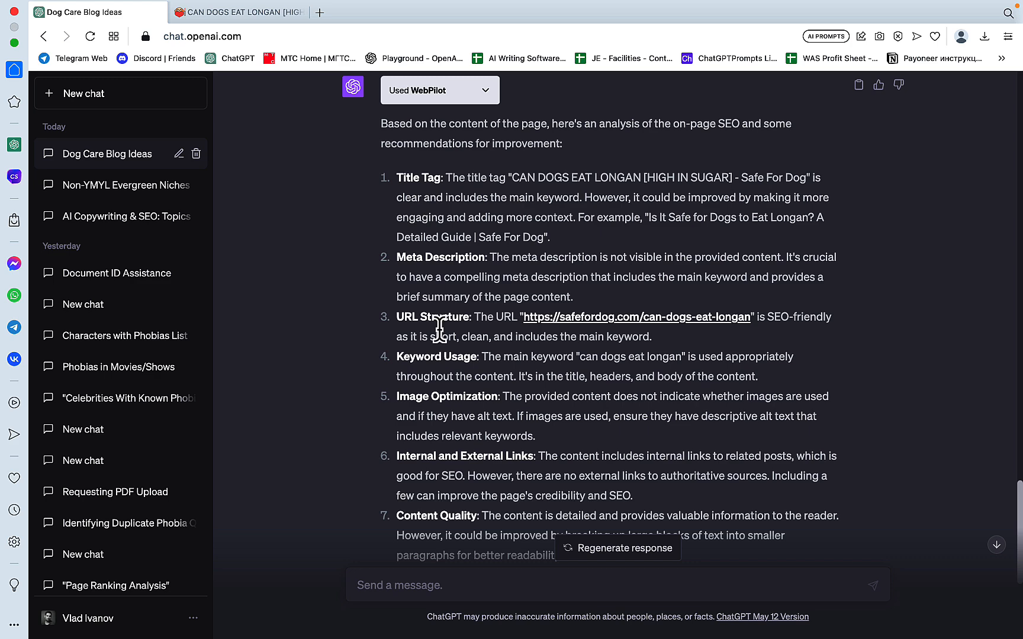
# Review the SEO analysis, check Google results for 'can dogs eat longan', and return to the chat
pyautogui.moveTo(440, 327); pyautogui.dragTo(769, 395)
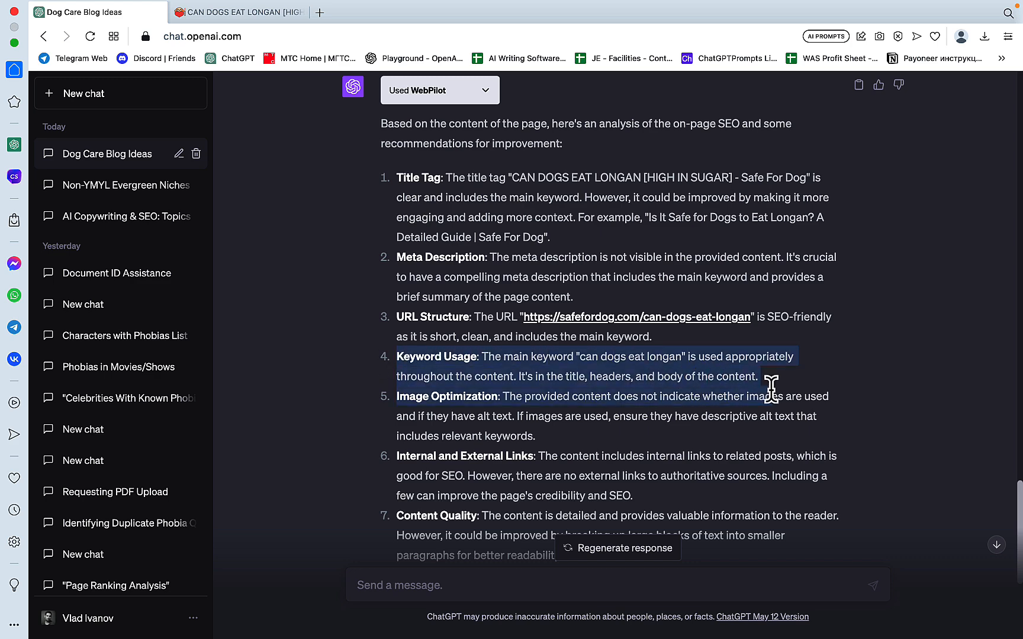
pyautogui.scroll(-3)
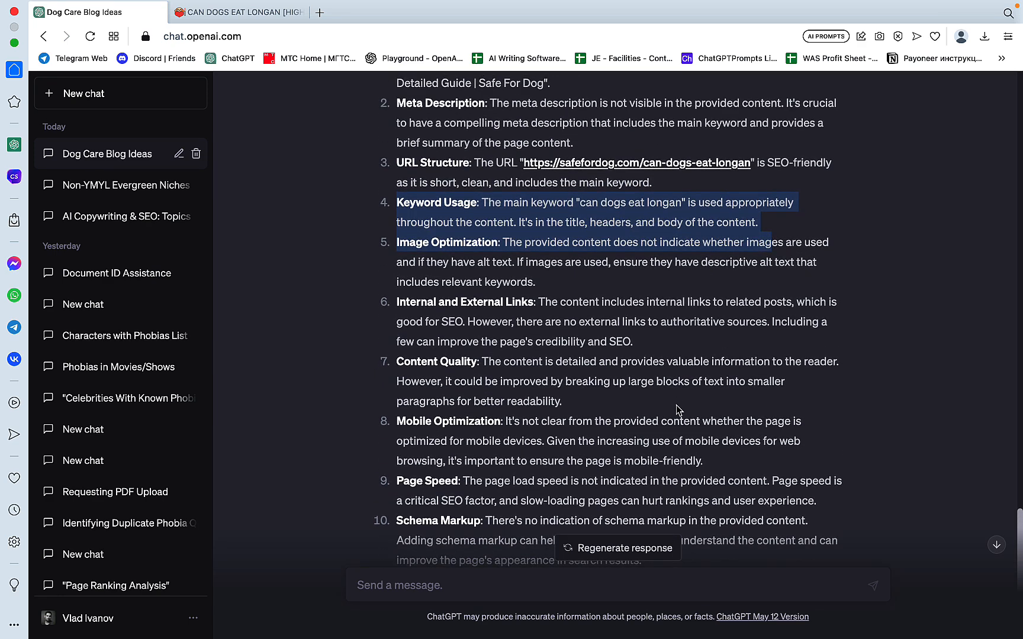
pyautogui.scroll(-3)
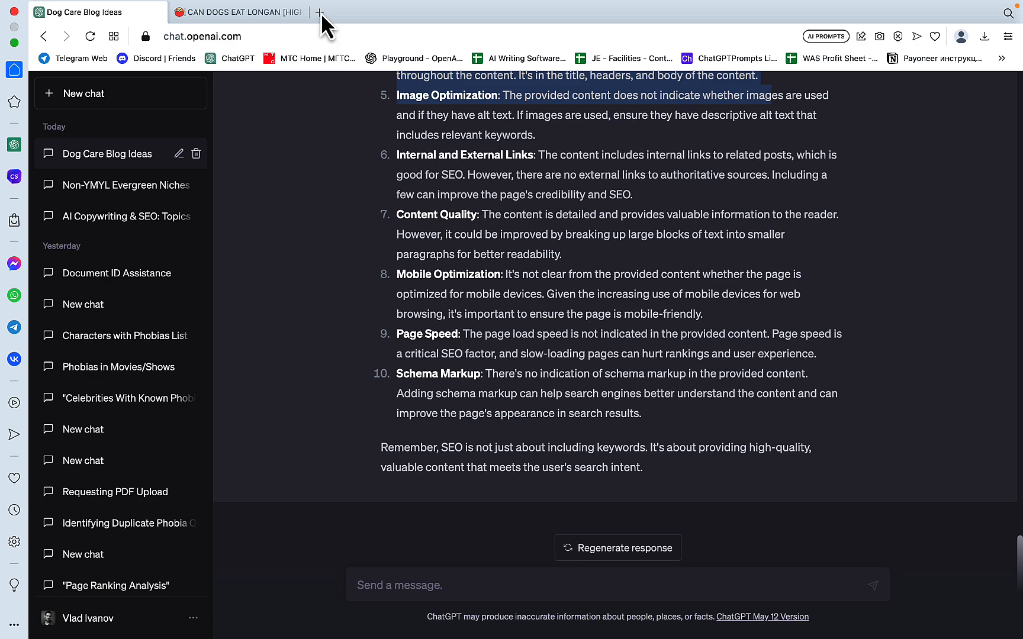
pyautogui.click(318, 12)
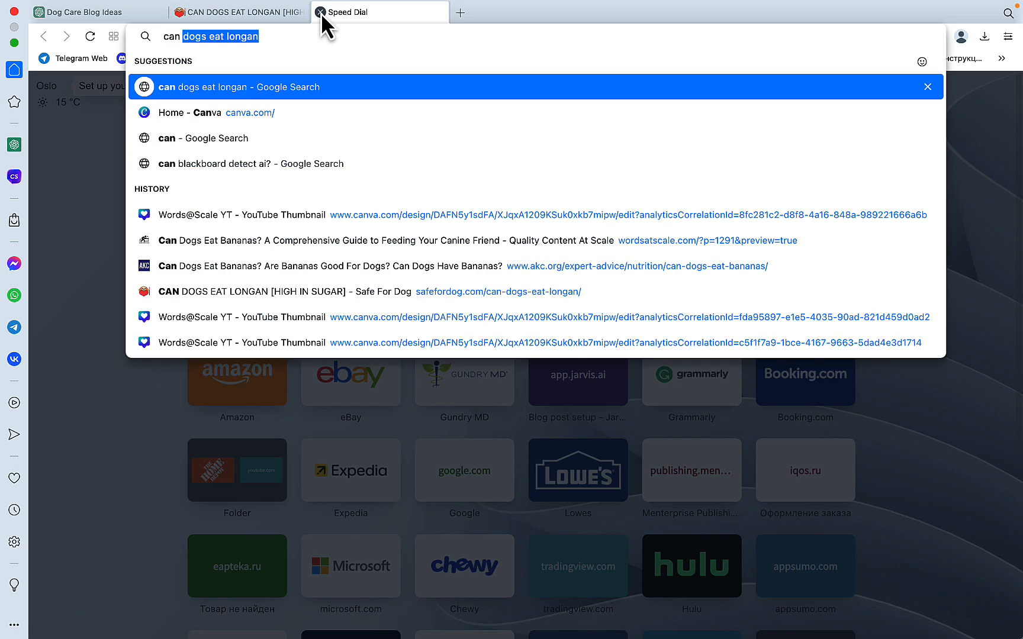
pyautogui.click(238, 86)
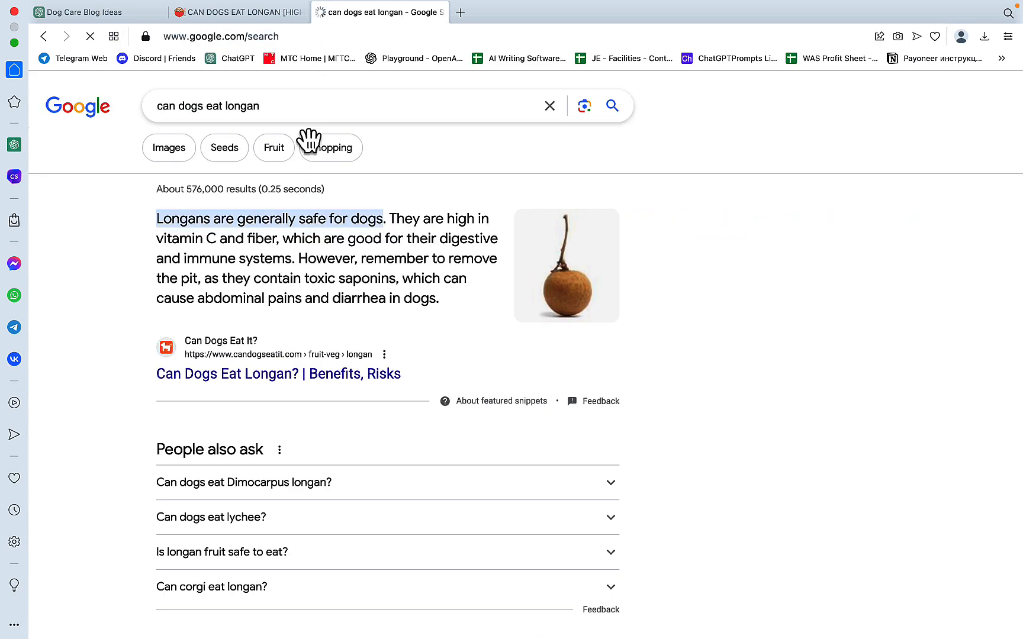
pyautogui.scroll(-3)
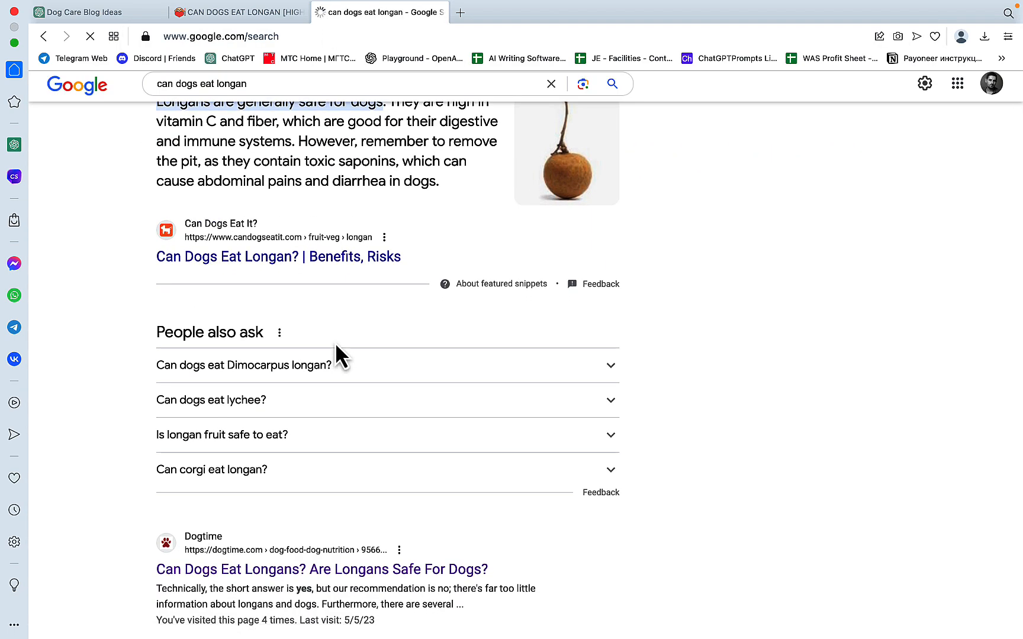
pyautogui.click(85, 12)
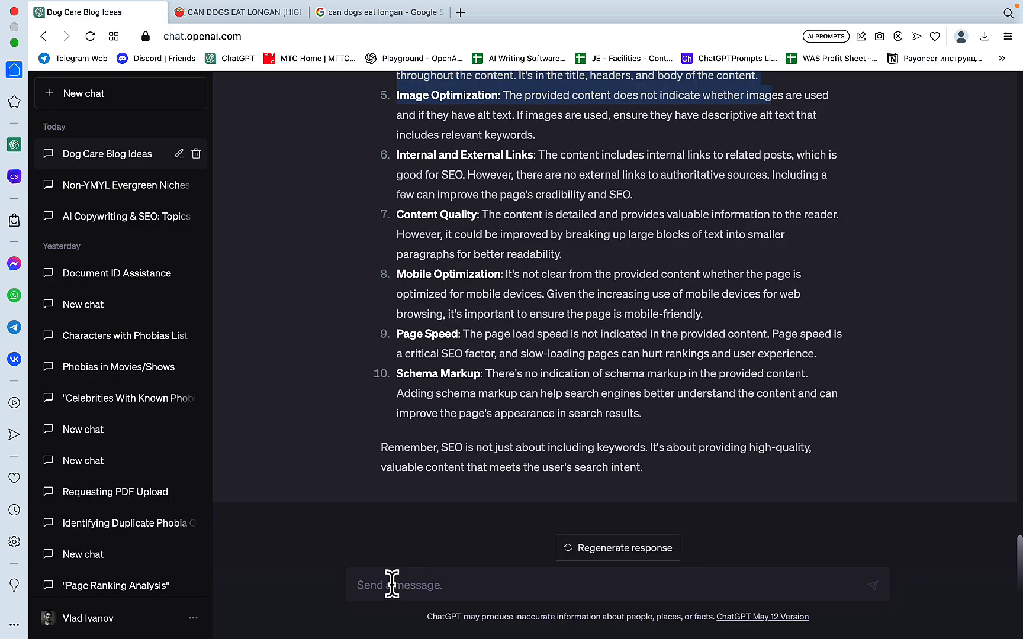
# Ask to check current rankings for safefordog.com/can-dogs-eat-longan and recommend how to outrank higher pages based on their content
pyautogui.write('my')
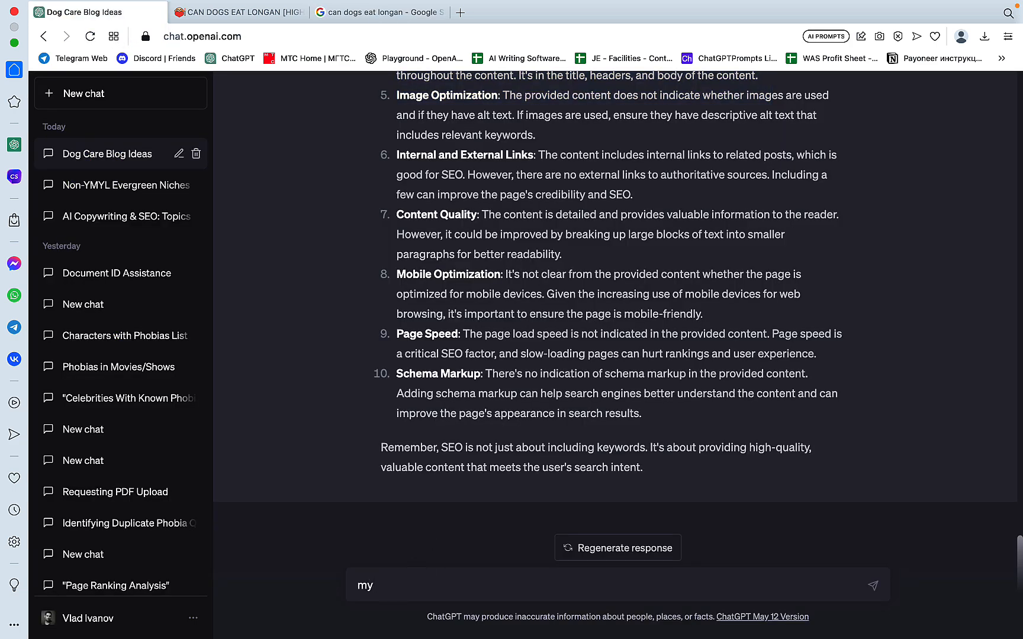
pyautogui.write('check the cu')
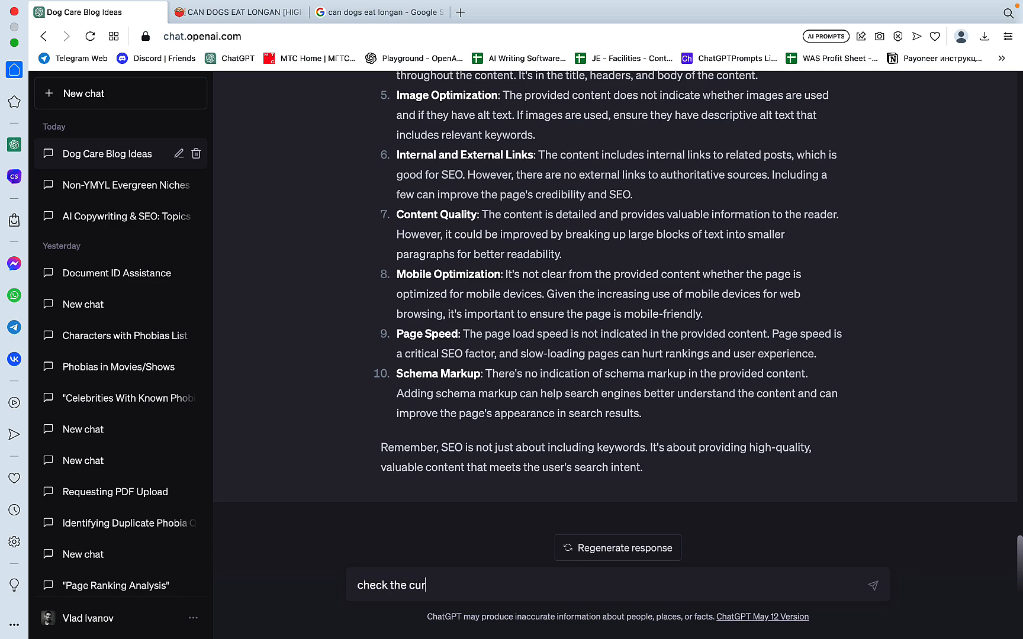
pyautogui.write('rent ranki')
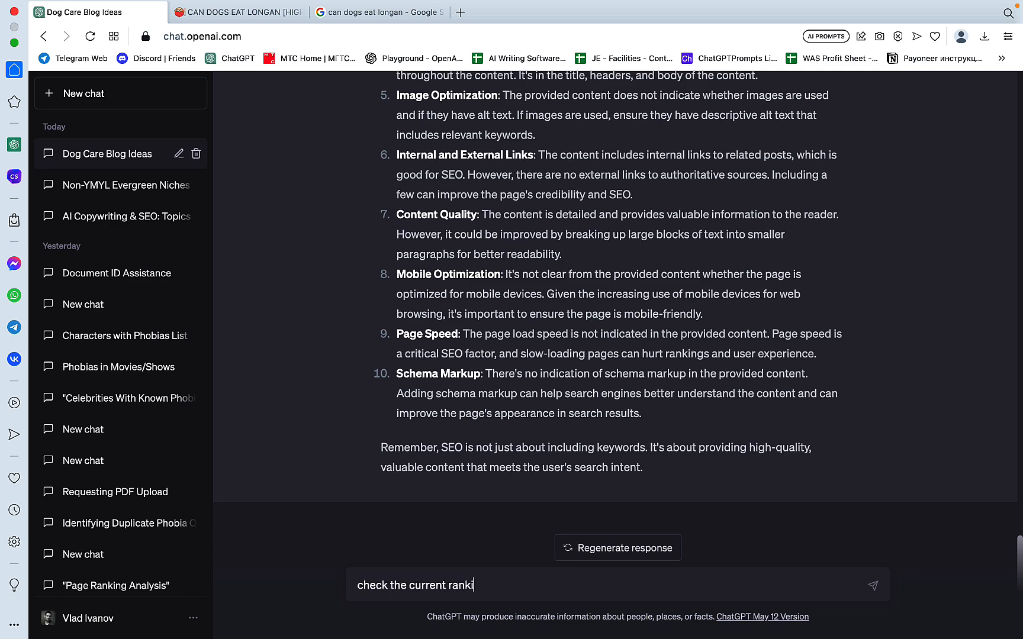
pyautogui.write('ngs for https://safefordog.com/can-dogs-eat-longan and look a')
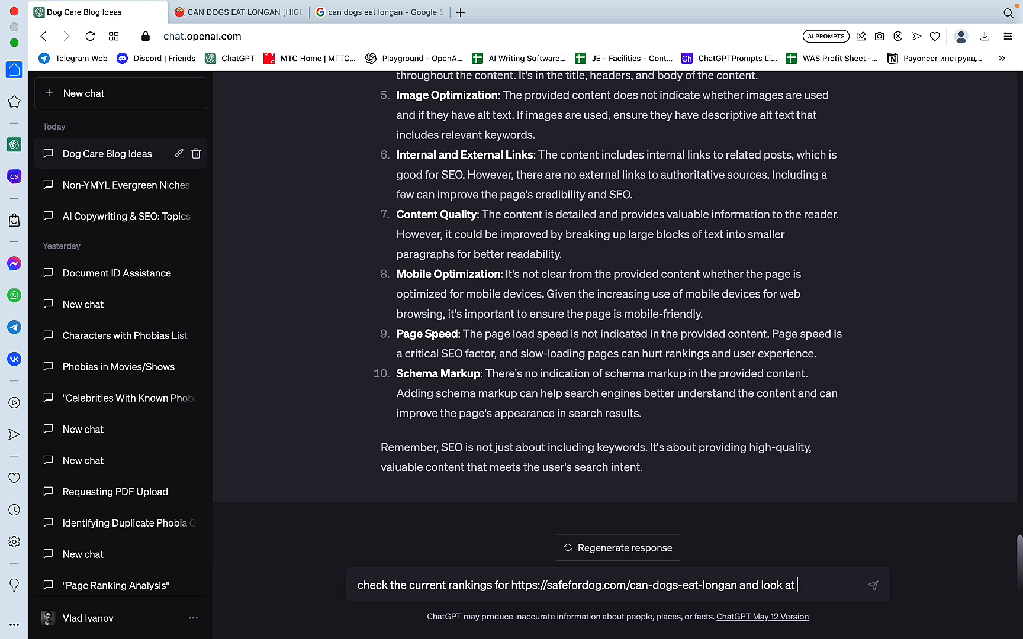
pyautogui.write('the other')
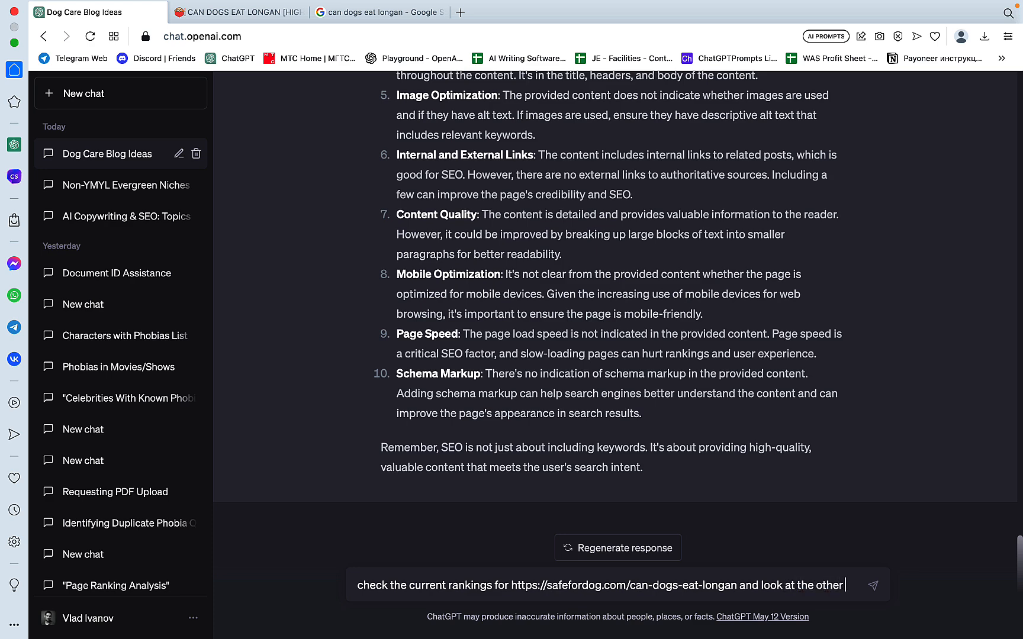
pyautogui.write('urls that are')
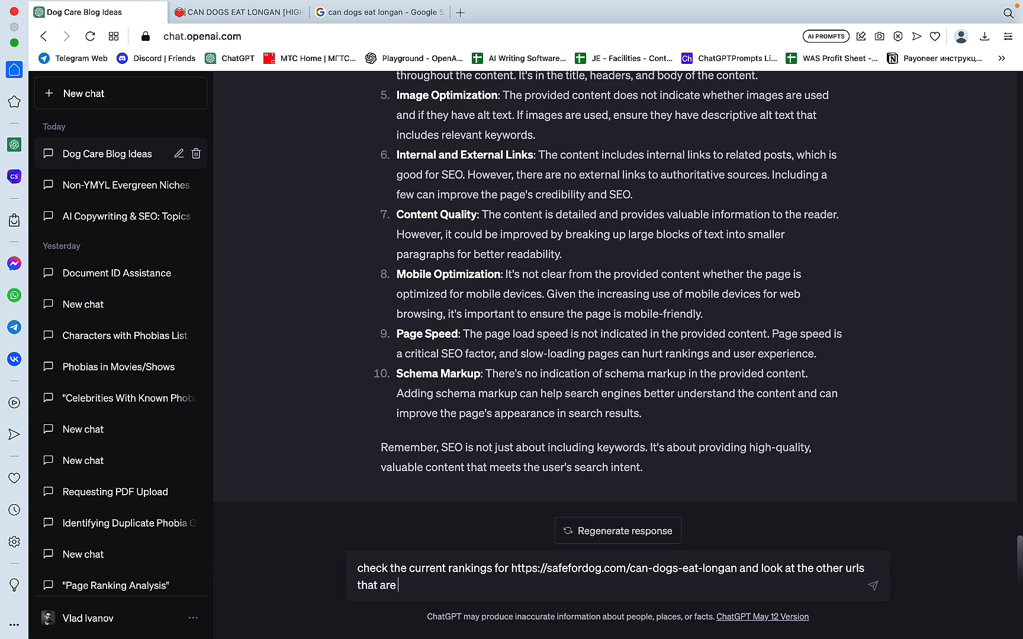
pyautogui.write('higher and')
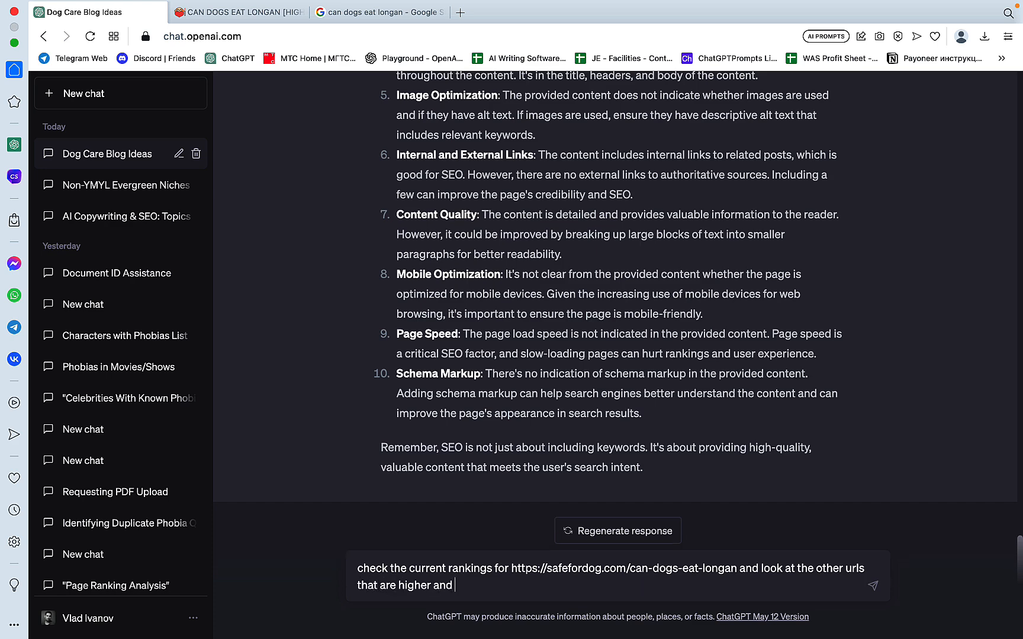
pyautogui.write('give me')
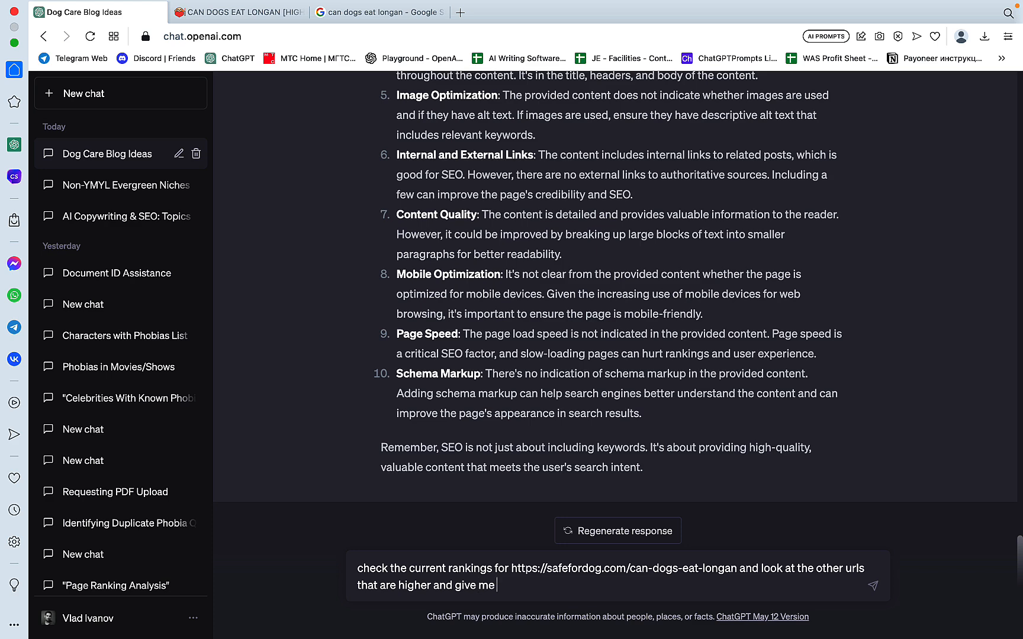
pyautogui.write('recomendations')
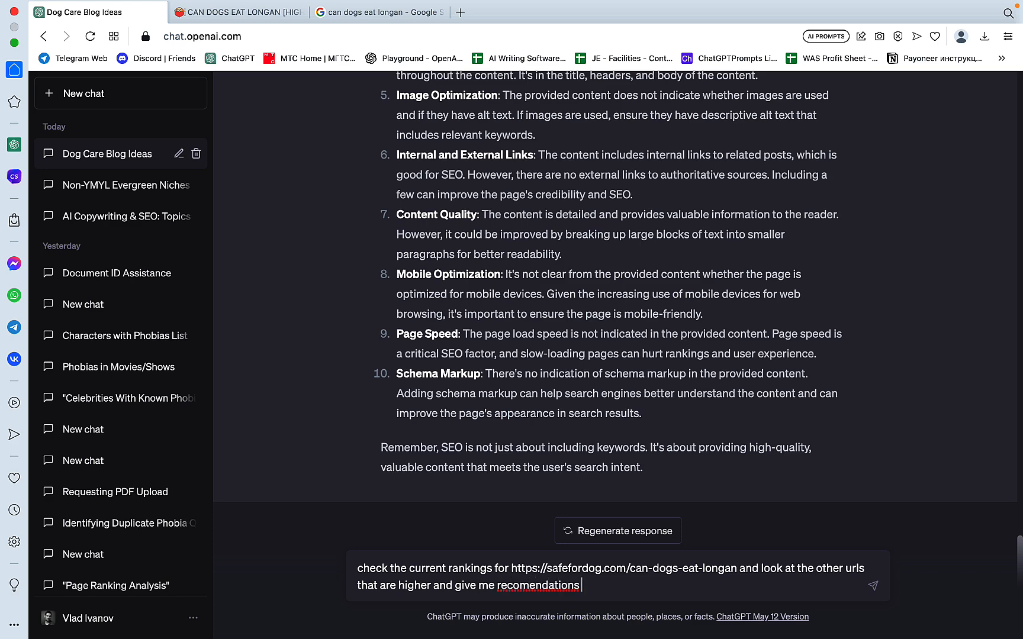
pyautogui.write('for outranking t')
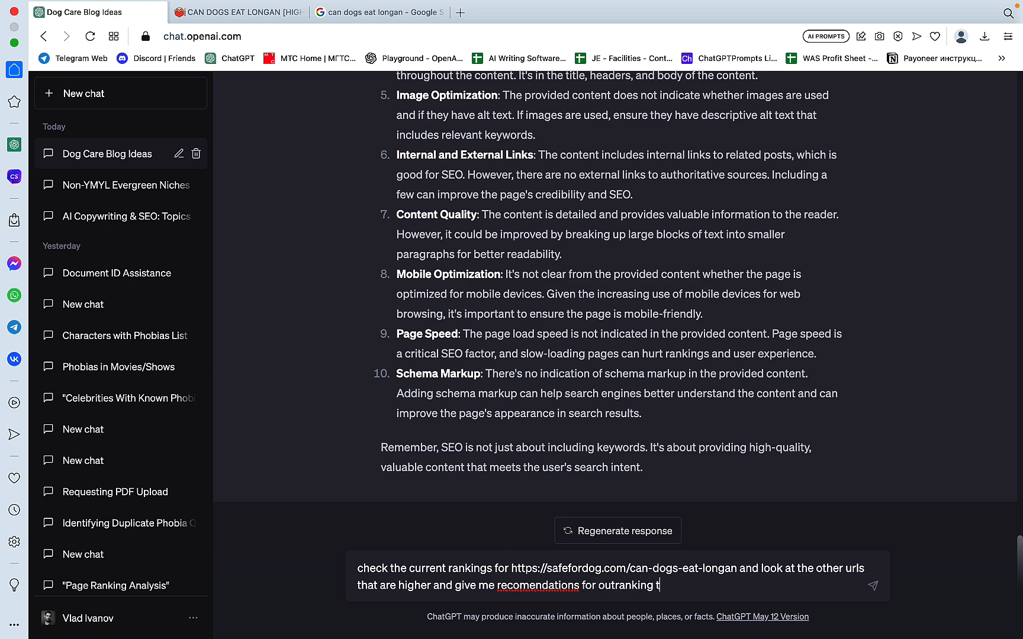
pyautogui.write('hem')
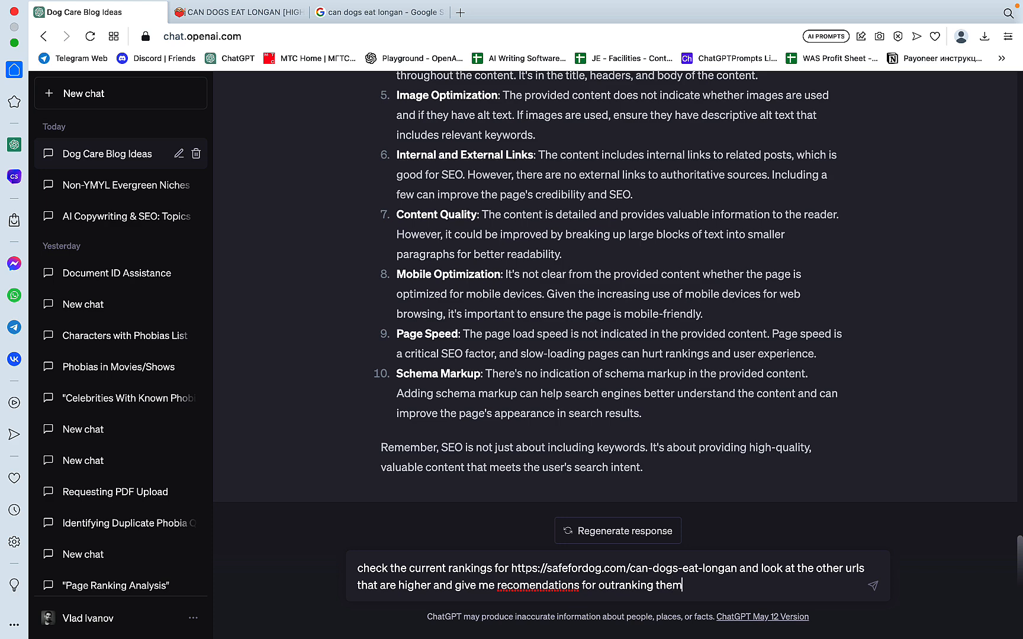
pyautogui.write('based on theit')
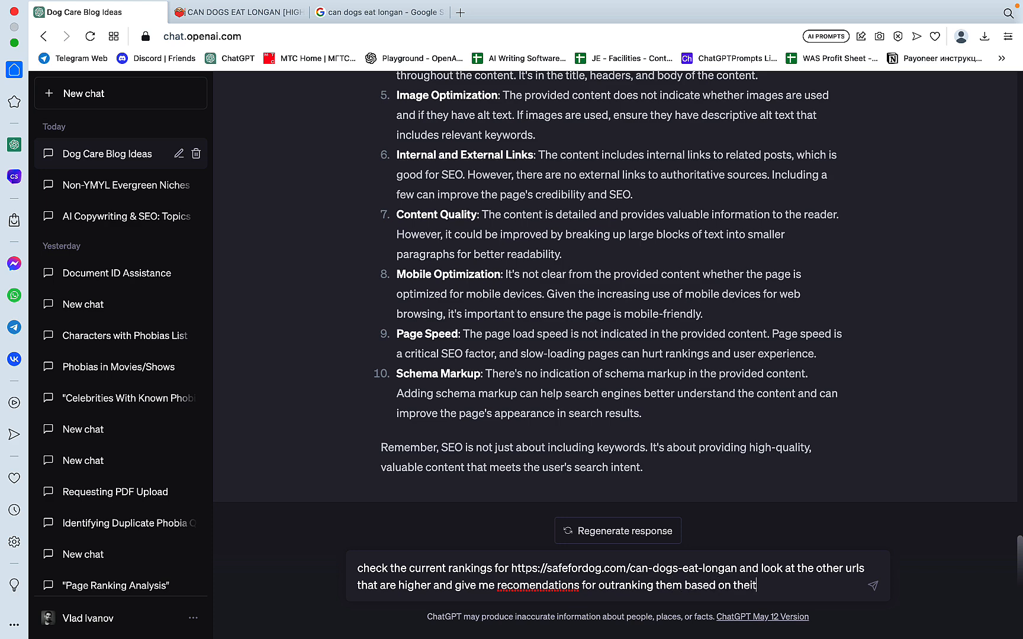
pyautogui.write('c')
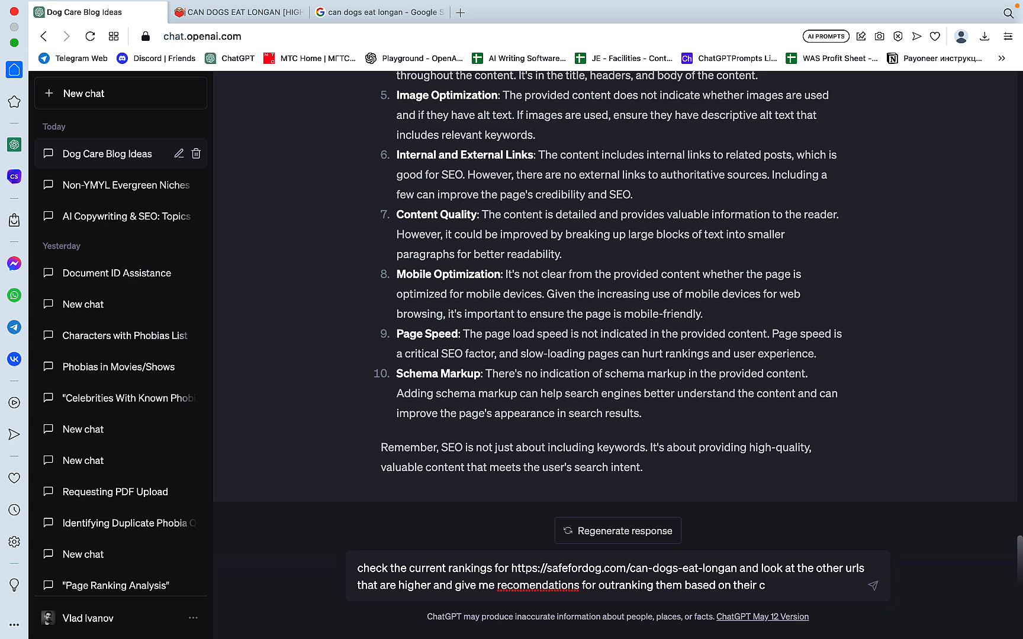
pyautogui.rightClick(536, 585)
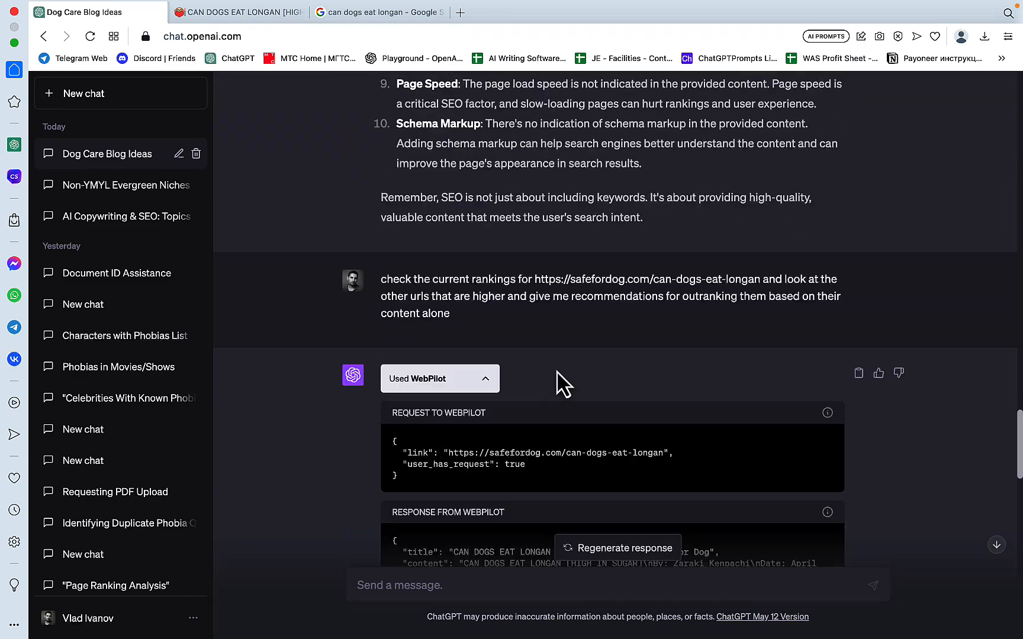
# Regenerate the rankings answer to get reply 2/2, which offers general tips instead of live rankings
pyautogui.scroll(-3)
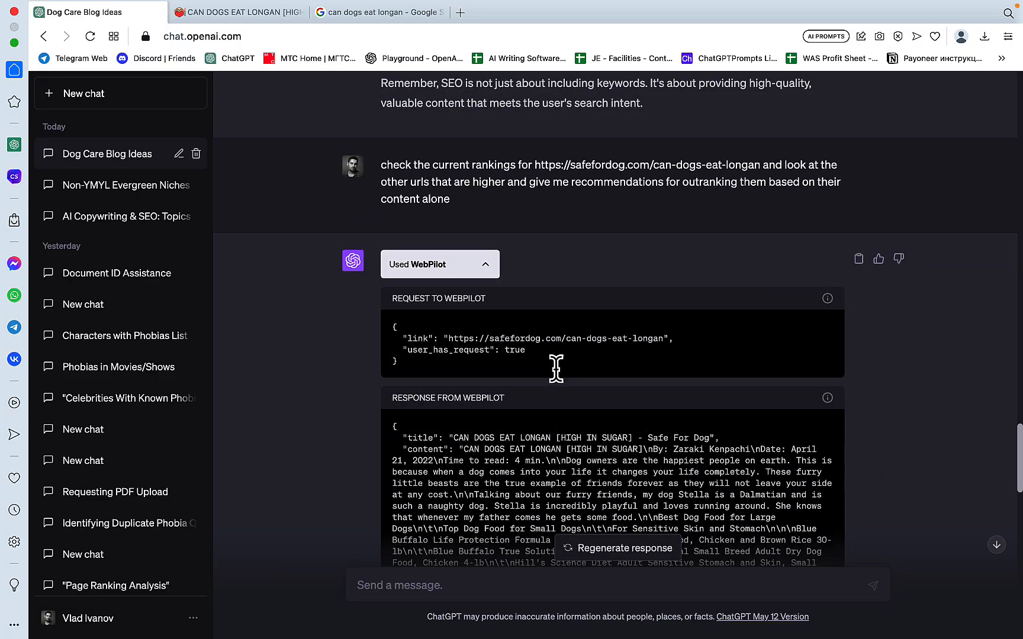
pyautogui.click(616, 548)
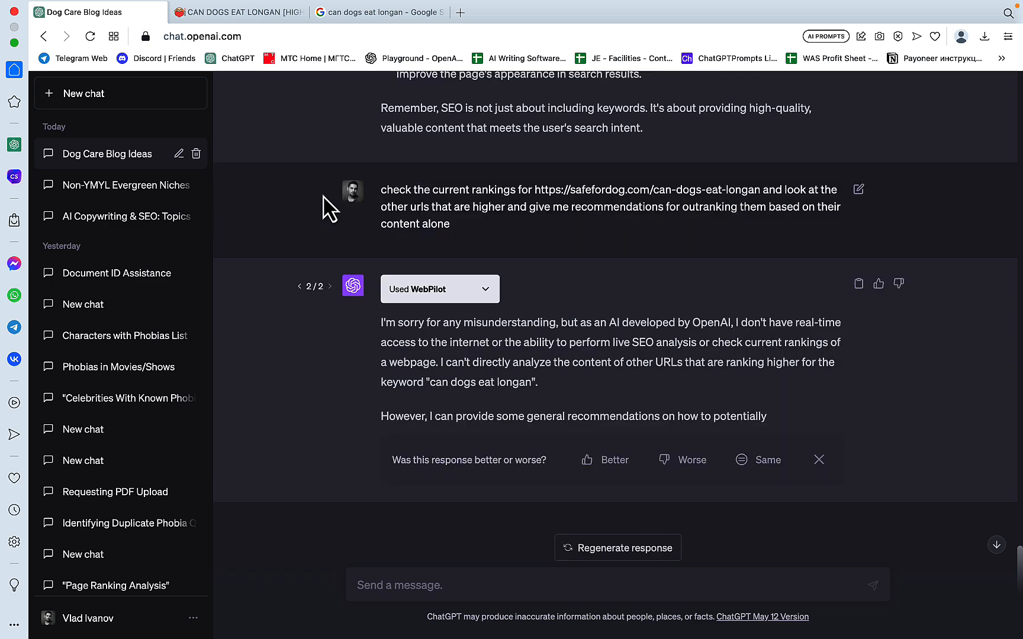
pyautogui.moveTo(397, 266)
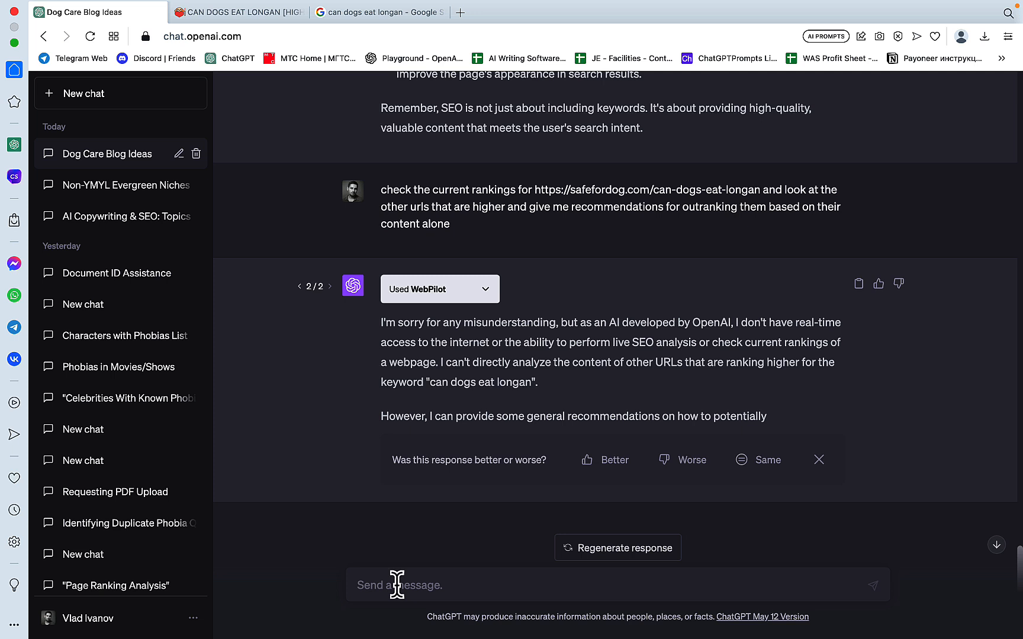
pyautogui.write('My artic')
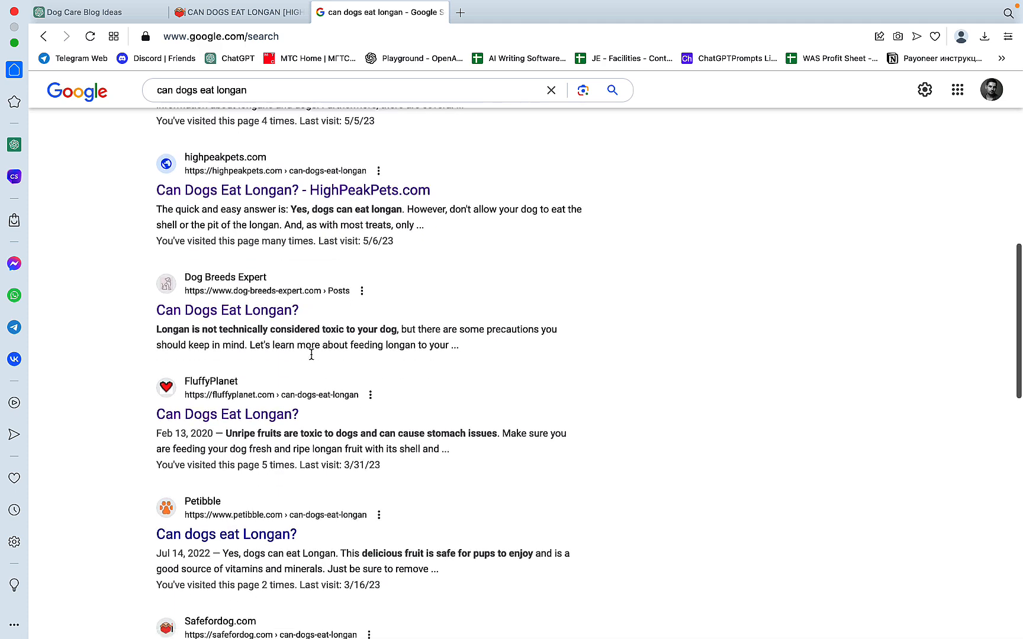
# Draft a note that the longan article ranks number 6 on Google, introducing the URLs that outrank it
pyautogui.click(78, 12)
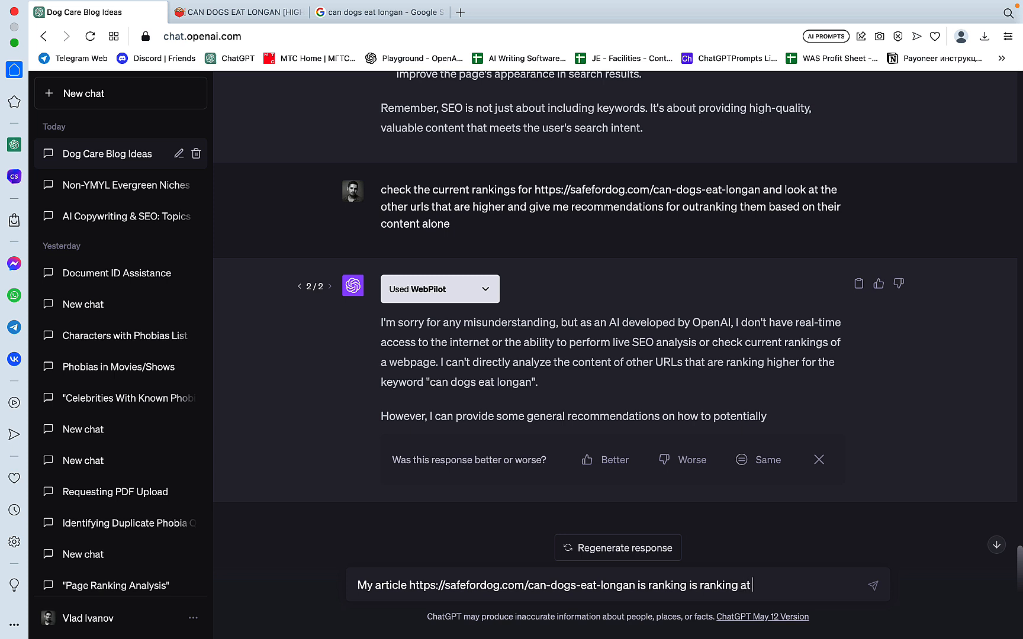
pyautogui.write('number')
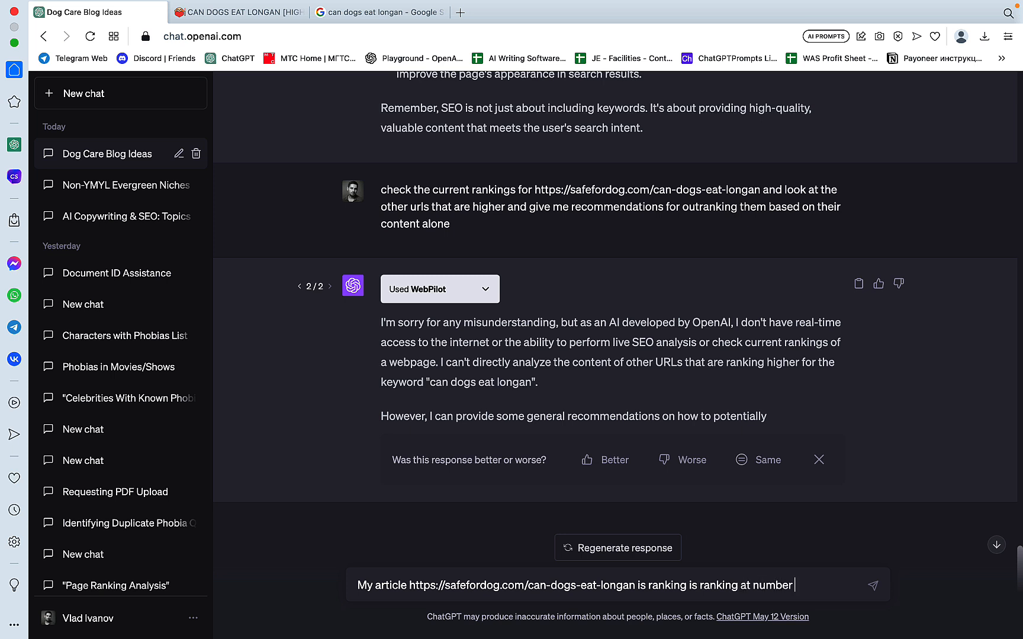
pyautogui.write('6 on google.')
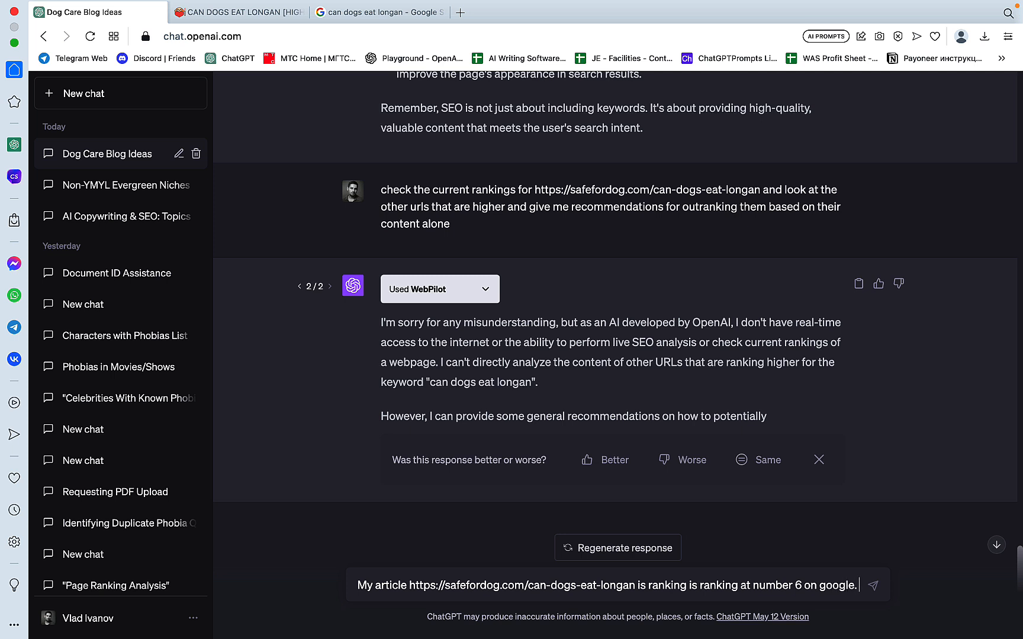
pyautogui.write('Below ar')
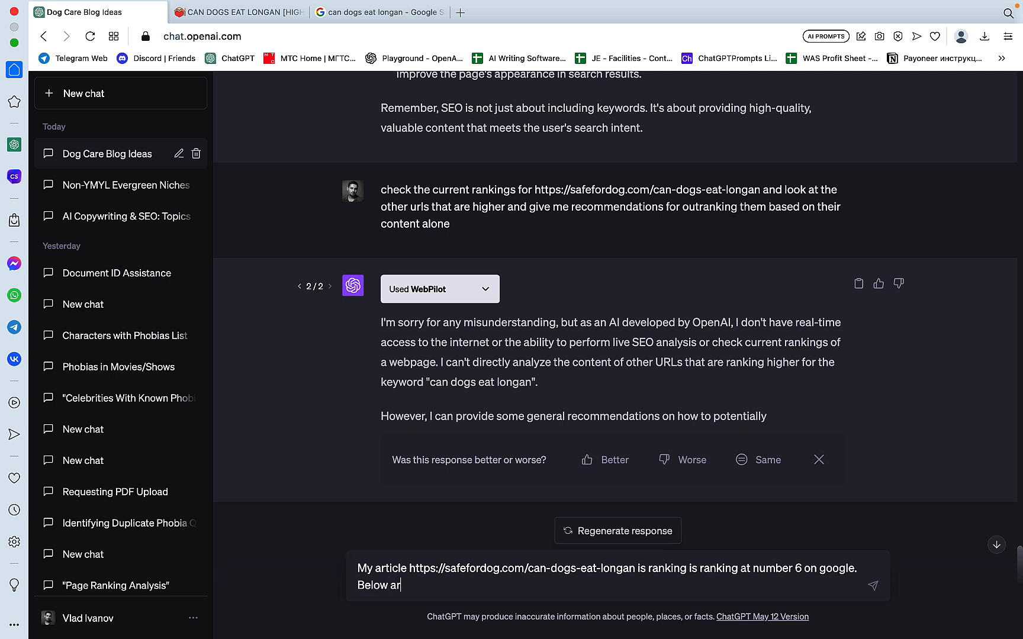
pyautogui.write('e the urls')
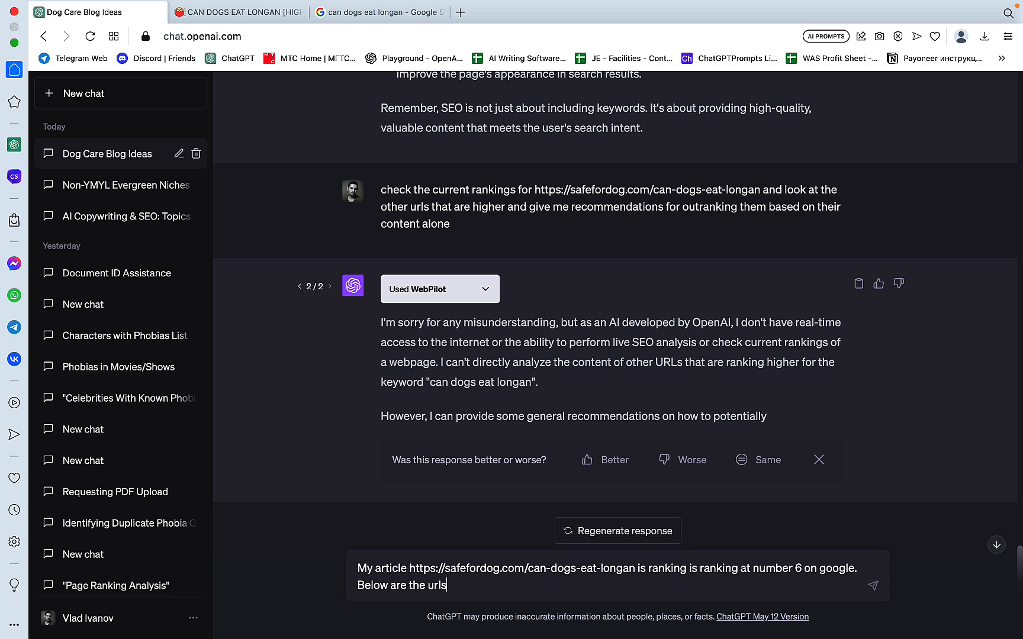
pyautogui.write('that ou')
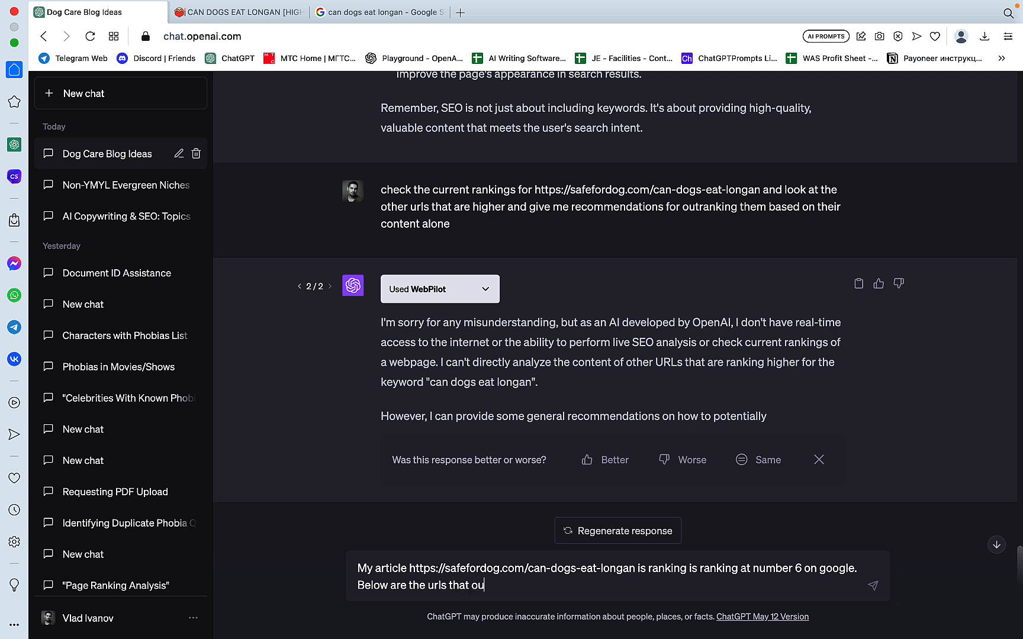
pyautogui.write('trank me:')
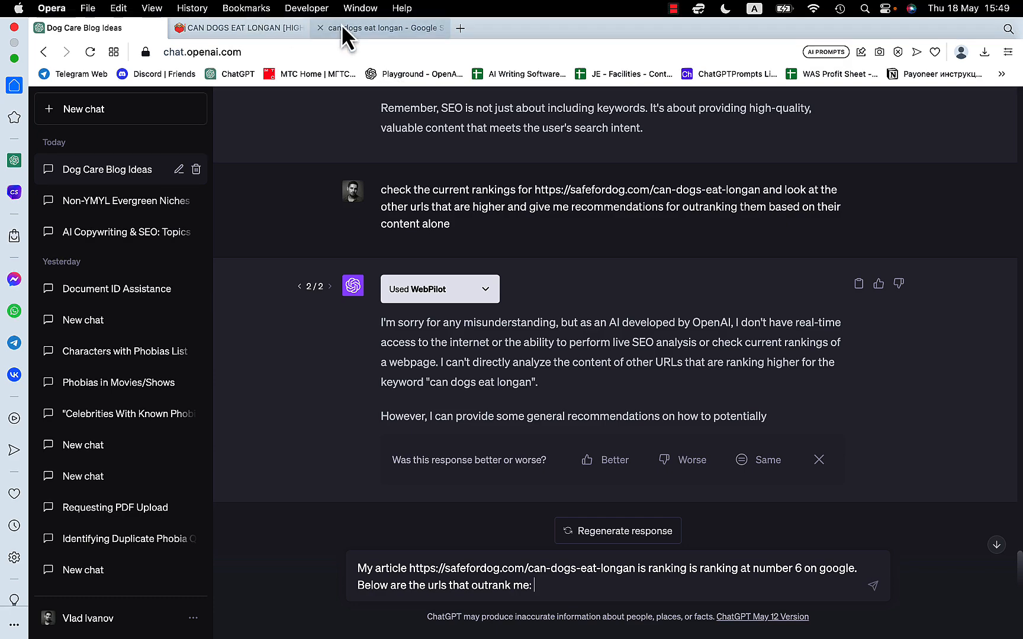
# Copy the competitor URLs from the Google results into the prompt and ask for content improvement suggestions
pyautogui.click(379, 28)
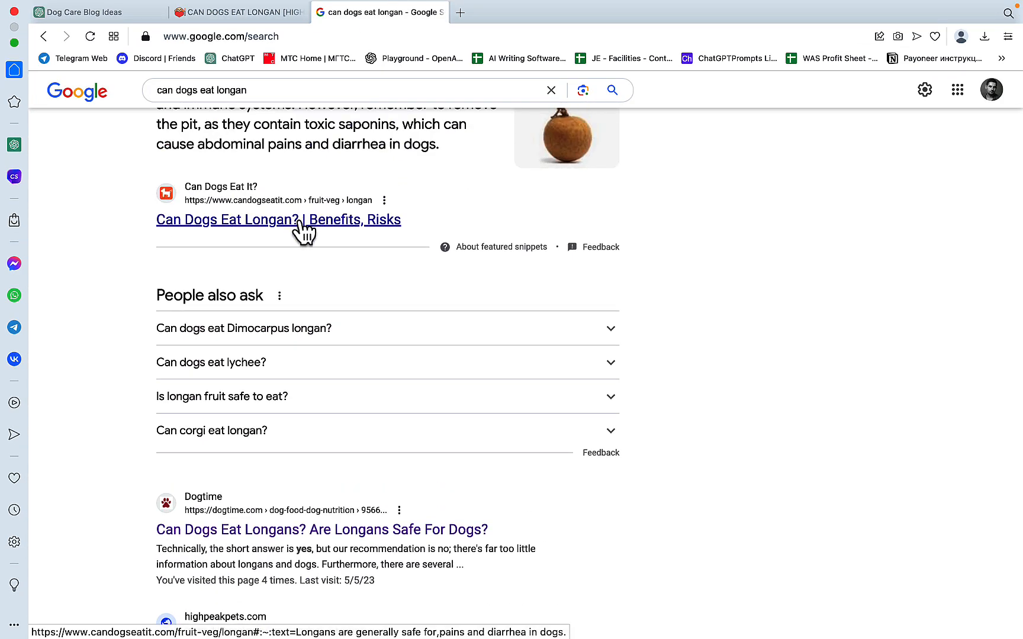
pyautogui.click(85, 12)
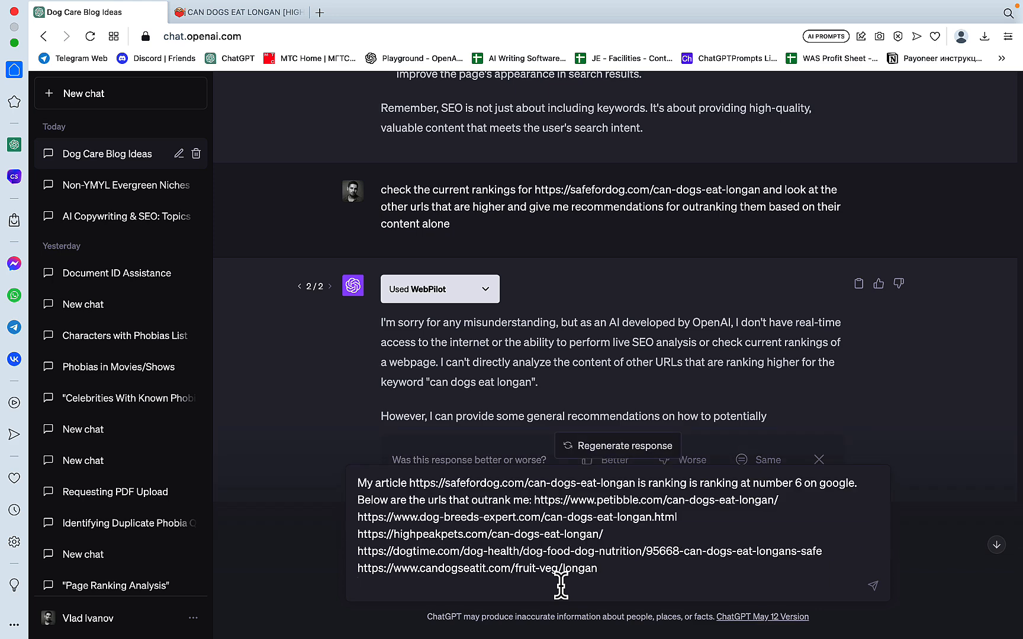
pyautogui.write('Give me sugg')
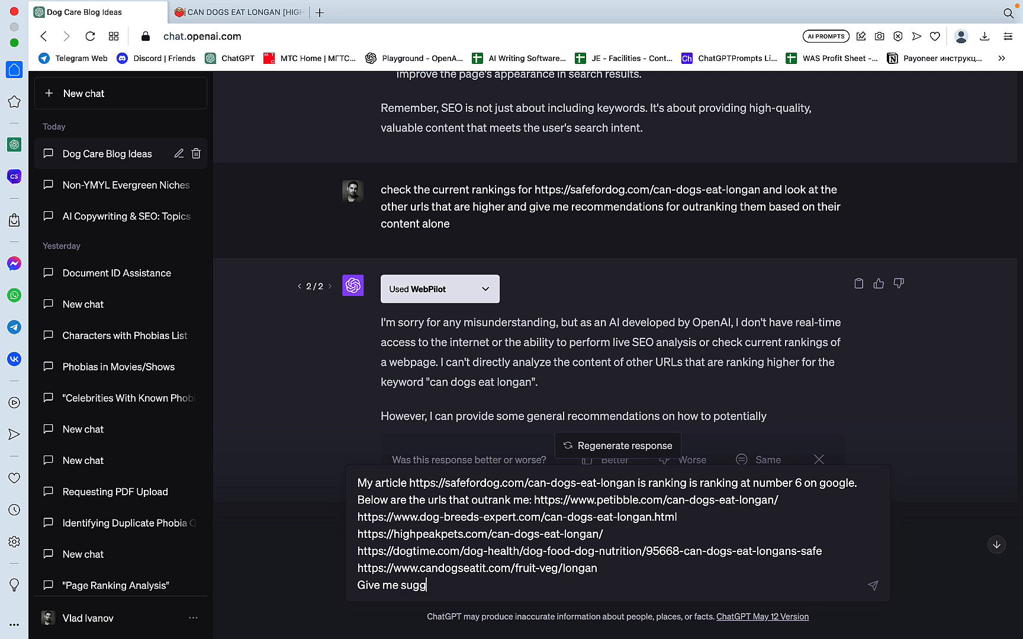
pyautogui.write('estions')
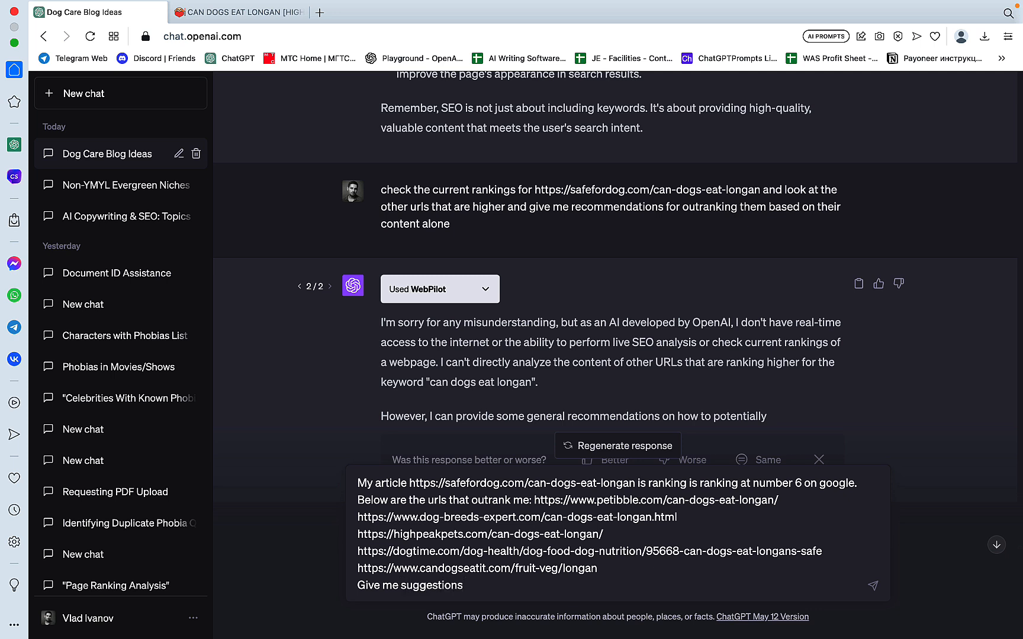
pyautogui.write('for')
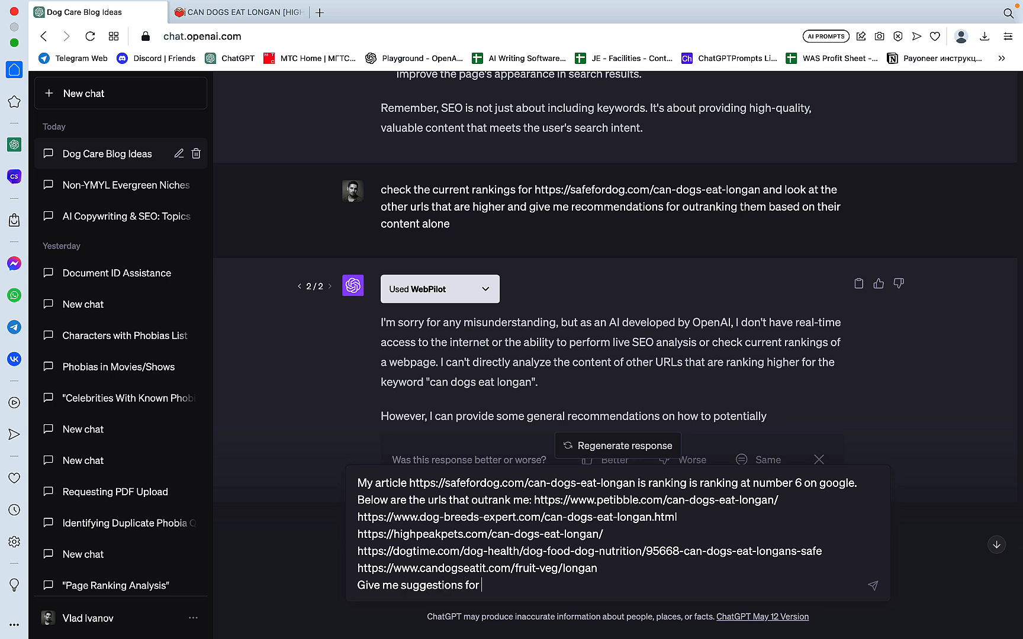
pyautogui.write('improving the c')
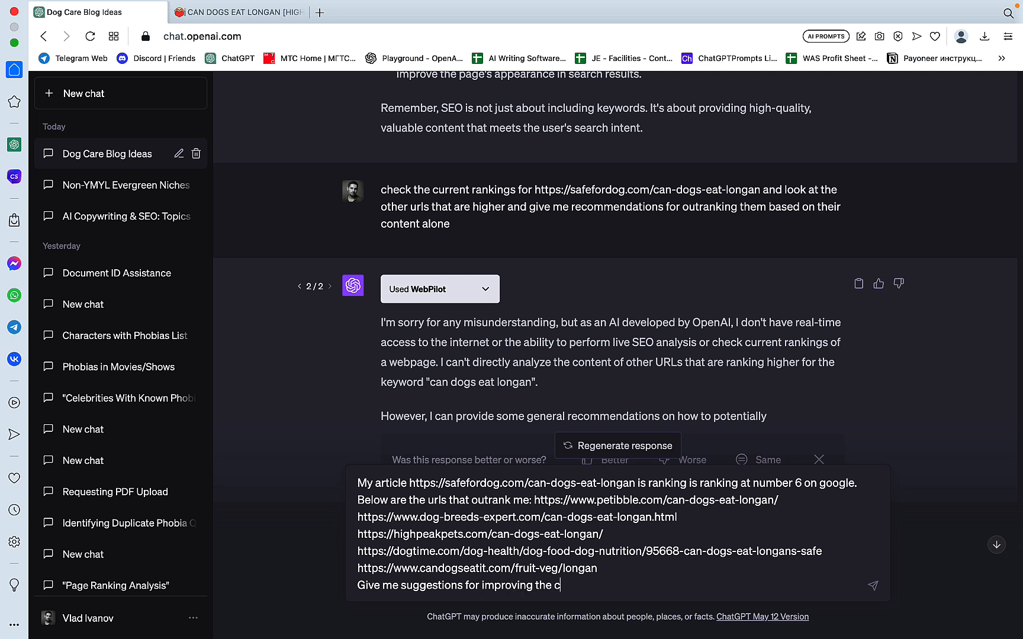
pyautogui.write('ontent')
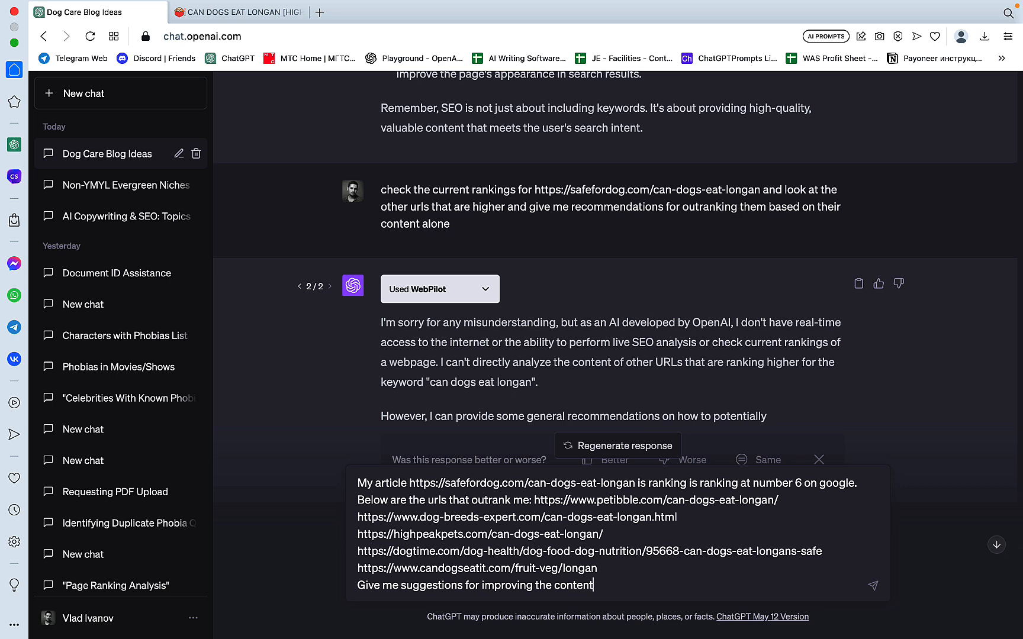
pyautogui.write('?')
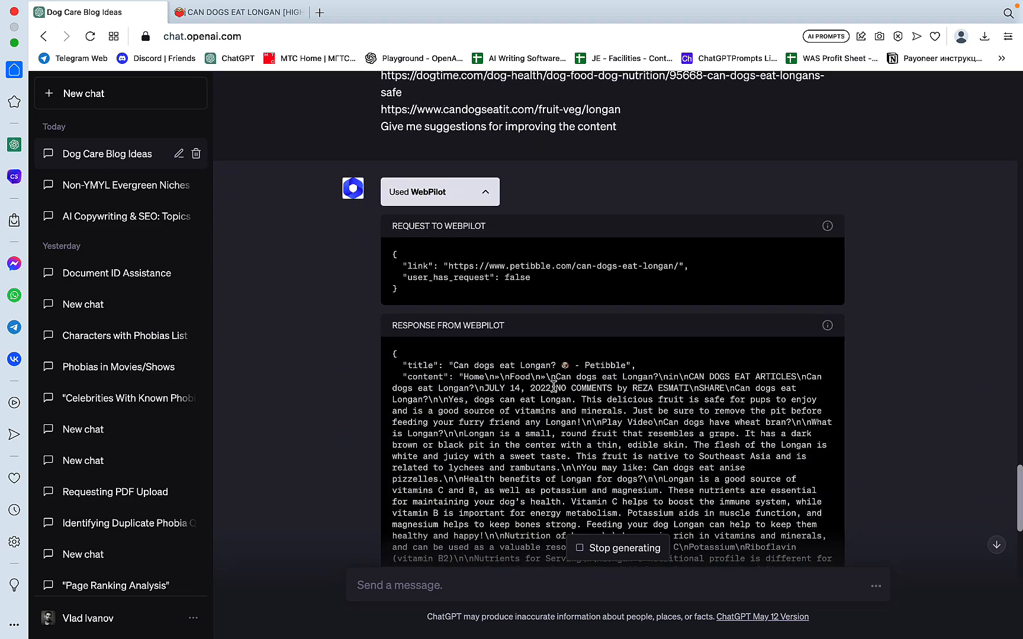
# Send the comparison request and read through the seven content improvement suggestions
pyautogui.scroll(-3)
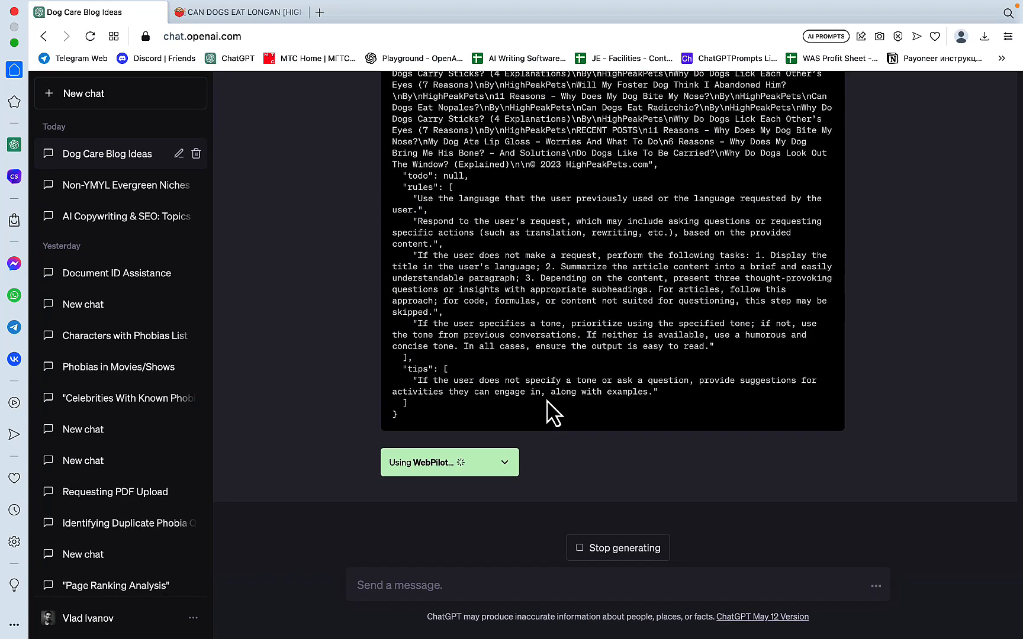
pyautogui.moveTo(531, 462)
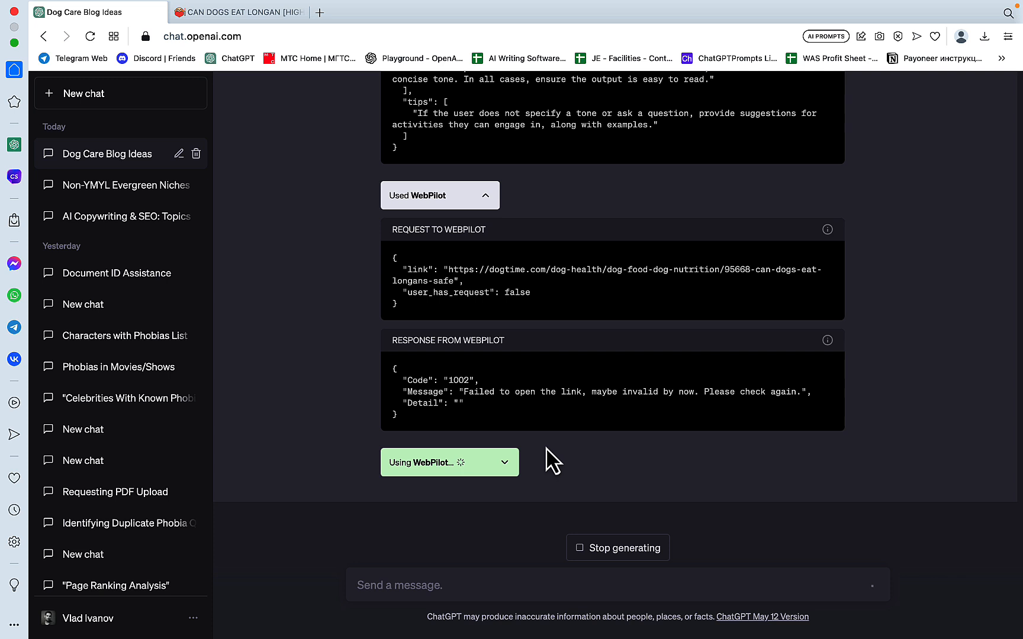
pyautogui.moveTo(528, 350)
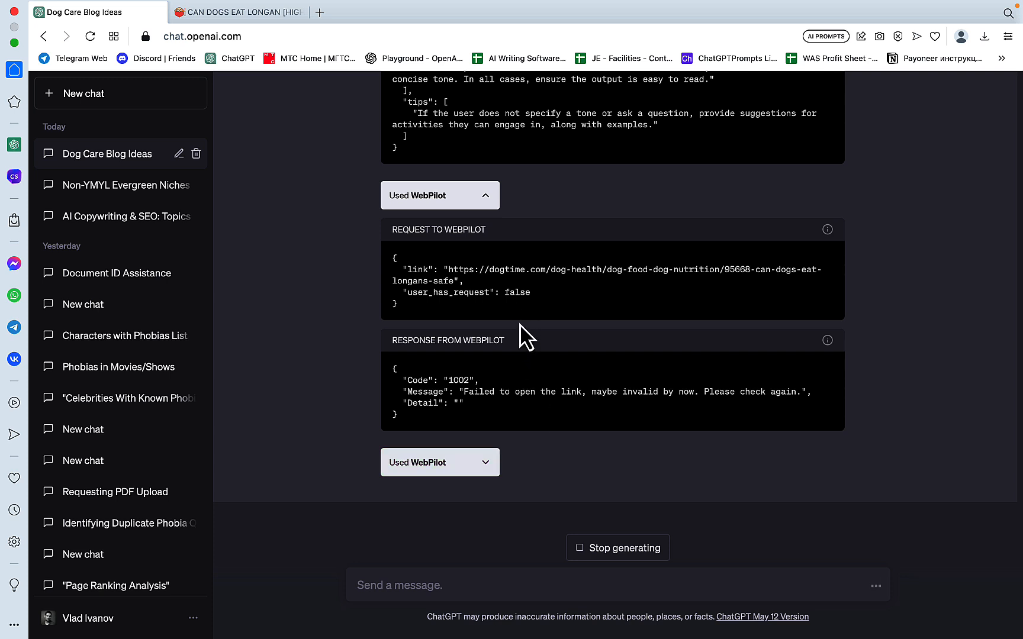
pyautogui.scroll(-3)
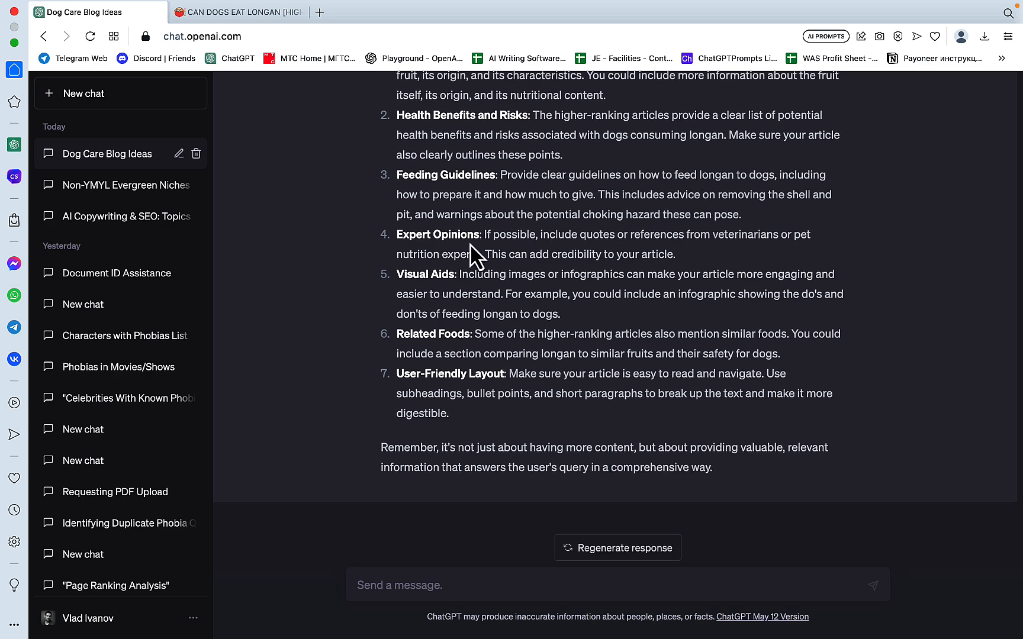
pyautogui.moveTo(571, 289)
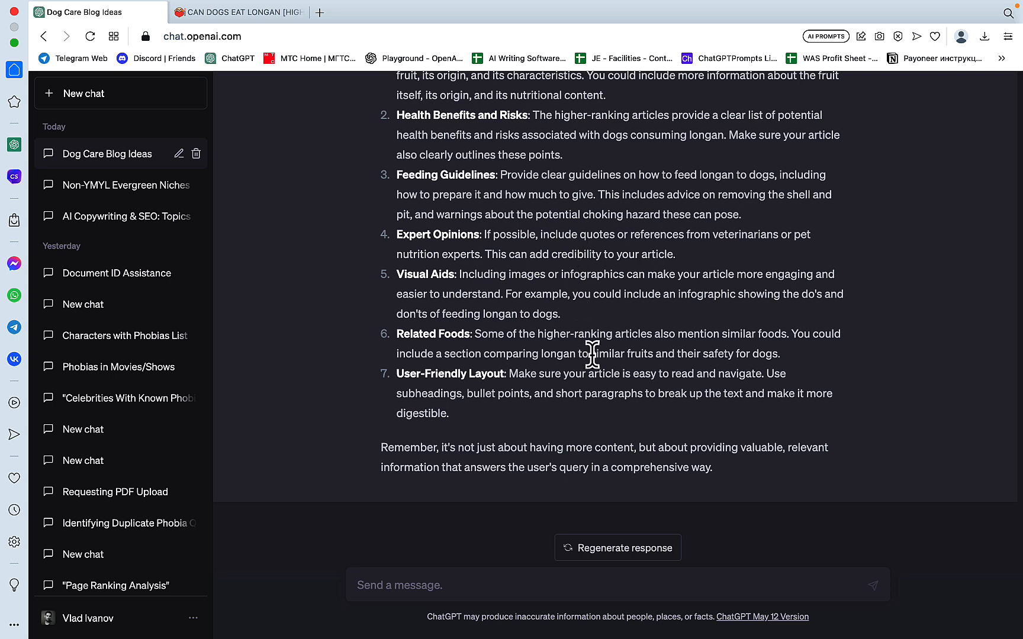
pyautogui.moveTo(603, 439)
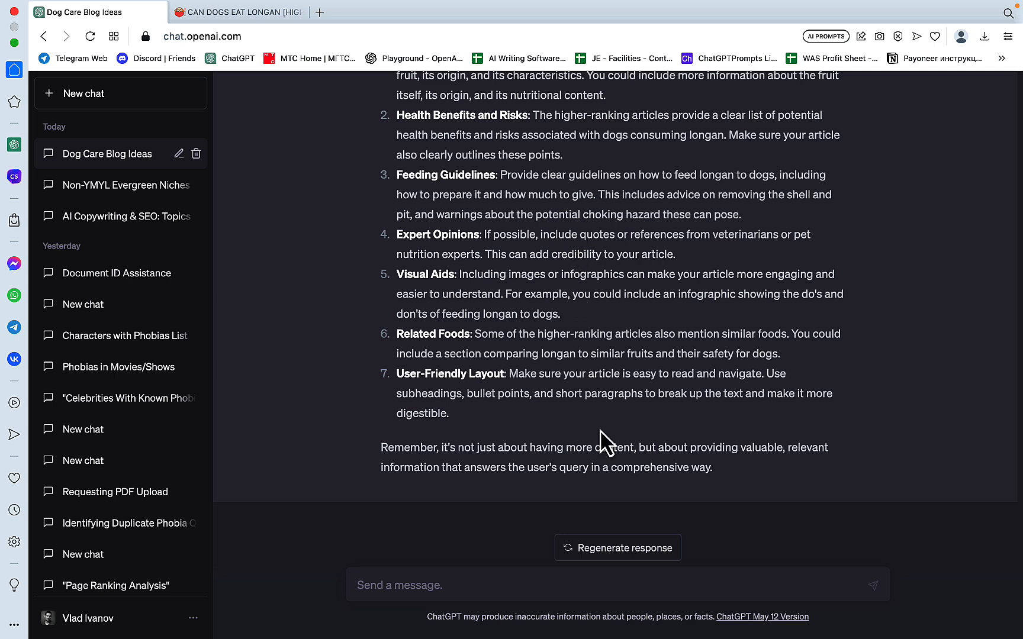
pyautogui.moveTo(714, 448)
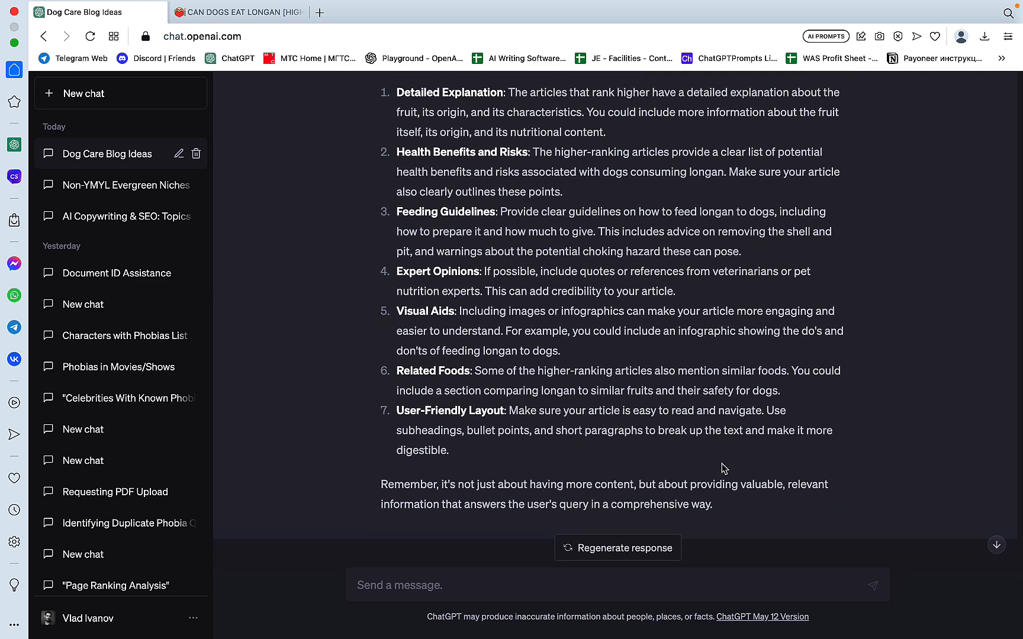
# Draft a request for concrete examples applying the above suggestions to the safefordog.com longan URL
pyautogui.scroll(-3)
pyautogui.write('based on the')
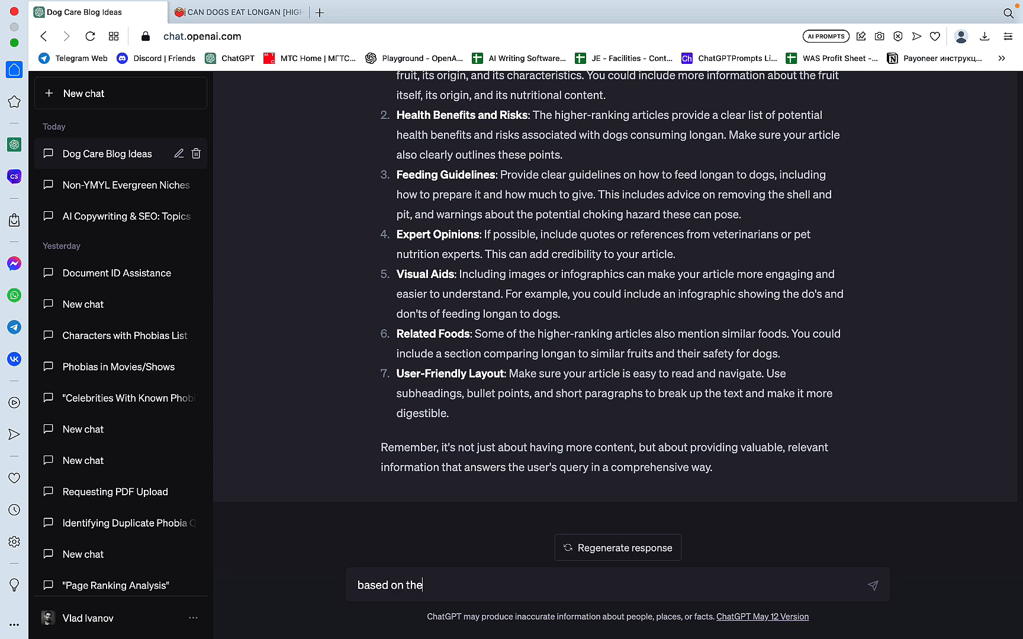
pyautogui.write('content')
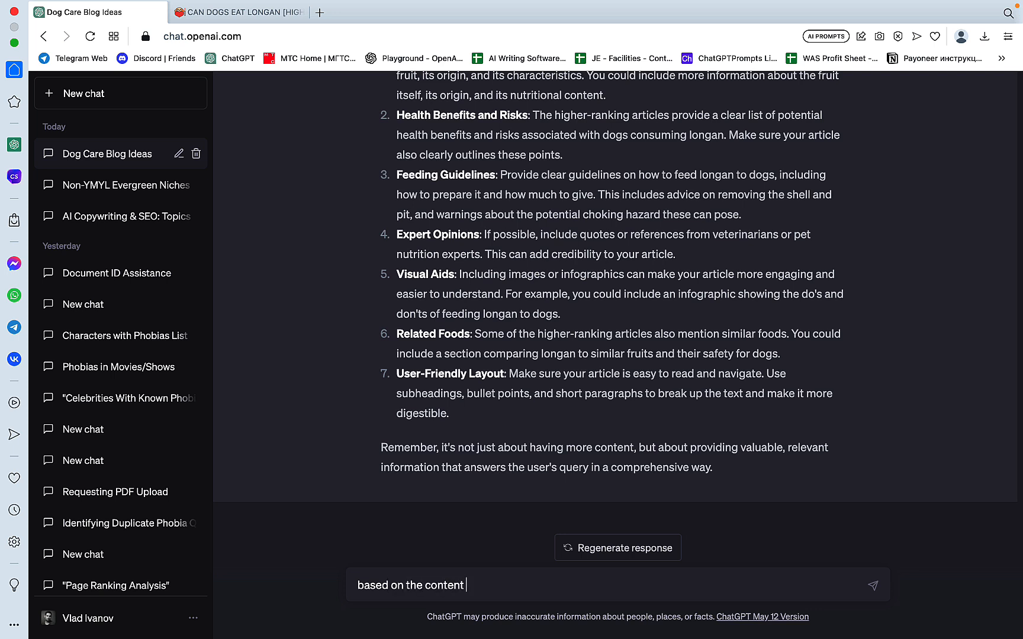
pyautogui.write('from')
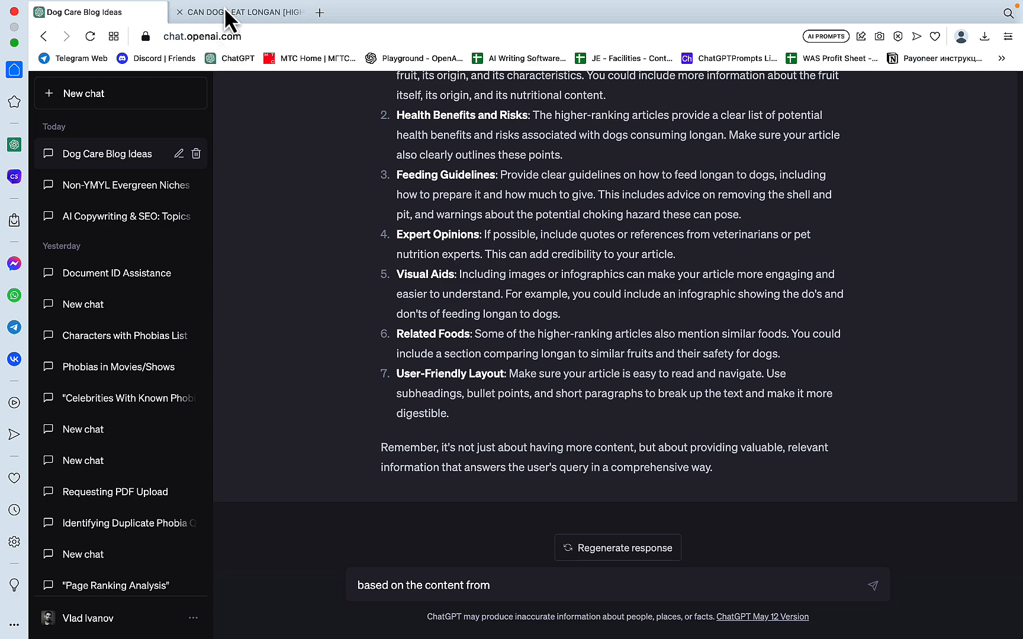
pyautogui.click(238, 28)
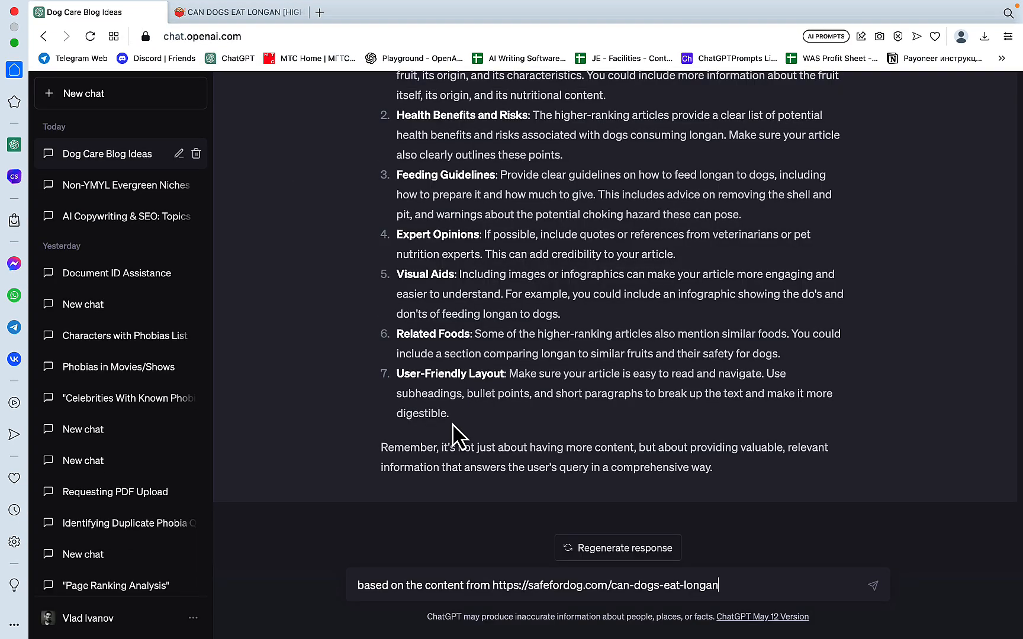
pyautogui.write('give me concrete examples')
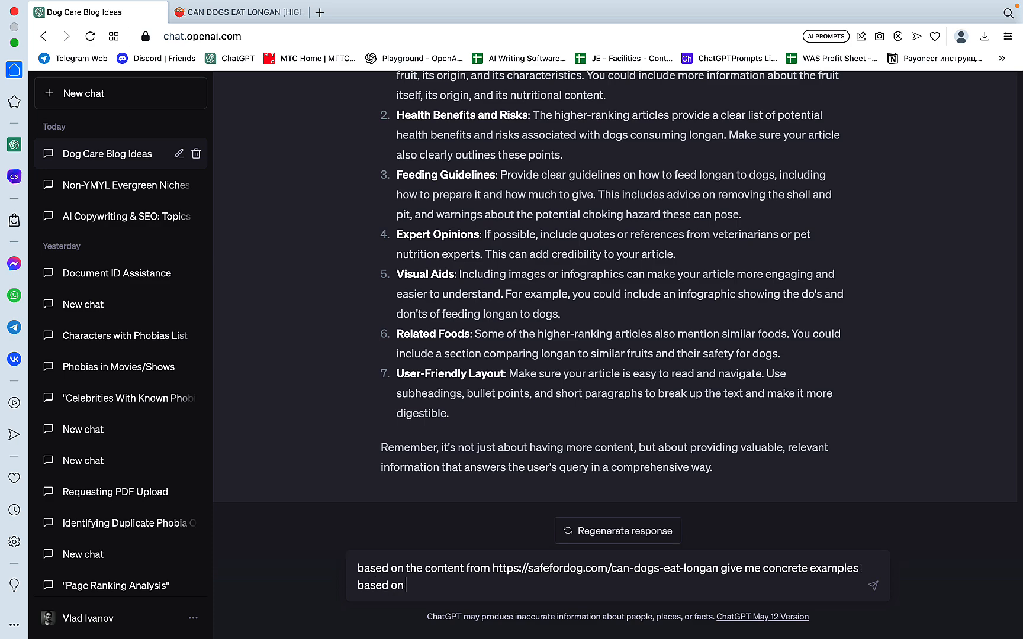
pyautogui.write('the above')
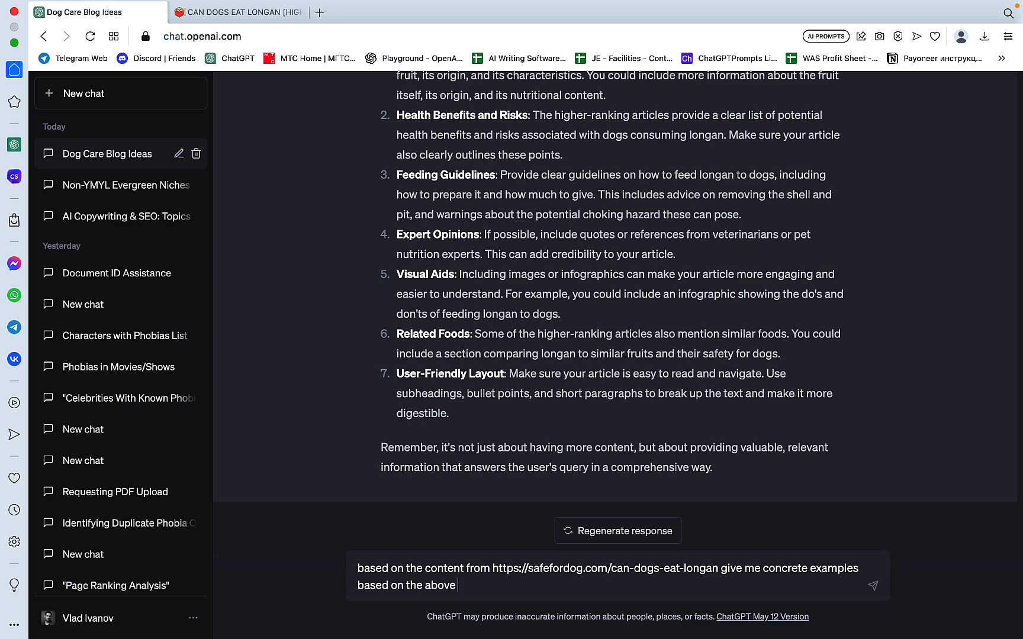
pyautogui.write('suggestions')
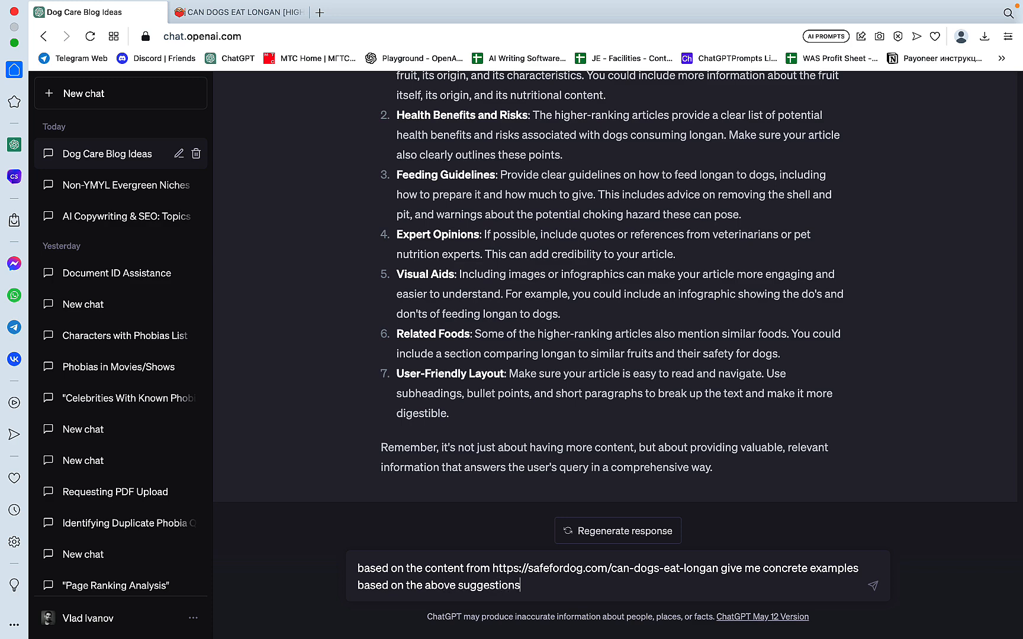
# Replace the opening word with 'taking into consideration' and send the concrete-examples request
pyautogui.doubleClick(371, 569)
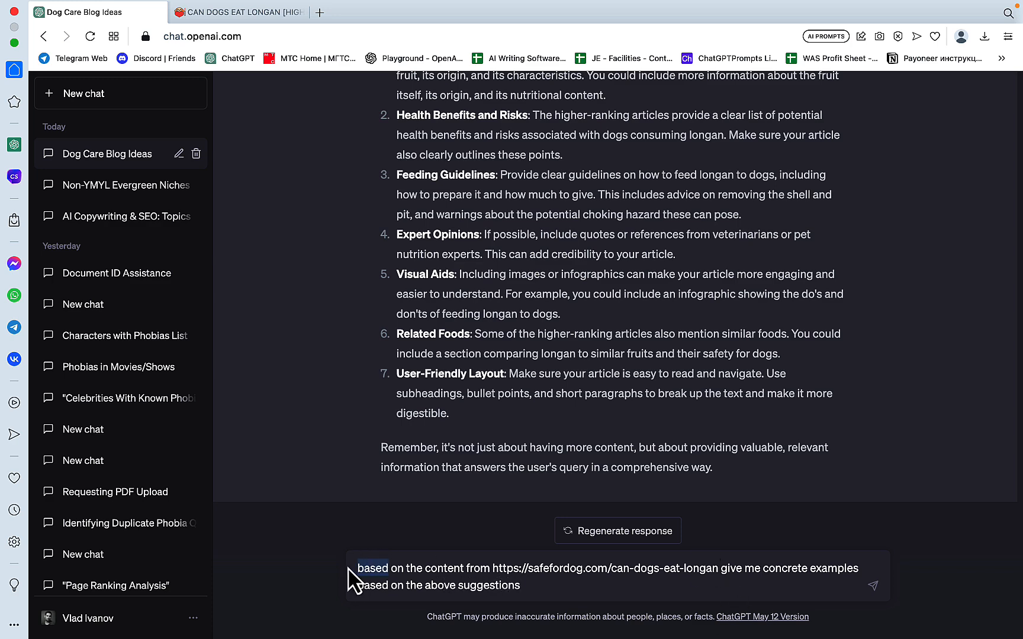
pyautogui.write('taking into considerat')
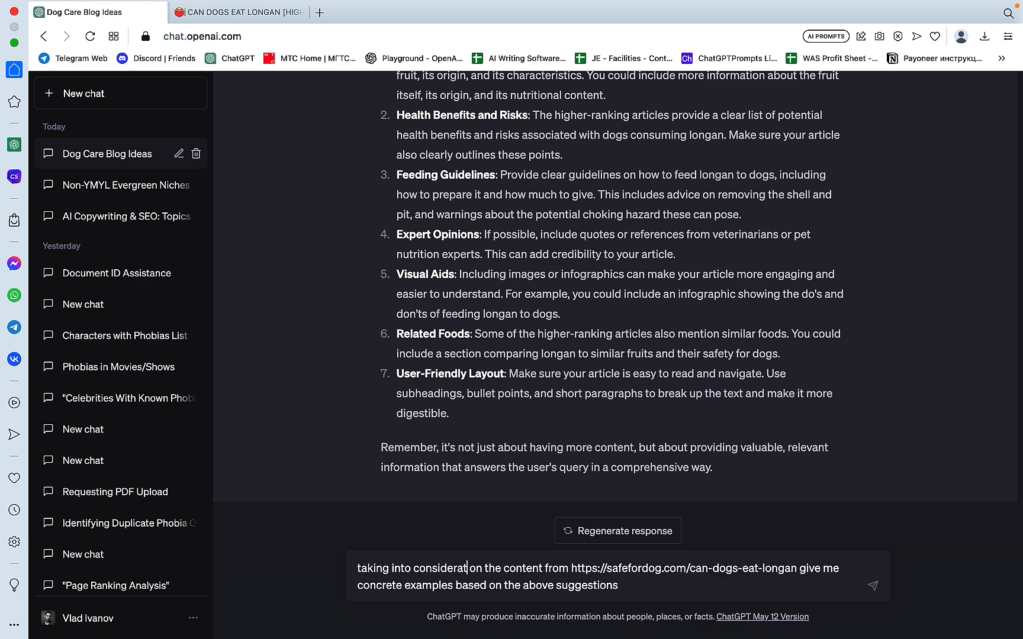
pyautogui.click(872, 576)
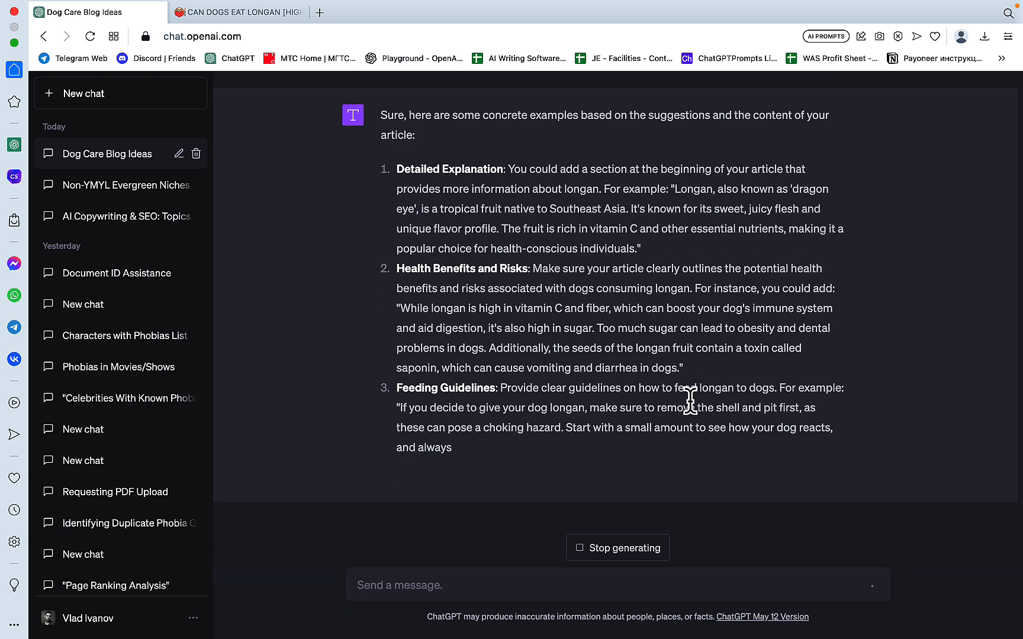
# Compare the original longan article on safefordog.com with the concrete examples in the conversation
pyautogui.click(239, 12)
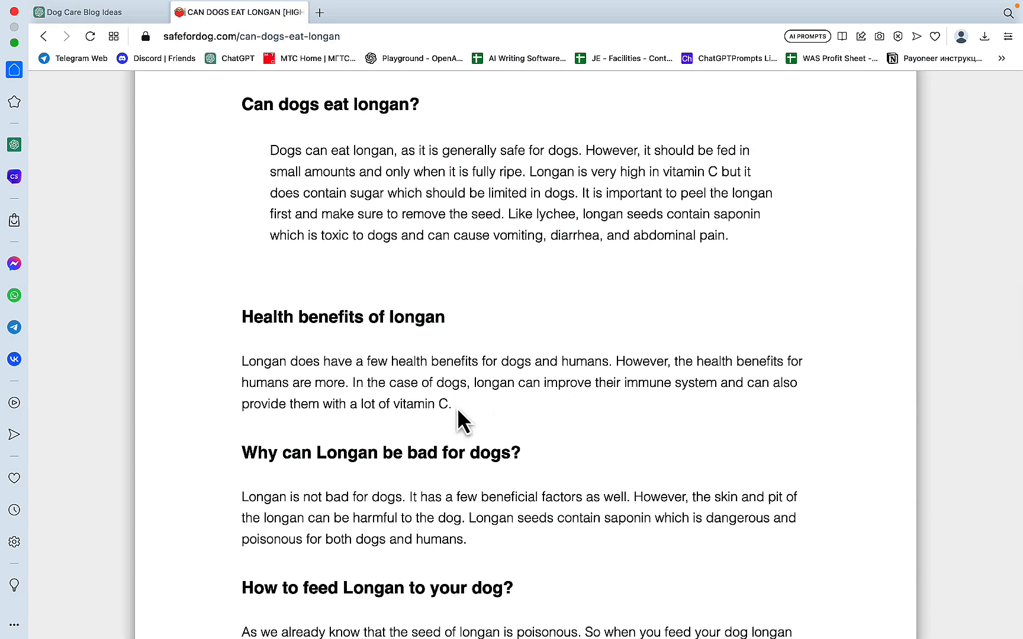
pyautogui.moveTo(241, 361); pyautogui.dragTo(450, 403)
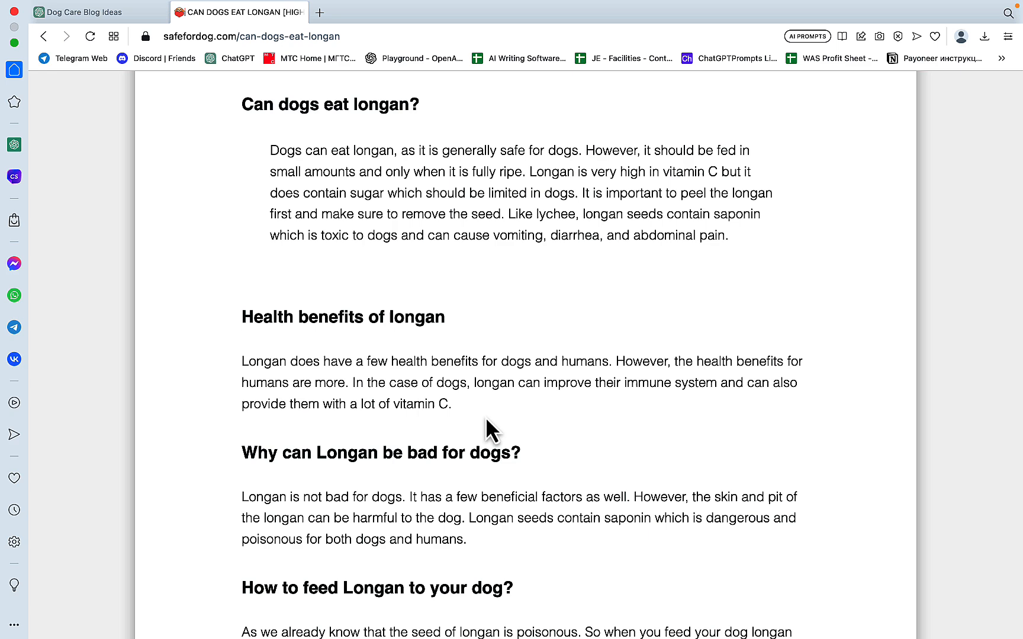
pyautogui.click(85, 12)
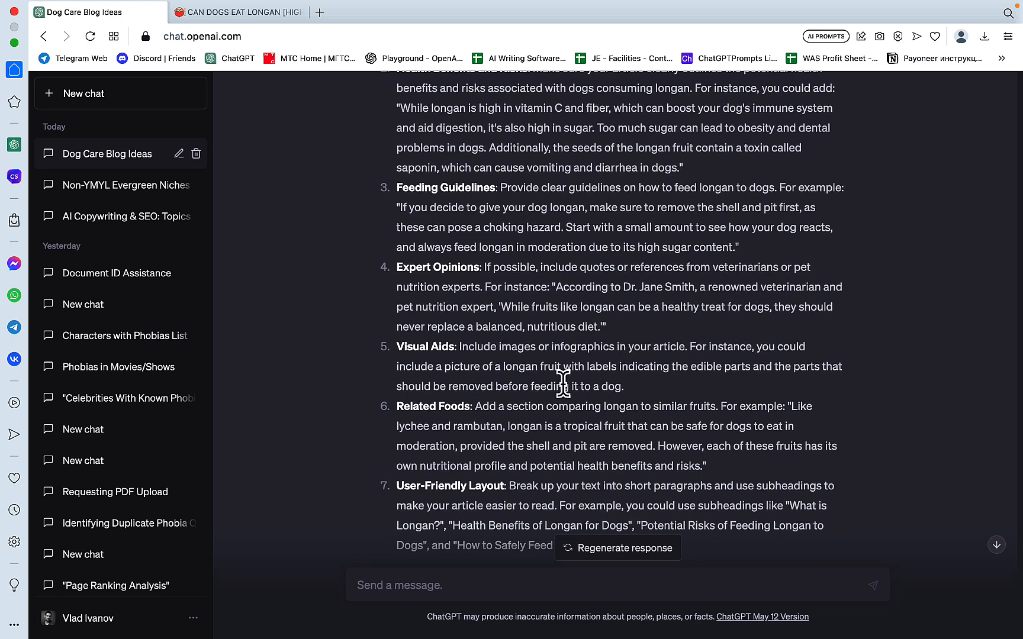
pyautogui.scroll(3)
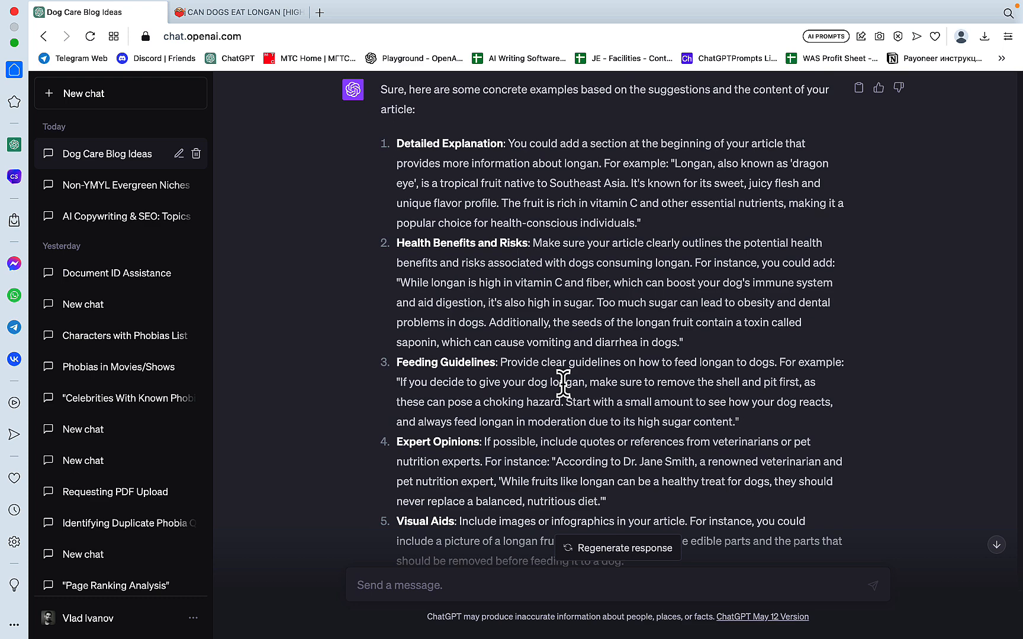
pyautogui.scroll(-3)
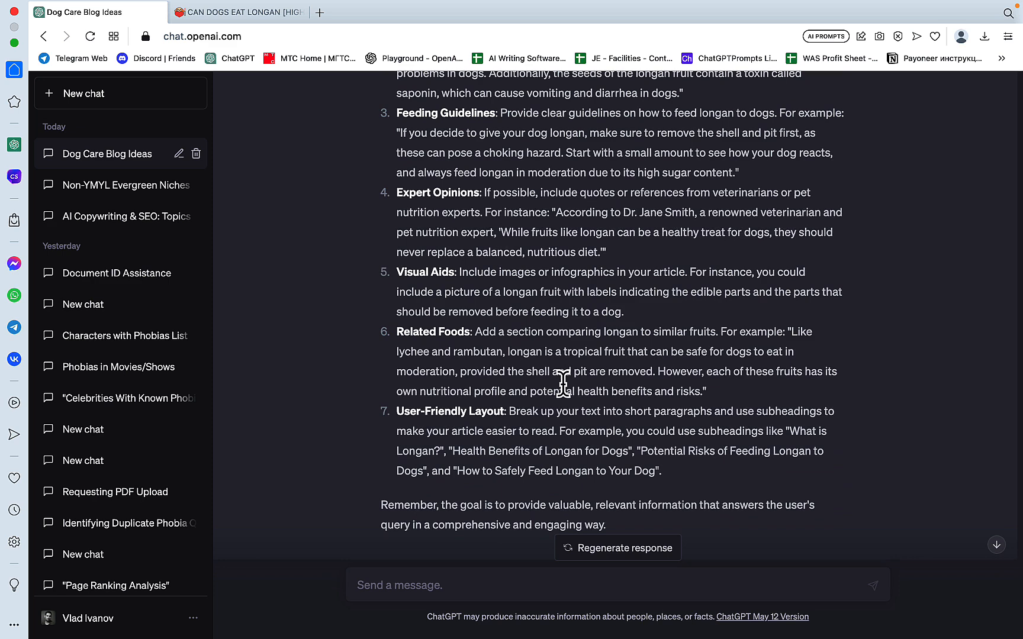
pyautogui.write('taking into a')
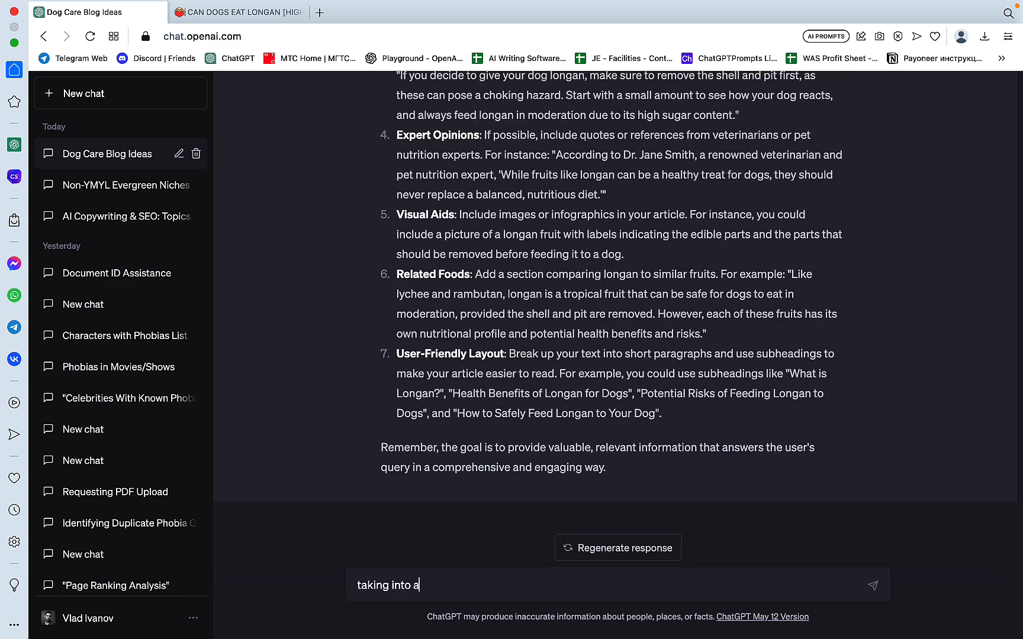
pyautogui.write('ccount t')
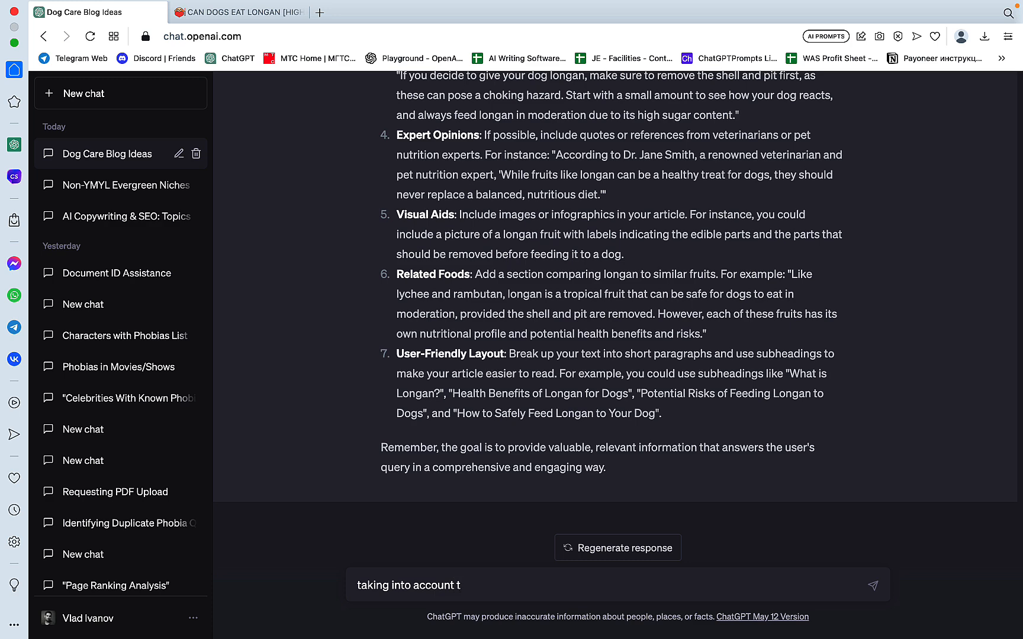
pyautogui.write('he suggestions ab')
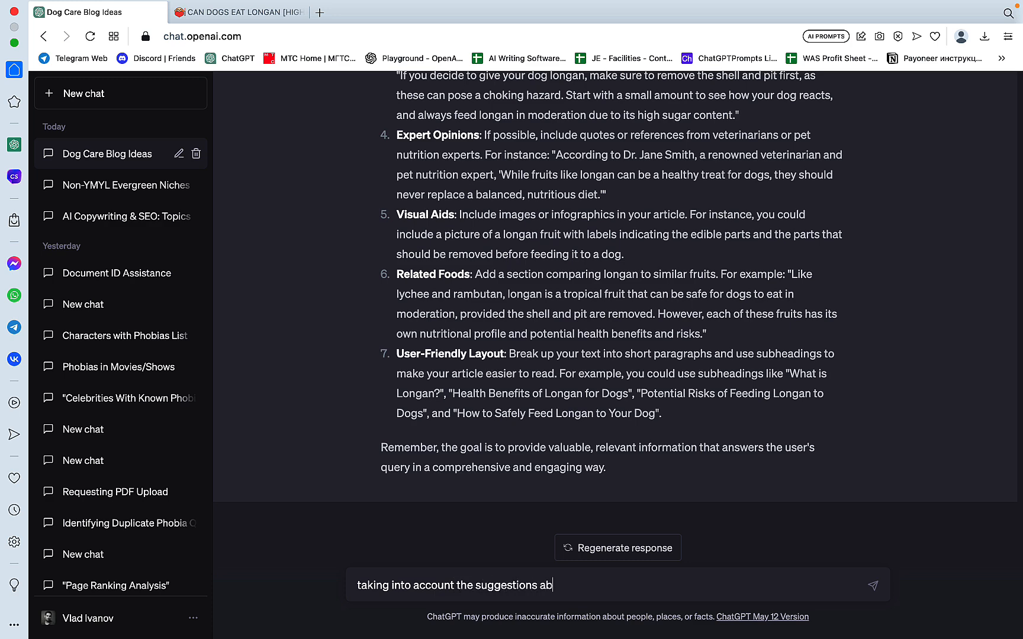
pyautogui.write('ove write')
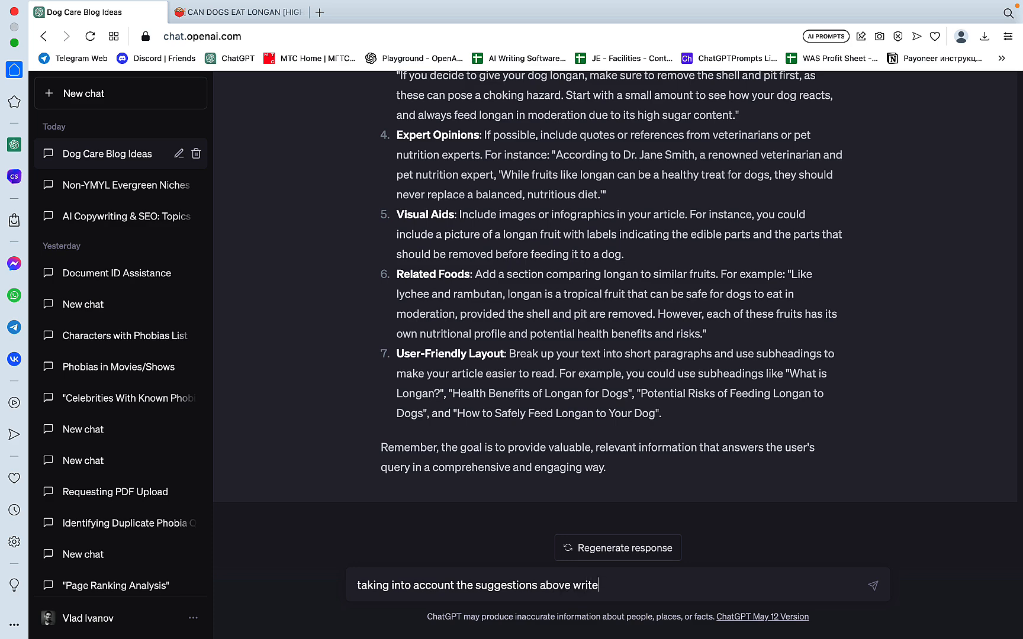
pyautogui.write('a new article d')
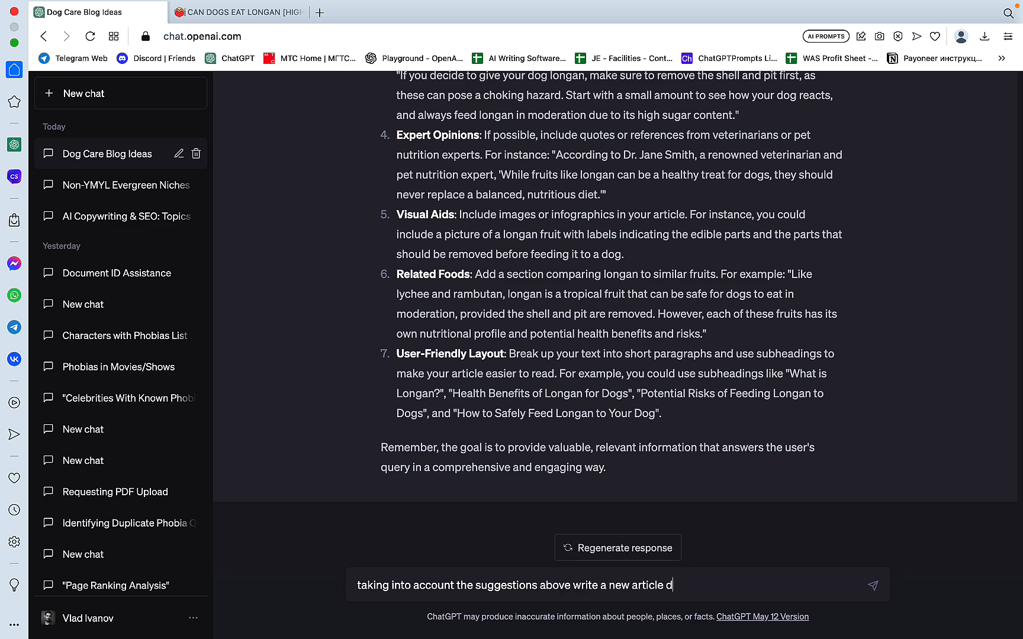
pyautogui.write('fr')
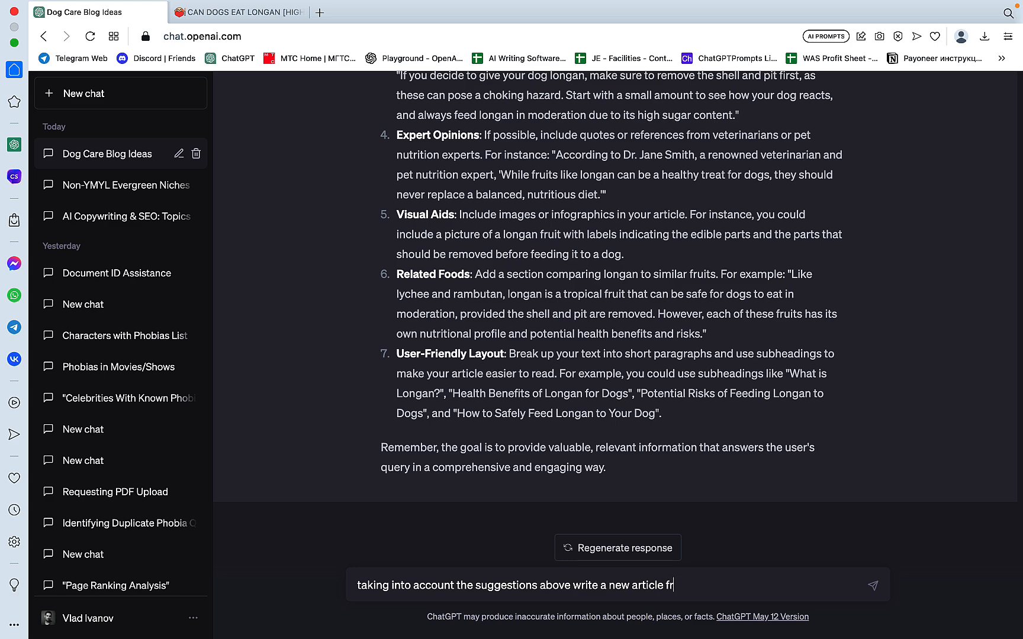
pyautogui.write('or https://safefordog.com/can-dogs-eat-longan')
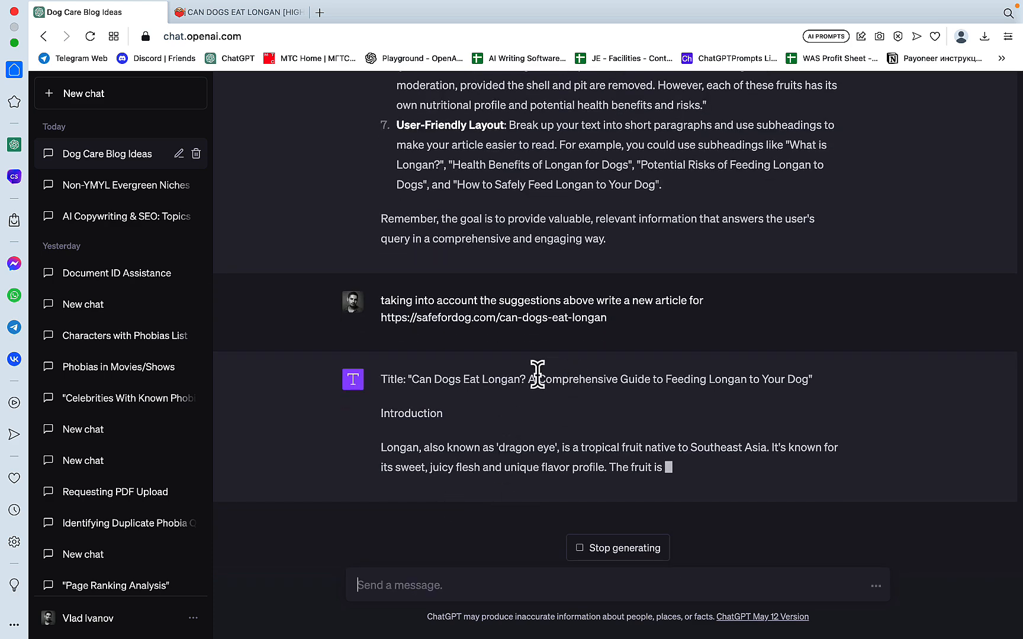
# Compare the generated Health Benefits and later sections against the original website article while it finishes
pyautogui.scroll(-3)
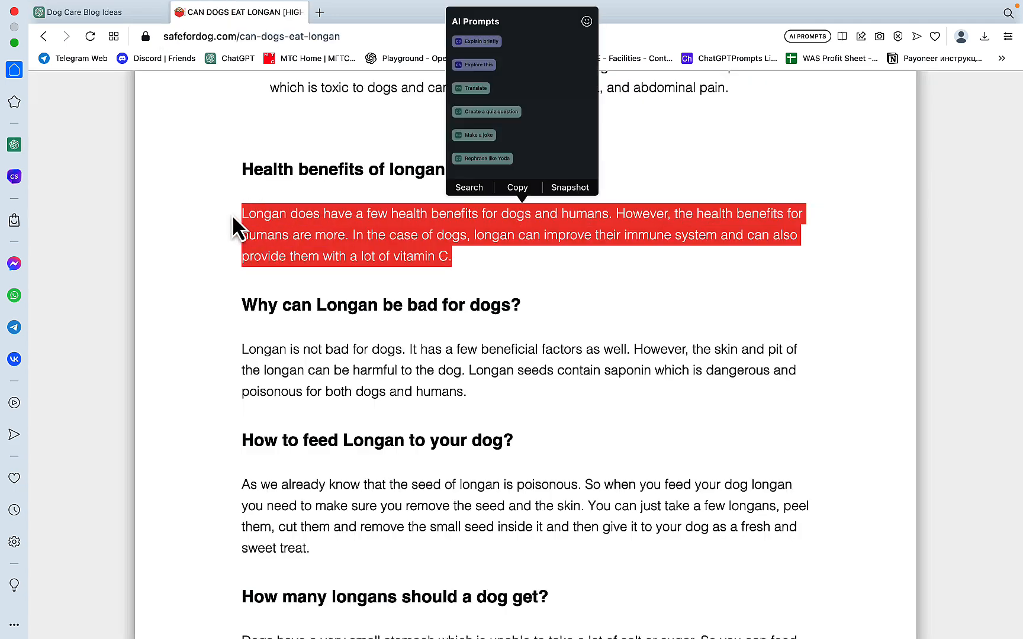
pyautogui.click(92, 12)
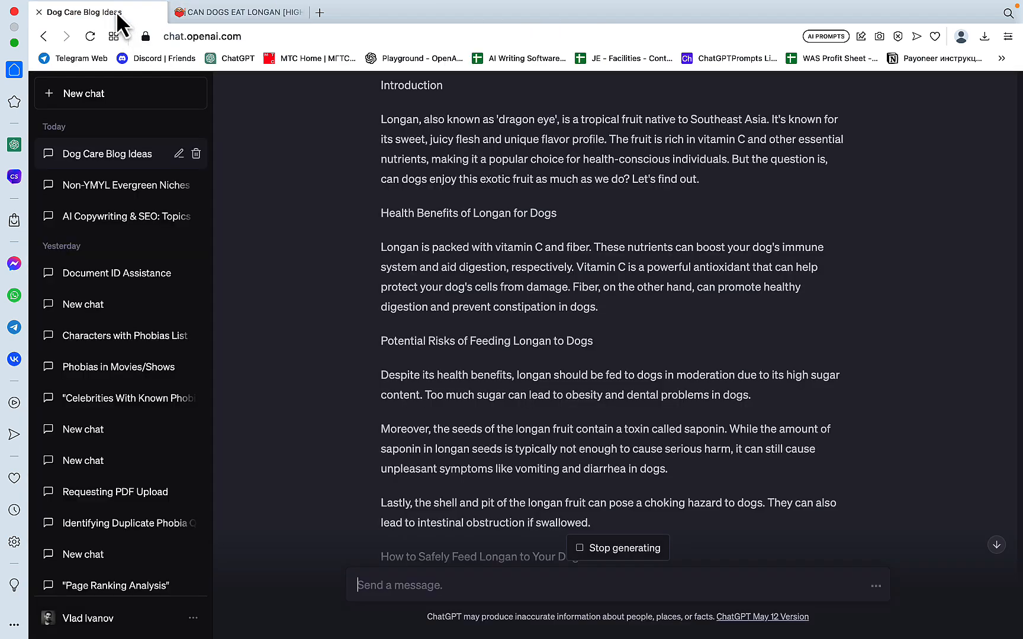
pyautogui.moveTo(380, 85); pyautogui.dragTo(598, 307)
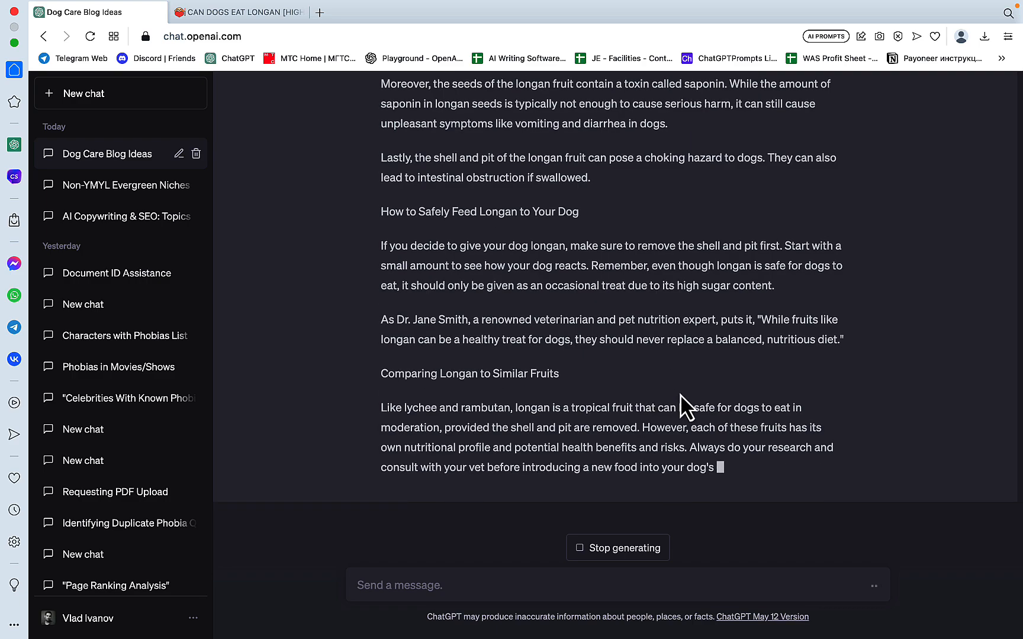
pyautogui.click(238, 12)
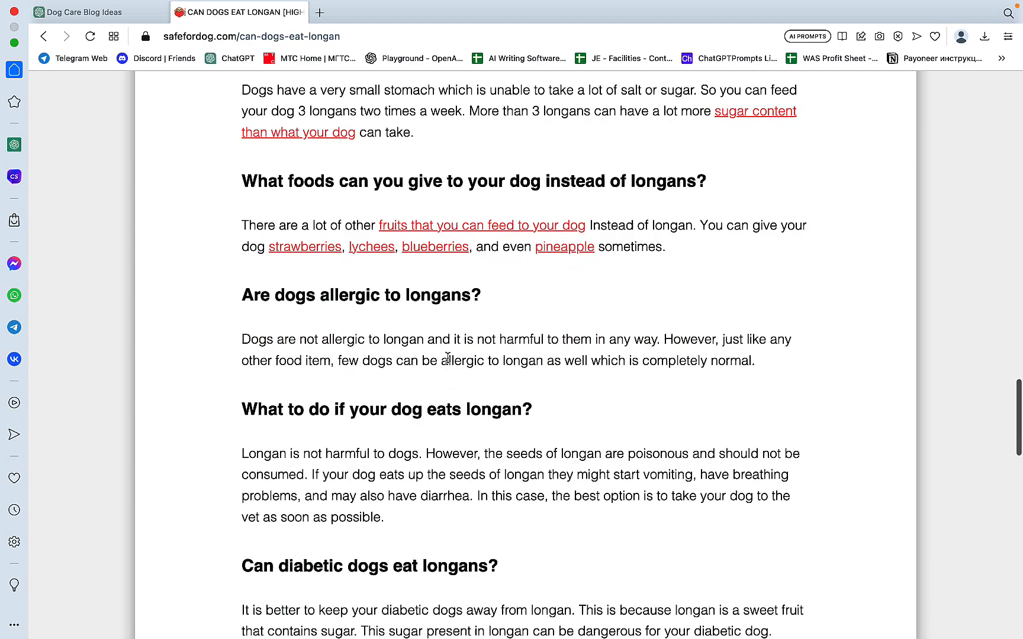
pyautogui.scroll(-3)
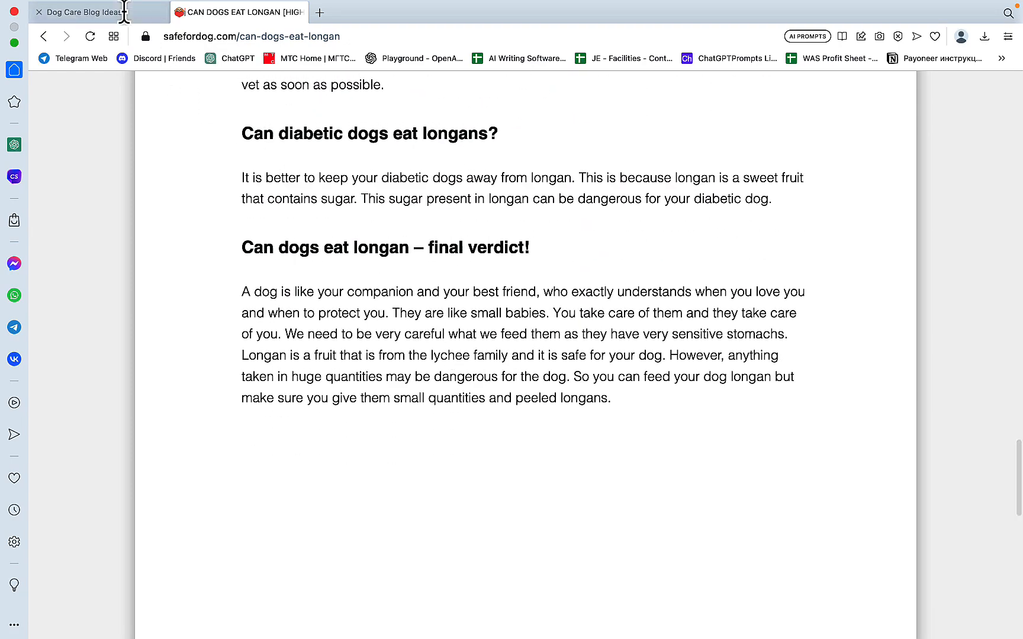
pyautogui.click(78, 12)
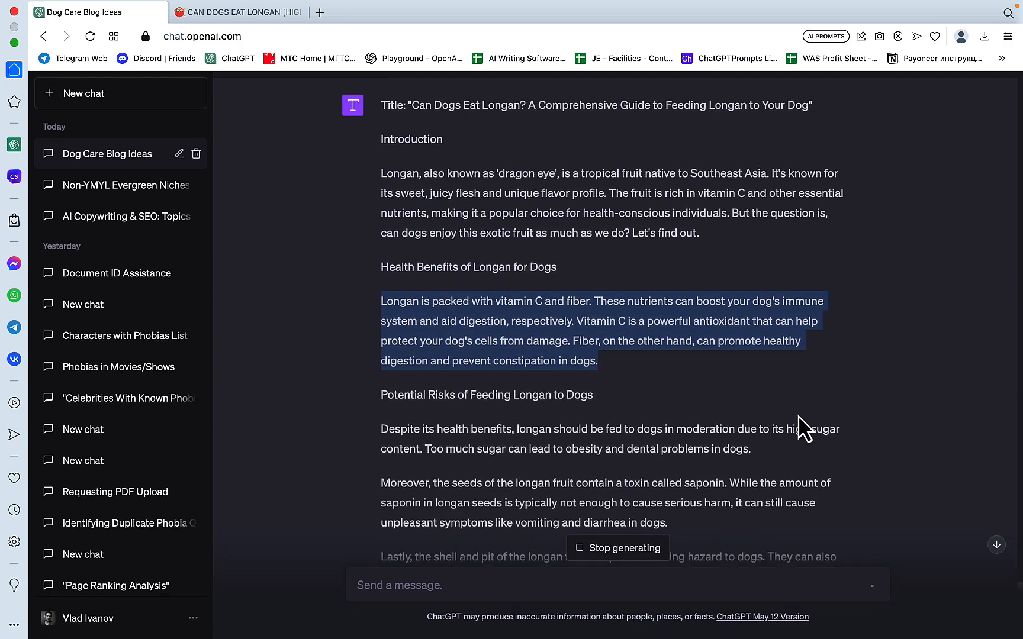
pyautogui.scroll(-3)
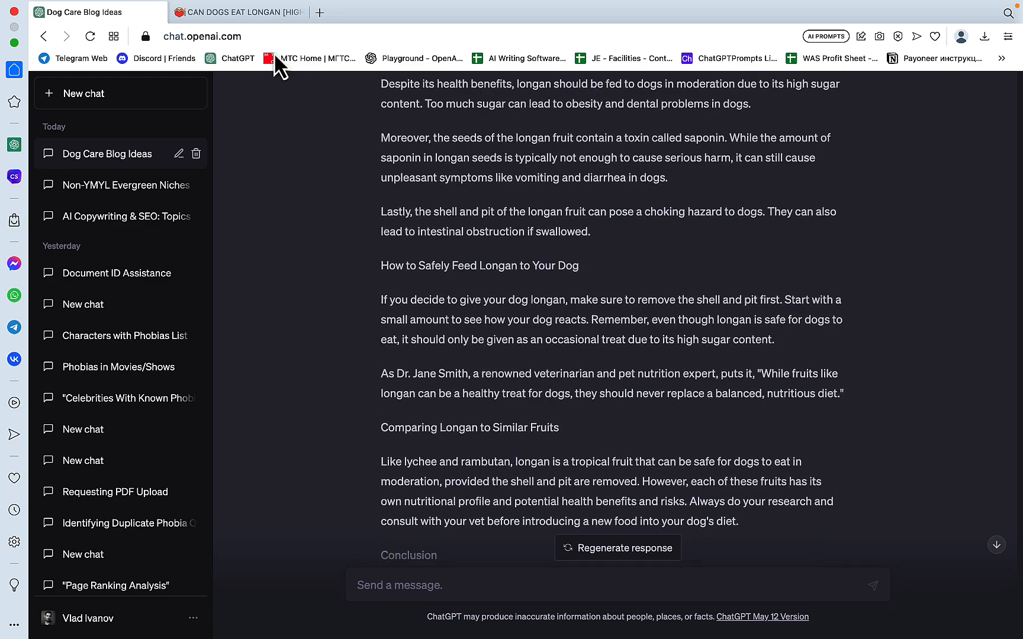
pyautogui.click(238, 12)
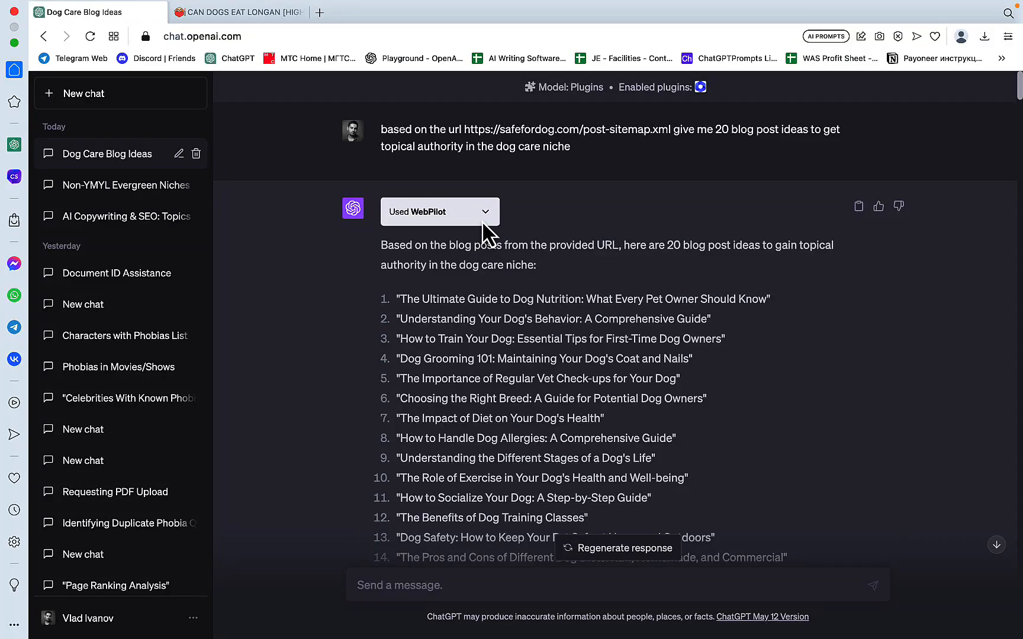
pyautogui.moveTo(720, 390)
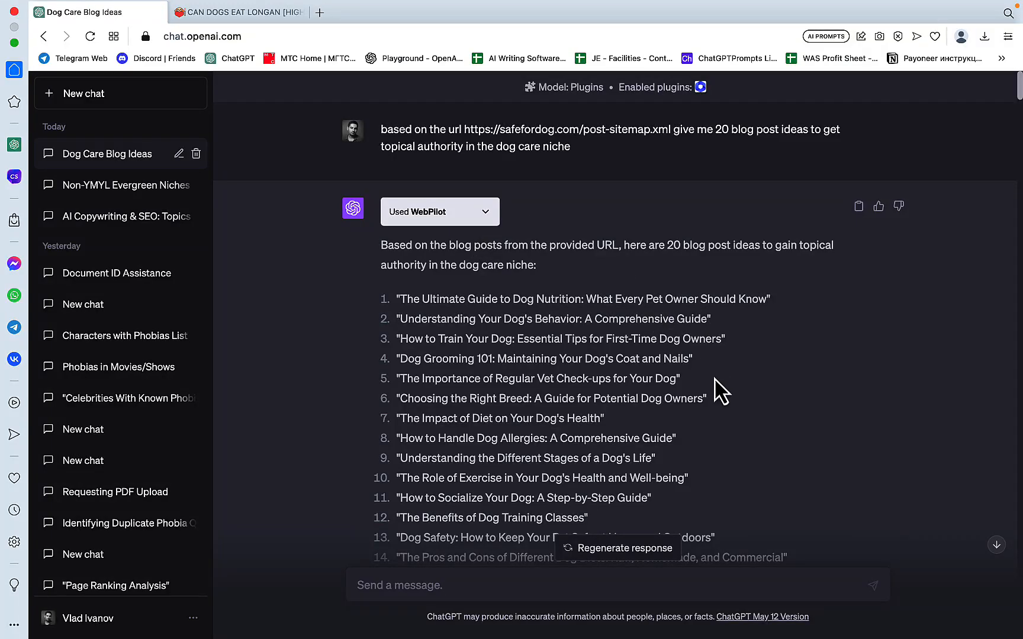
pyautogui.scroll(-3)
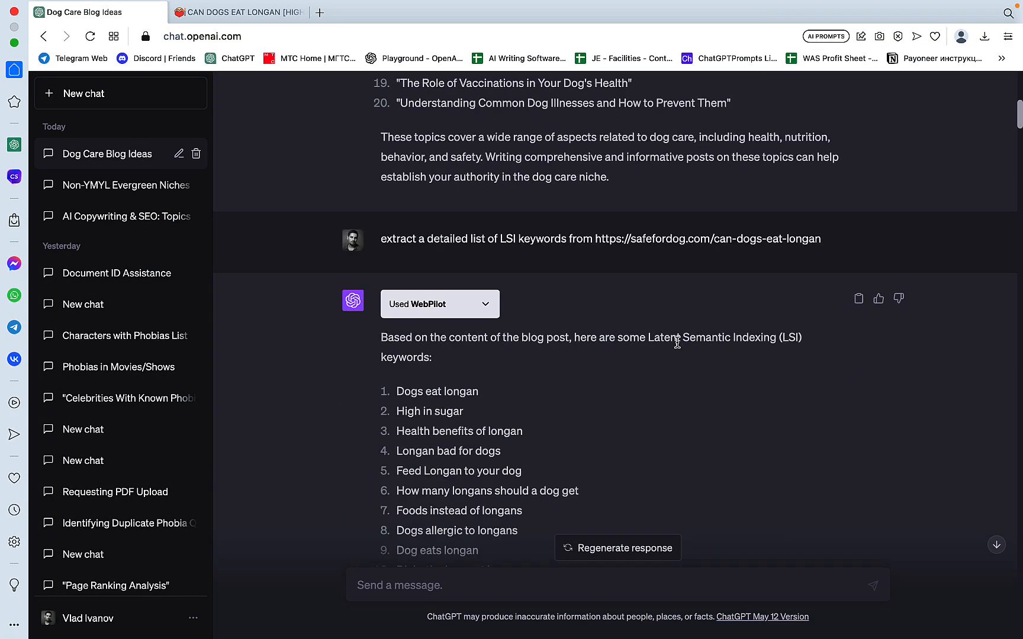
pyautogui.scroll(-3)
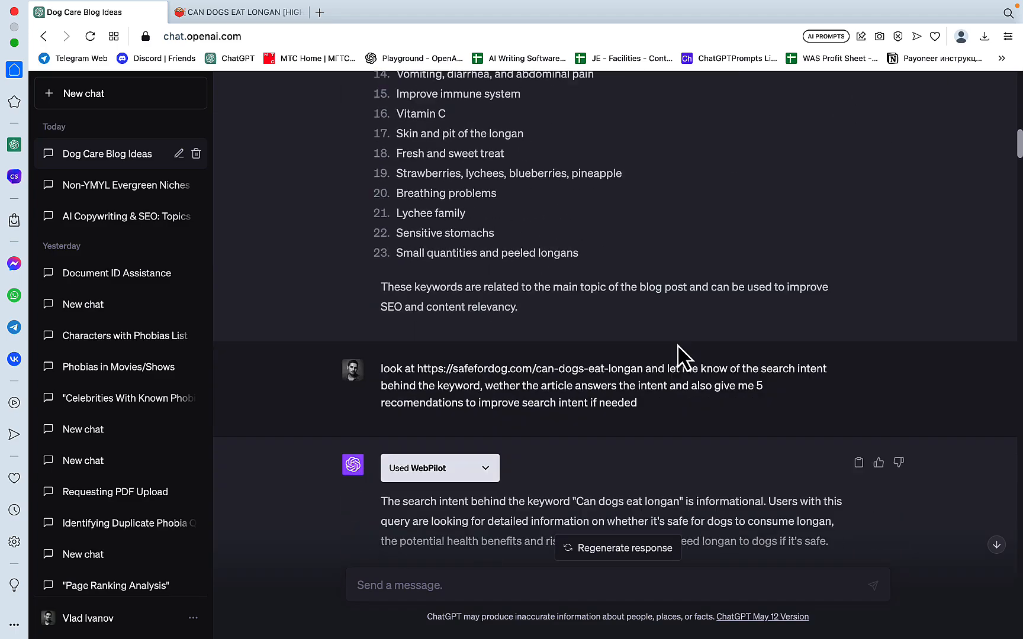
pyautogui.scroll(-3)
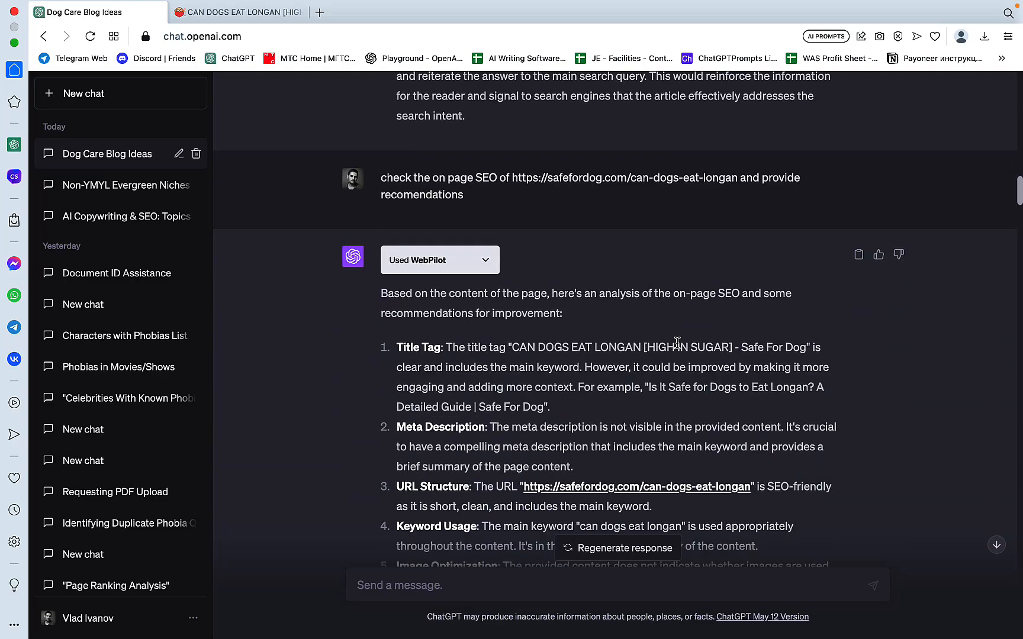
pyautogui.scroll(-3)
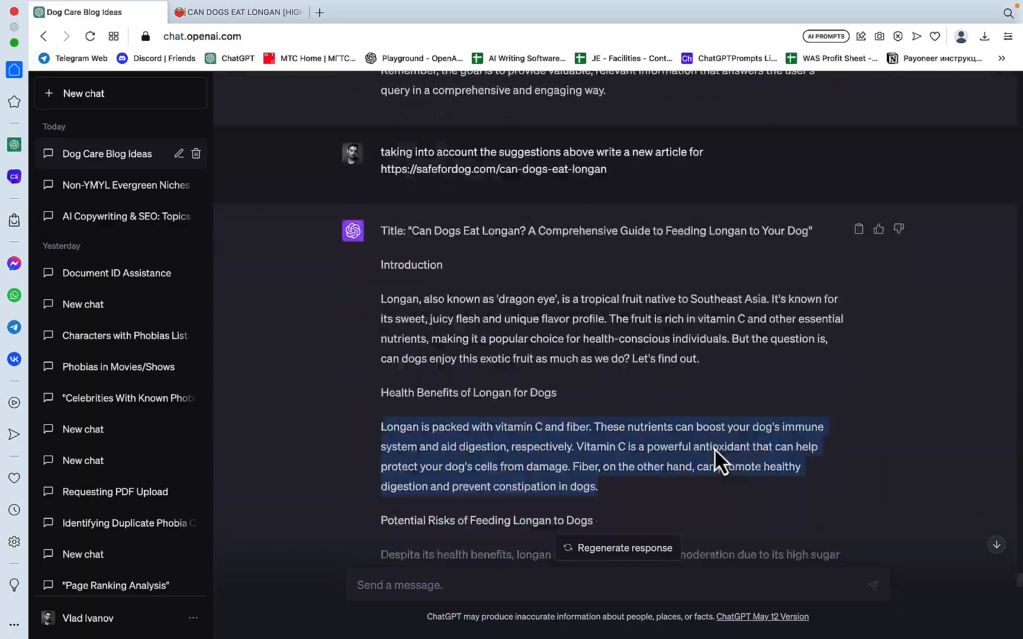
pyautogui.scroll(-3)
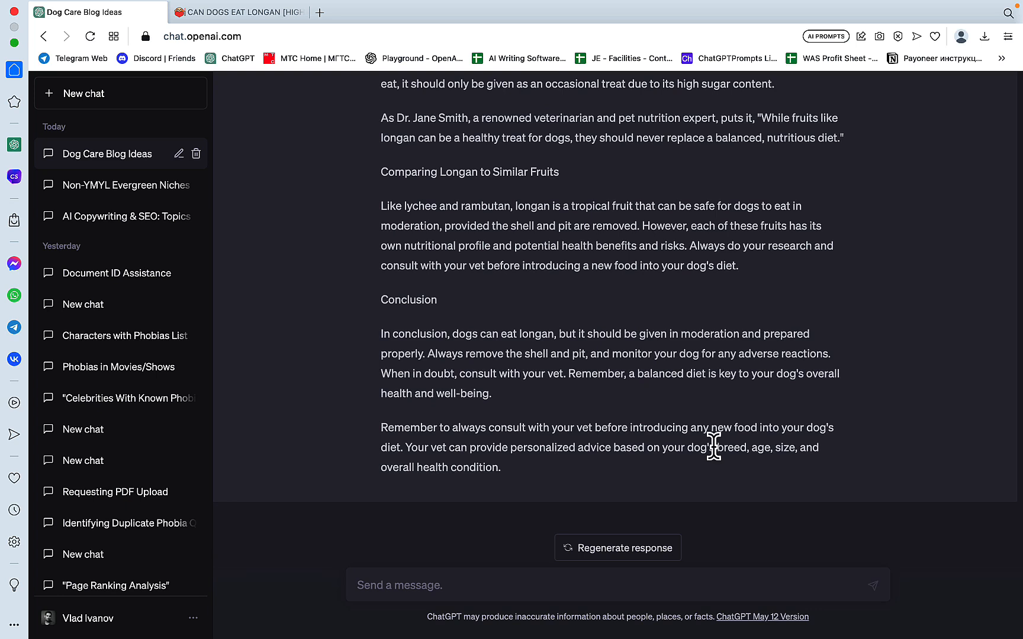